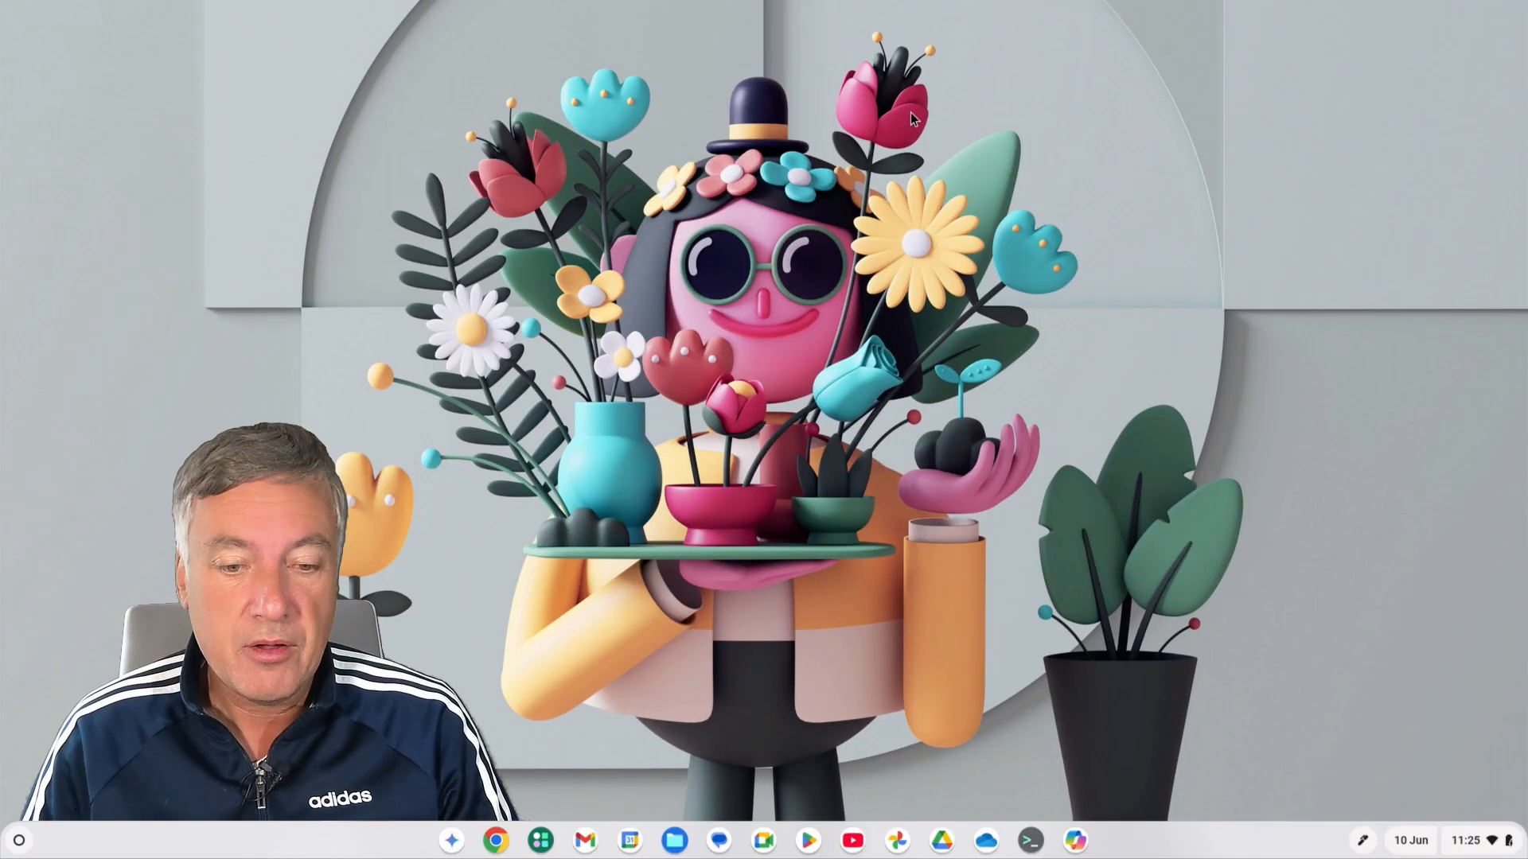
pyautogui.moveTo(1019, 398)
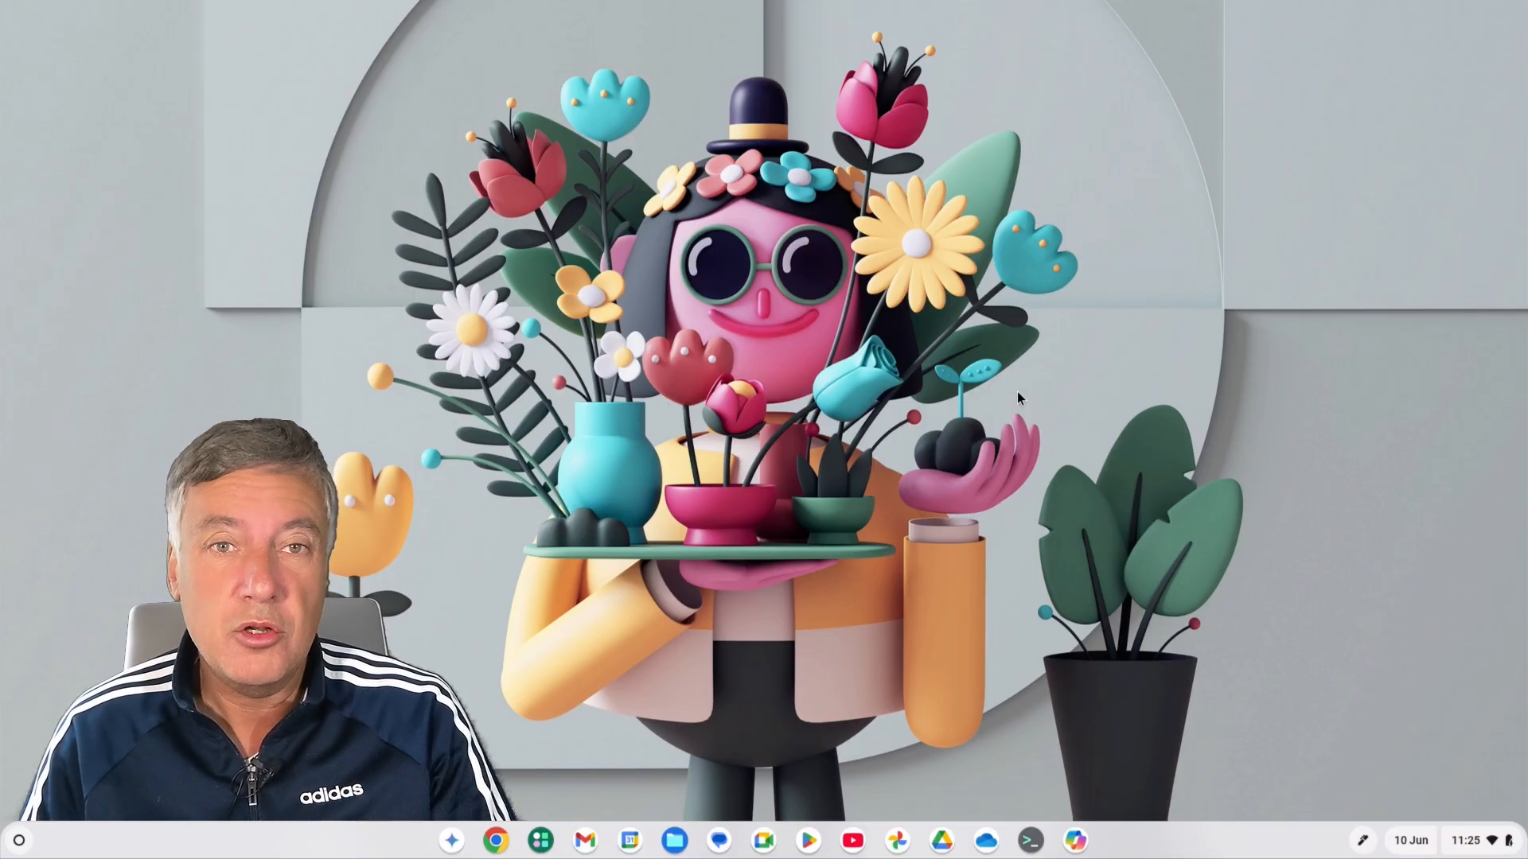
pyautogui.moveTo(1176, 137)
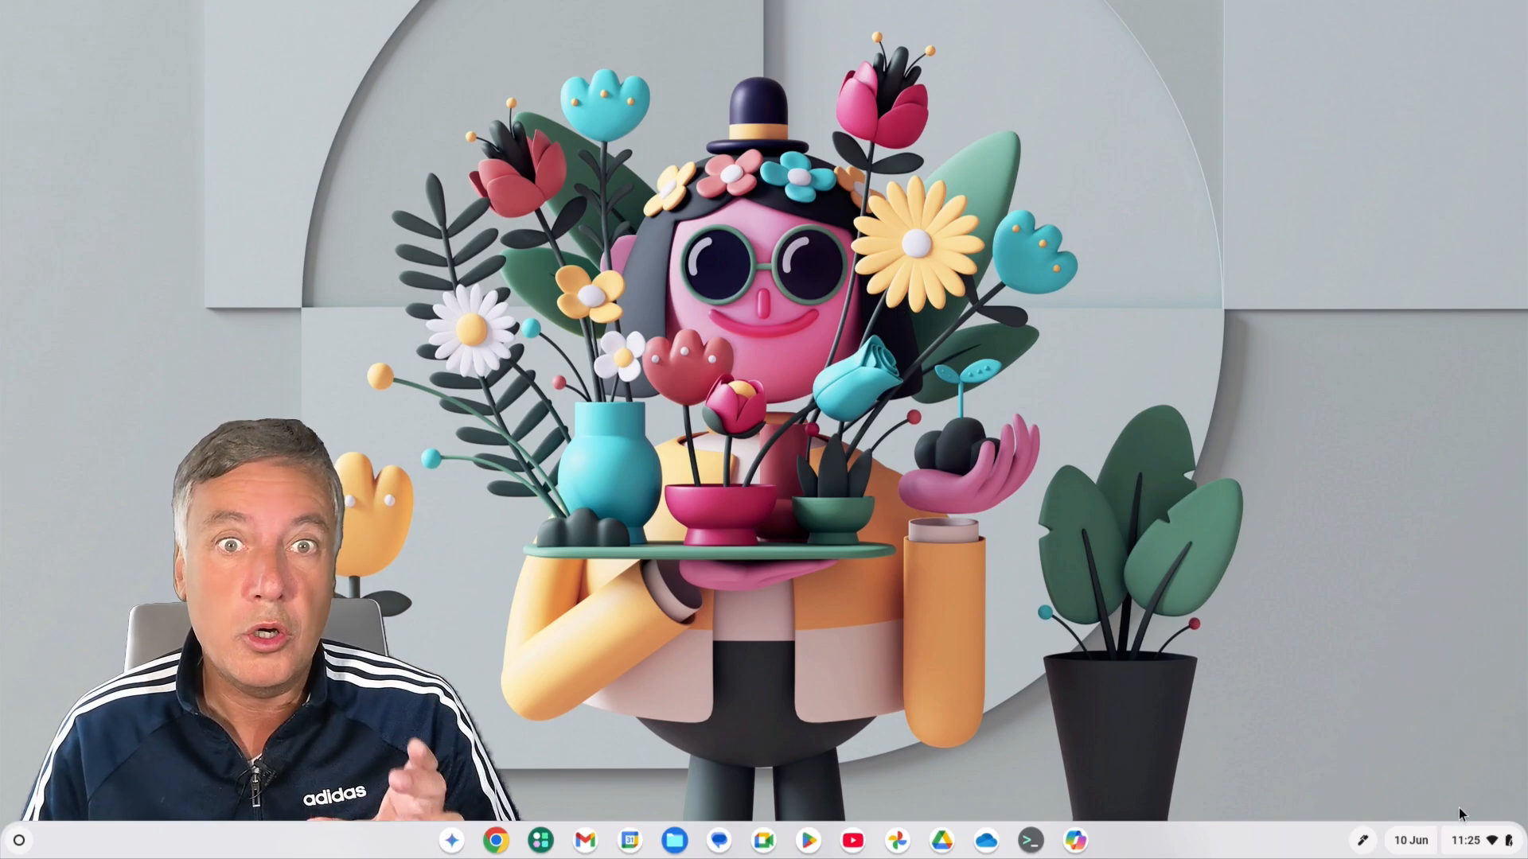
pyautogui.moveTo(926, 326)
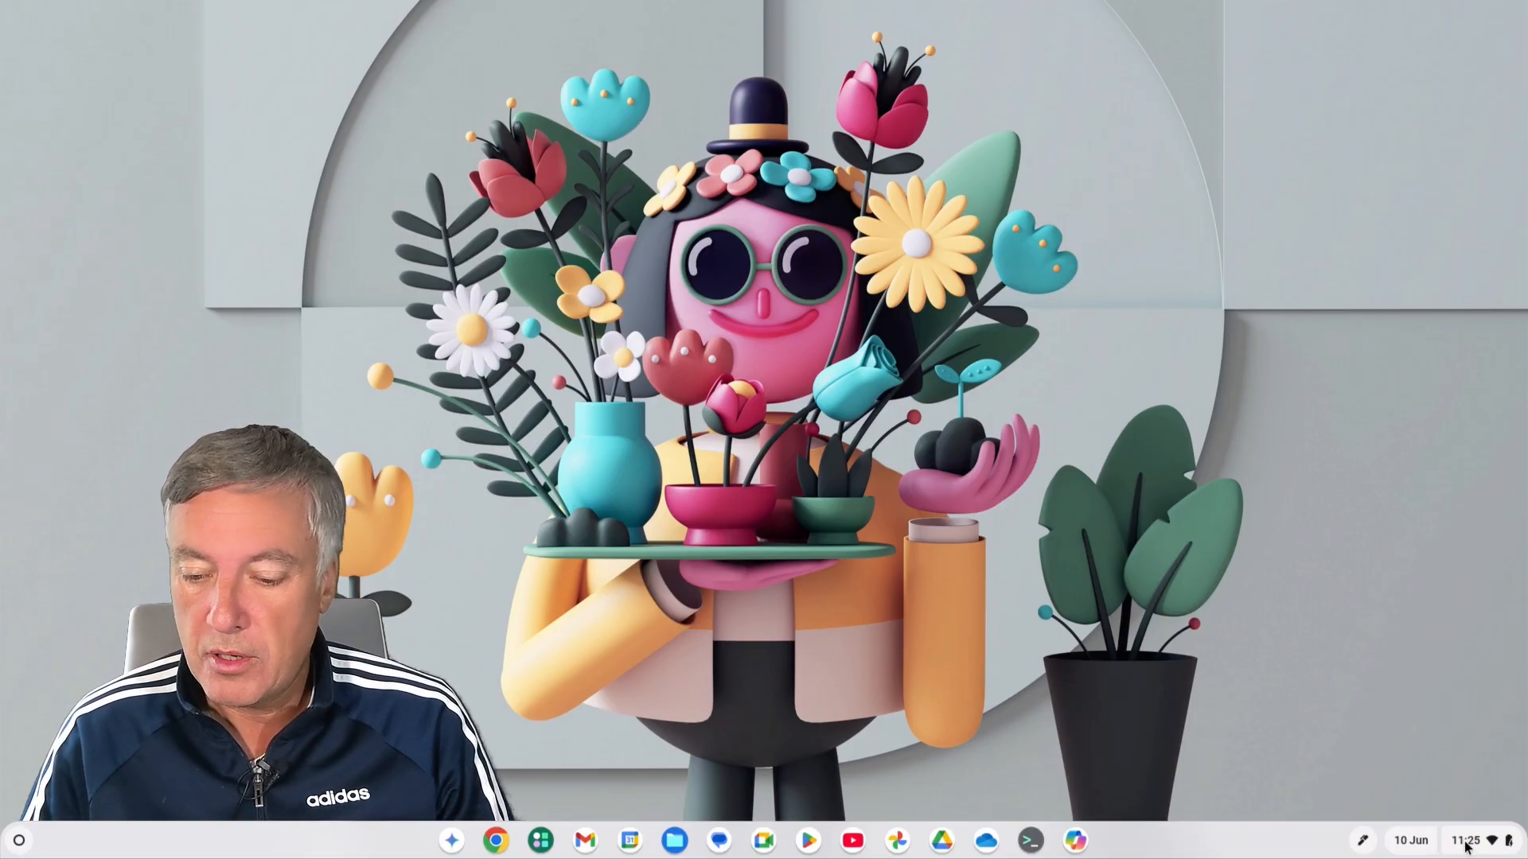
# Open system Settings and go to the Accessibility page.
pyautogui.click(1465, 841)
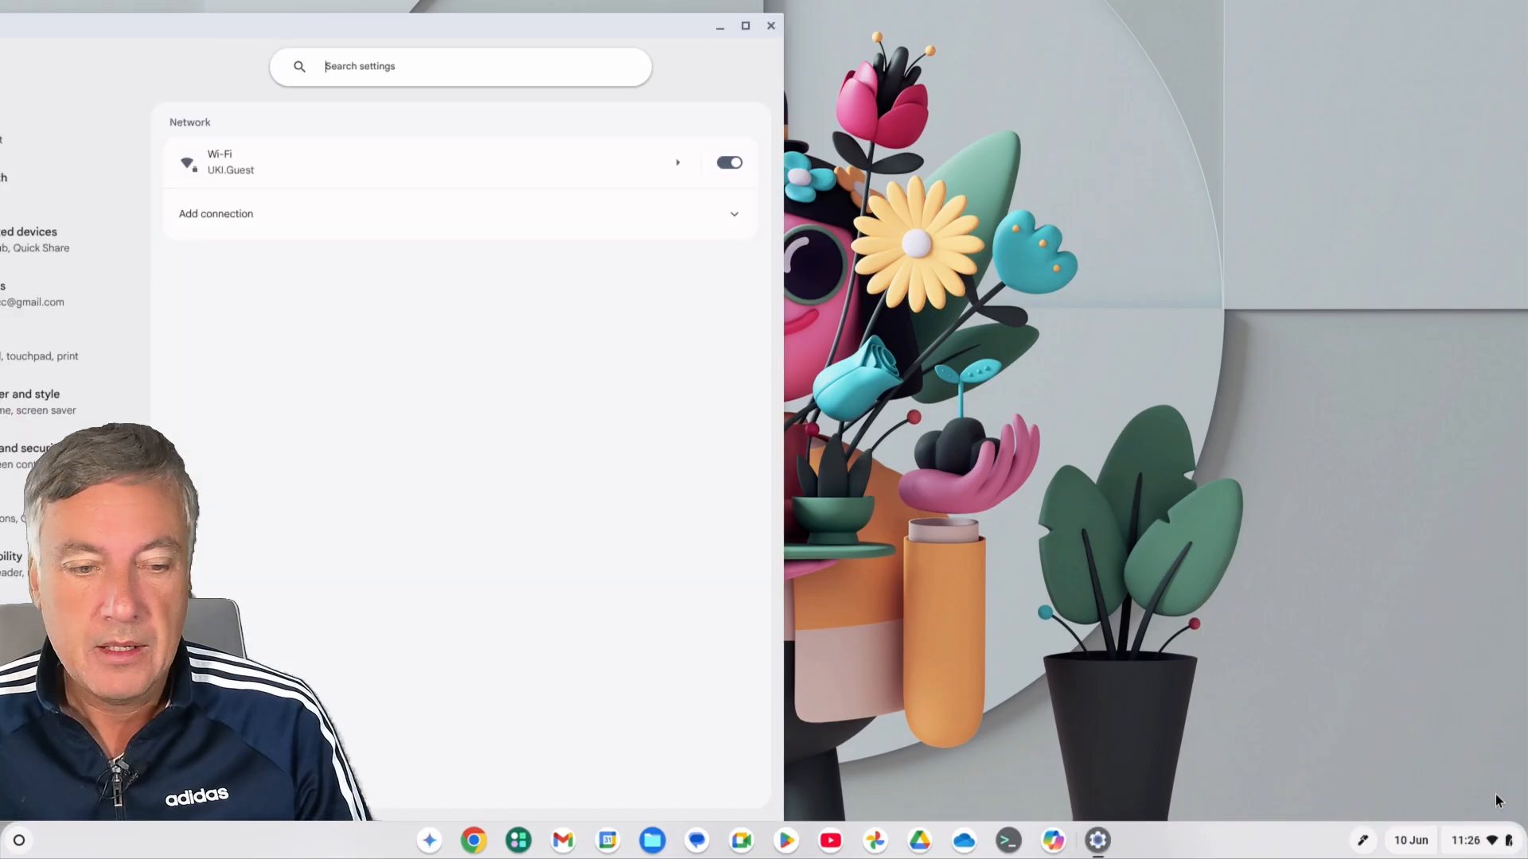
pyautogui.moveTo(204, 29)
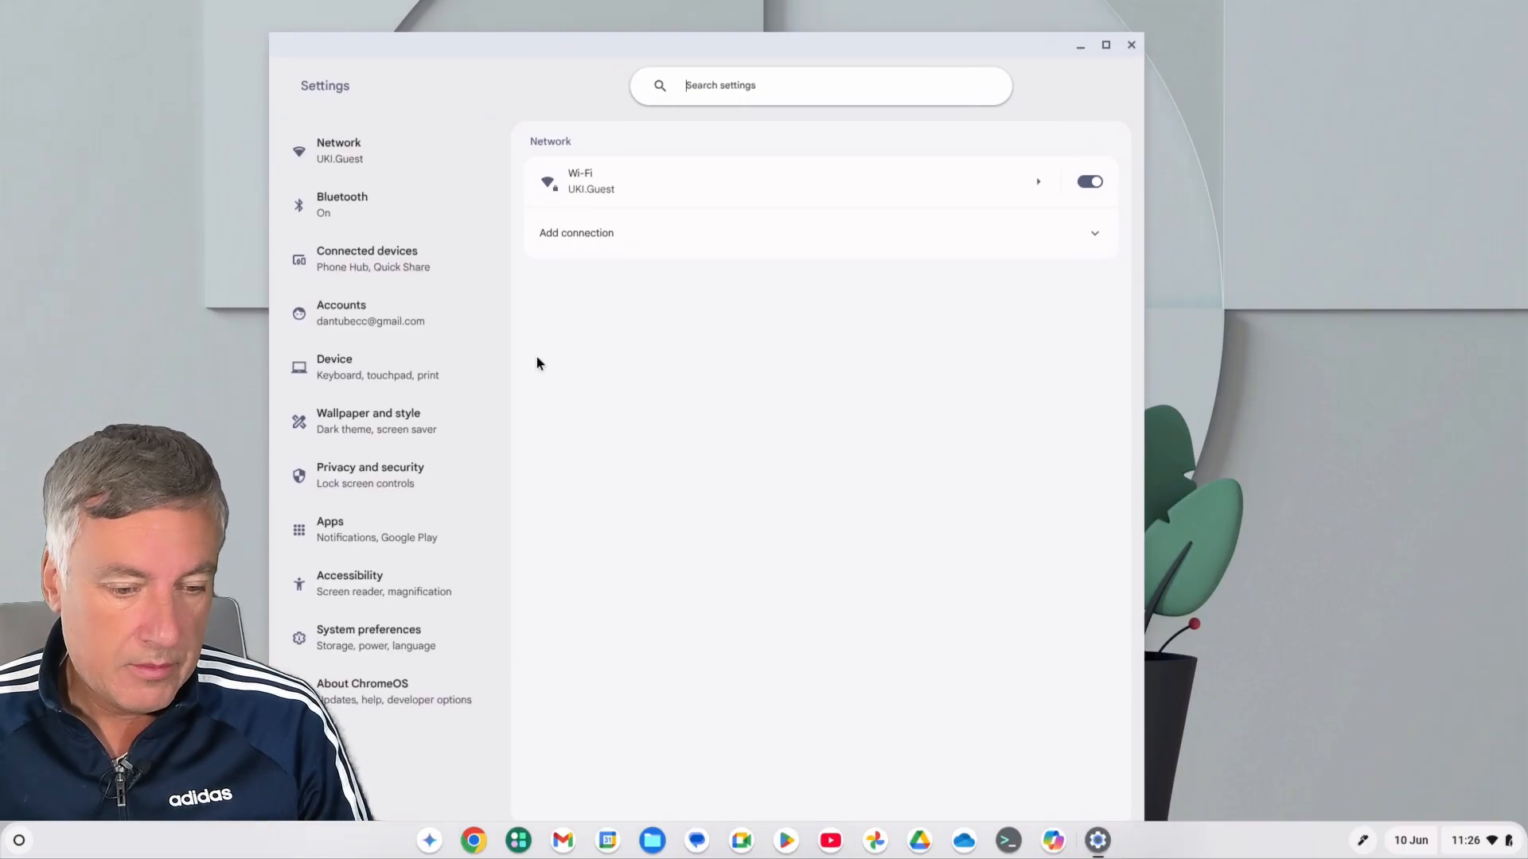
pyautogui.moveTo(366, 582)
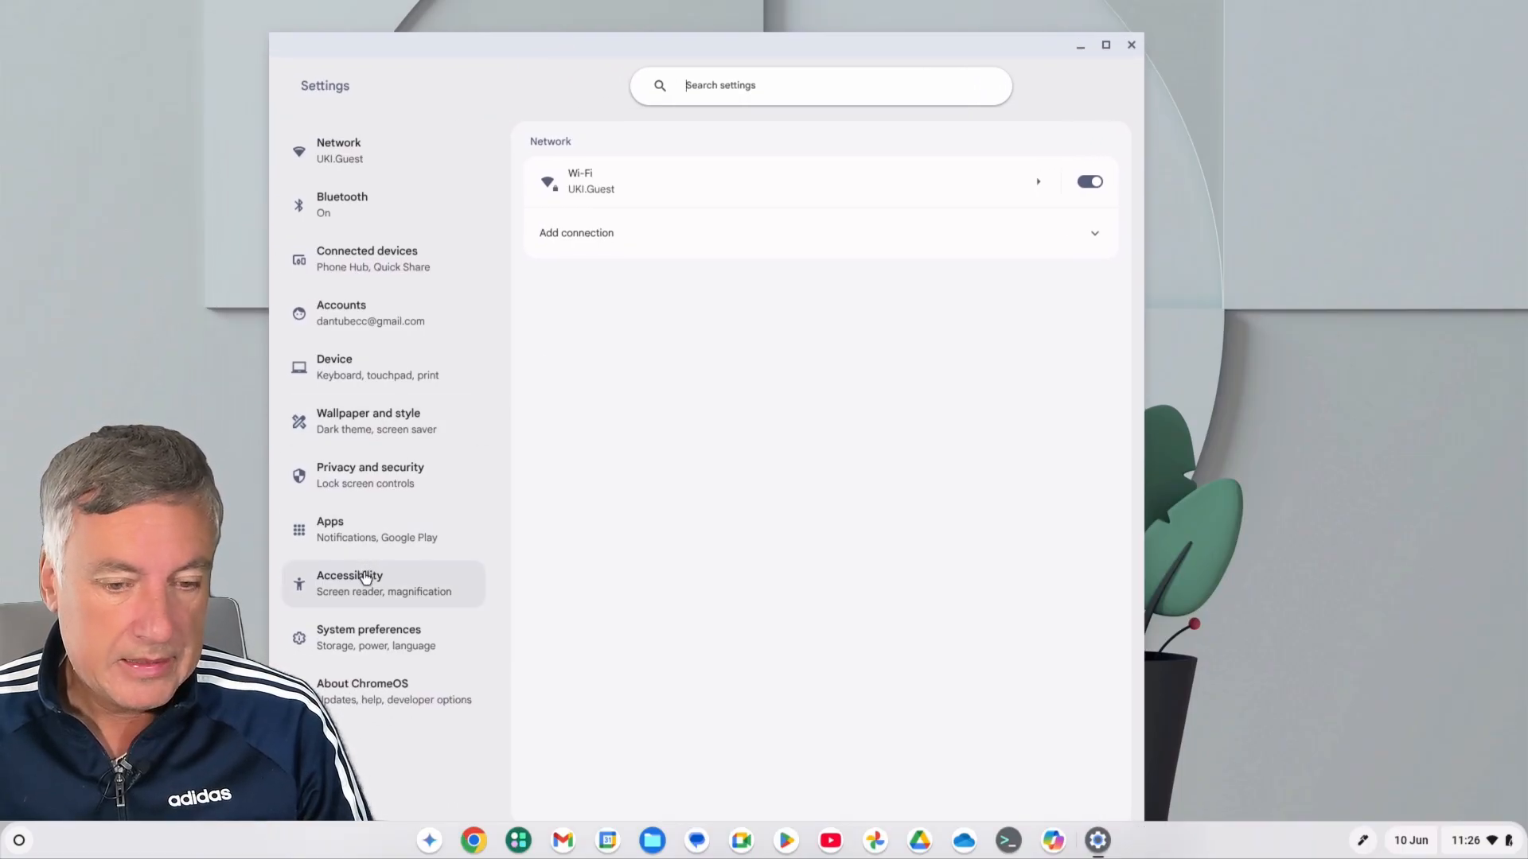
pyautogui.click(384, 584)
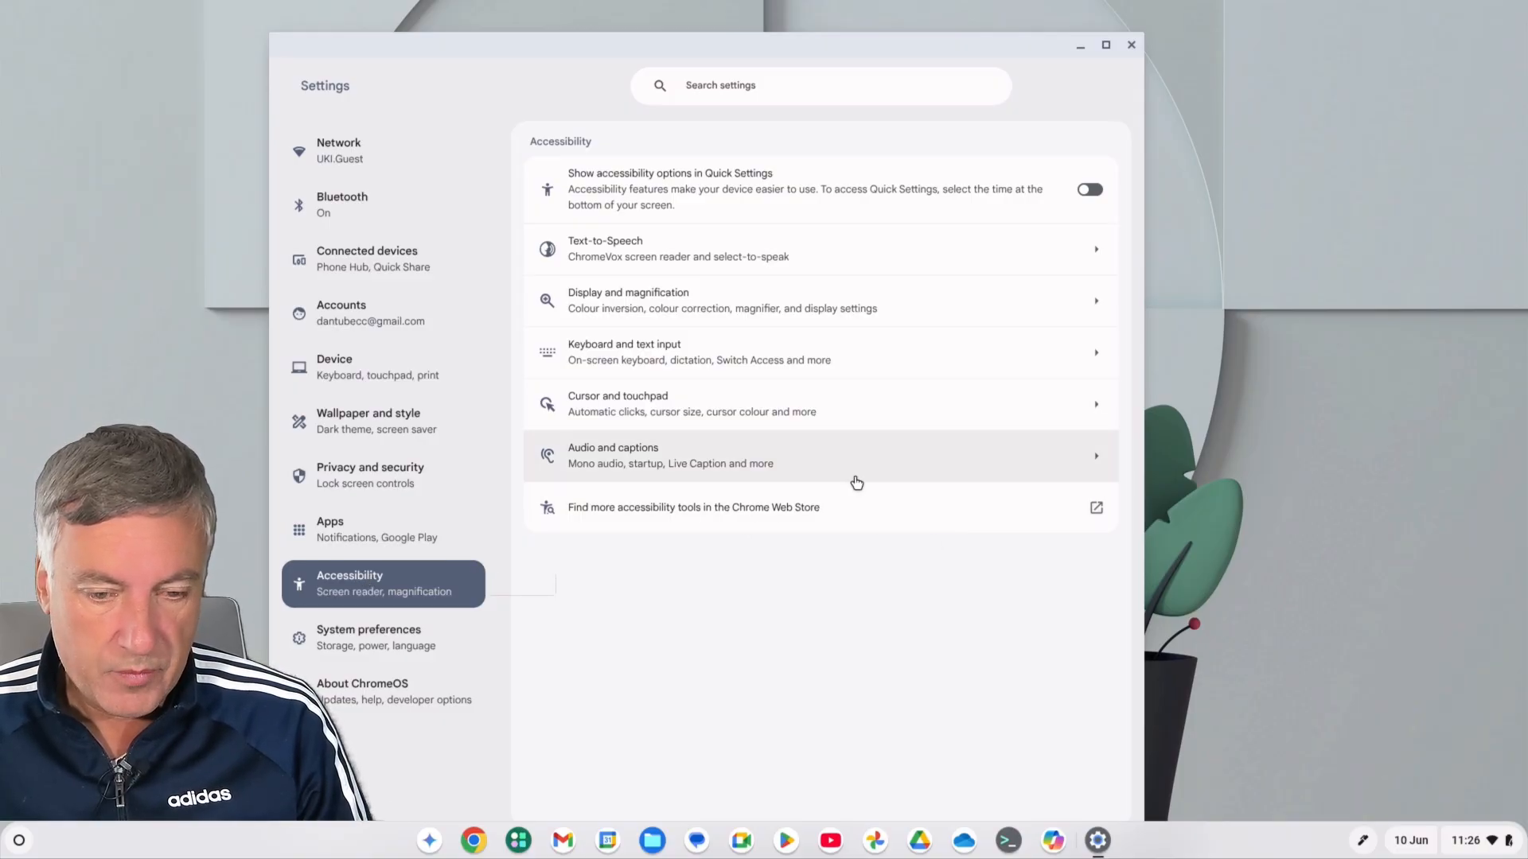
pyautogui.moveTo(843, 300)
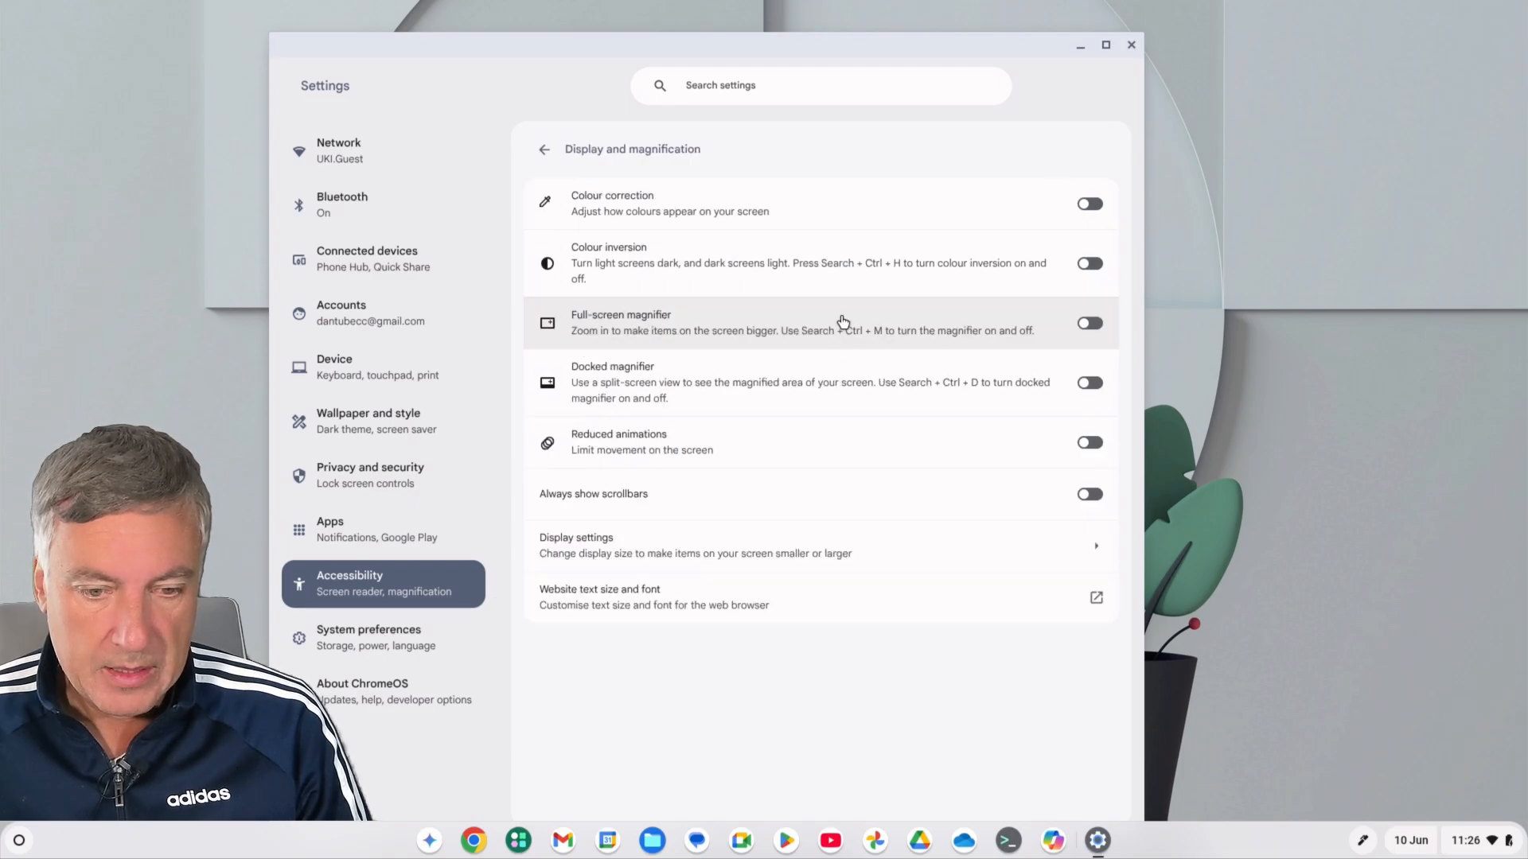
pyautogui.moveTo(769, 202)
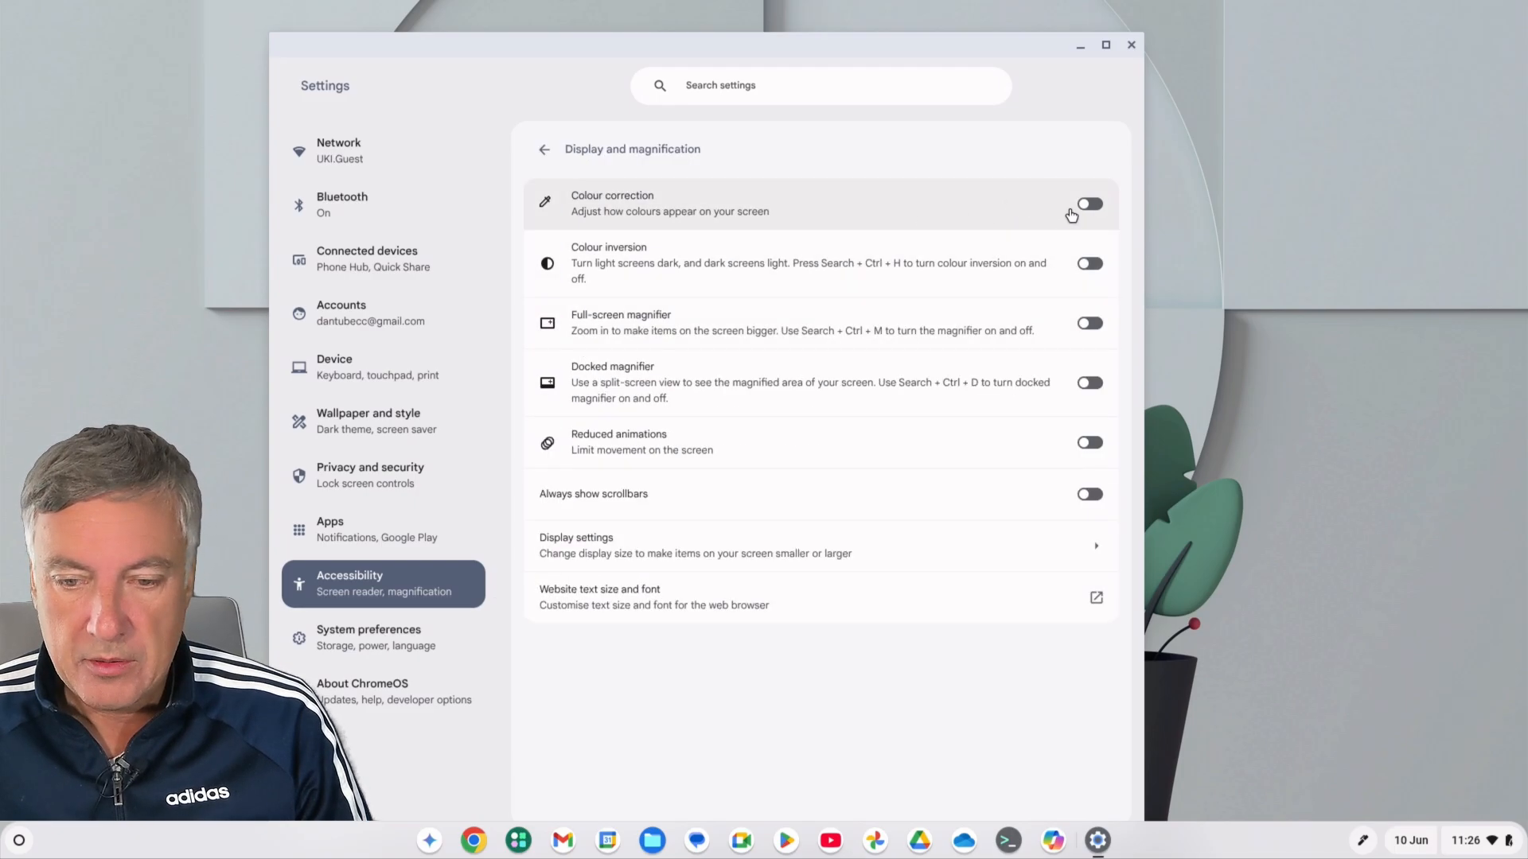
# Turn Colour correction on and slide intensity down to about a third and back to 100.
pyautogui.click(1089, 204)
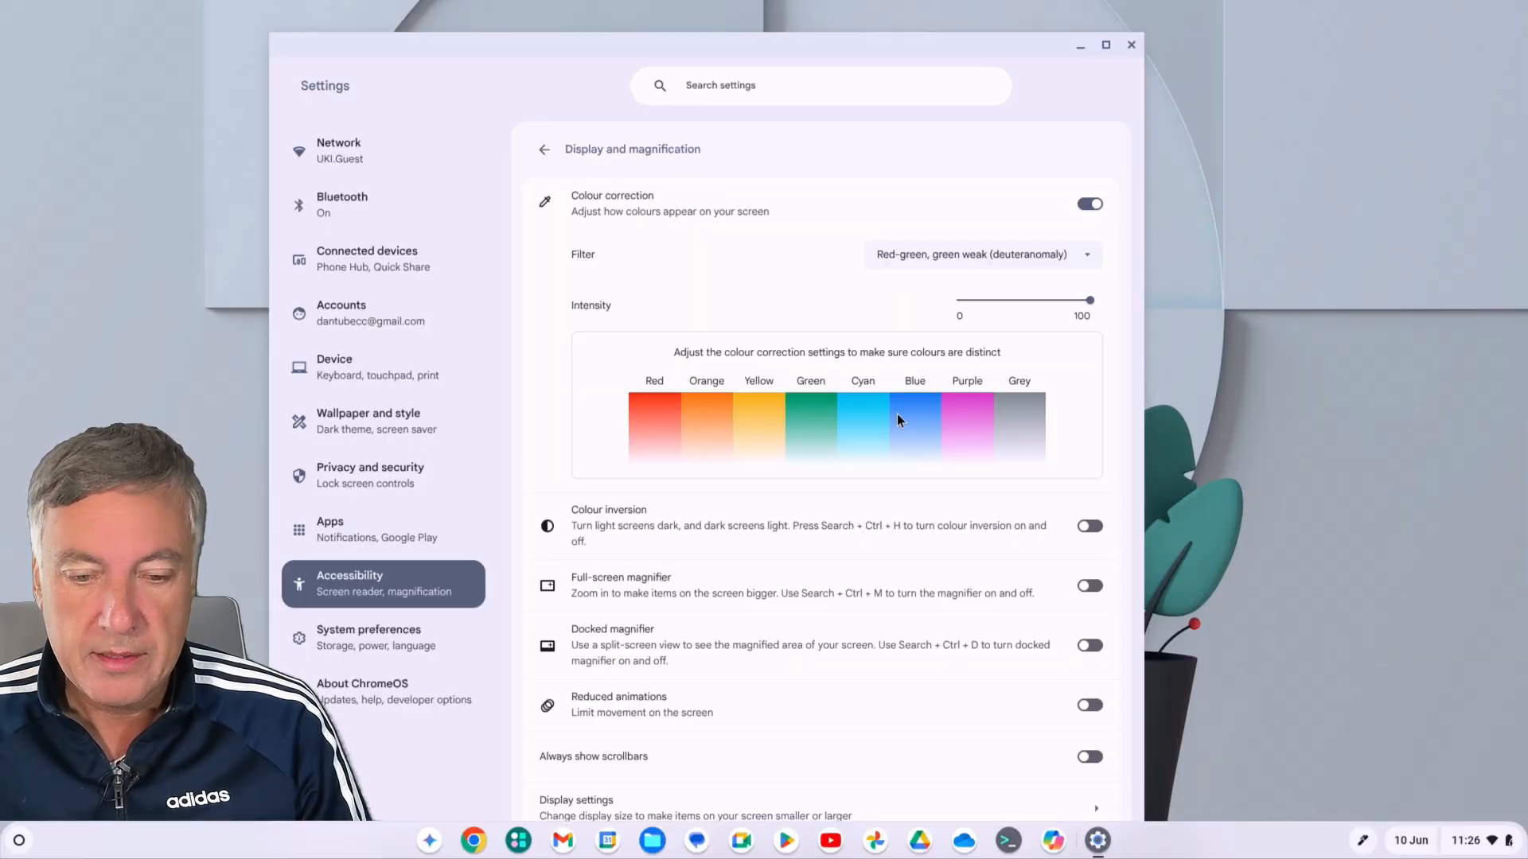
pyautogui.moveTo(697, 404)
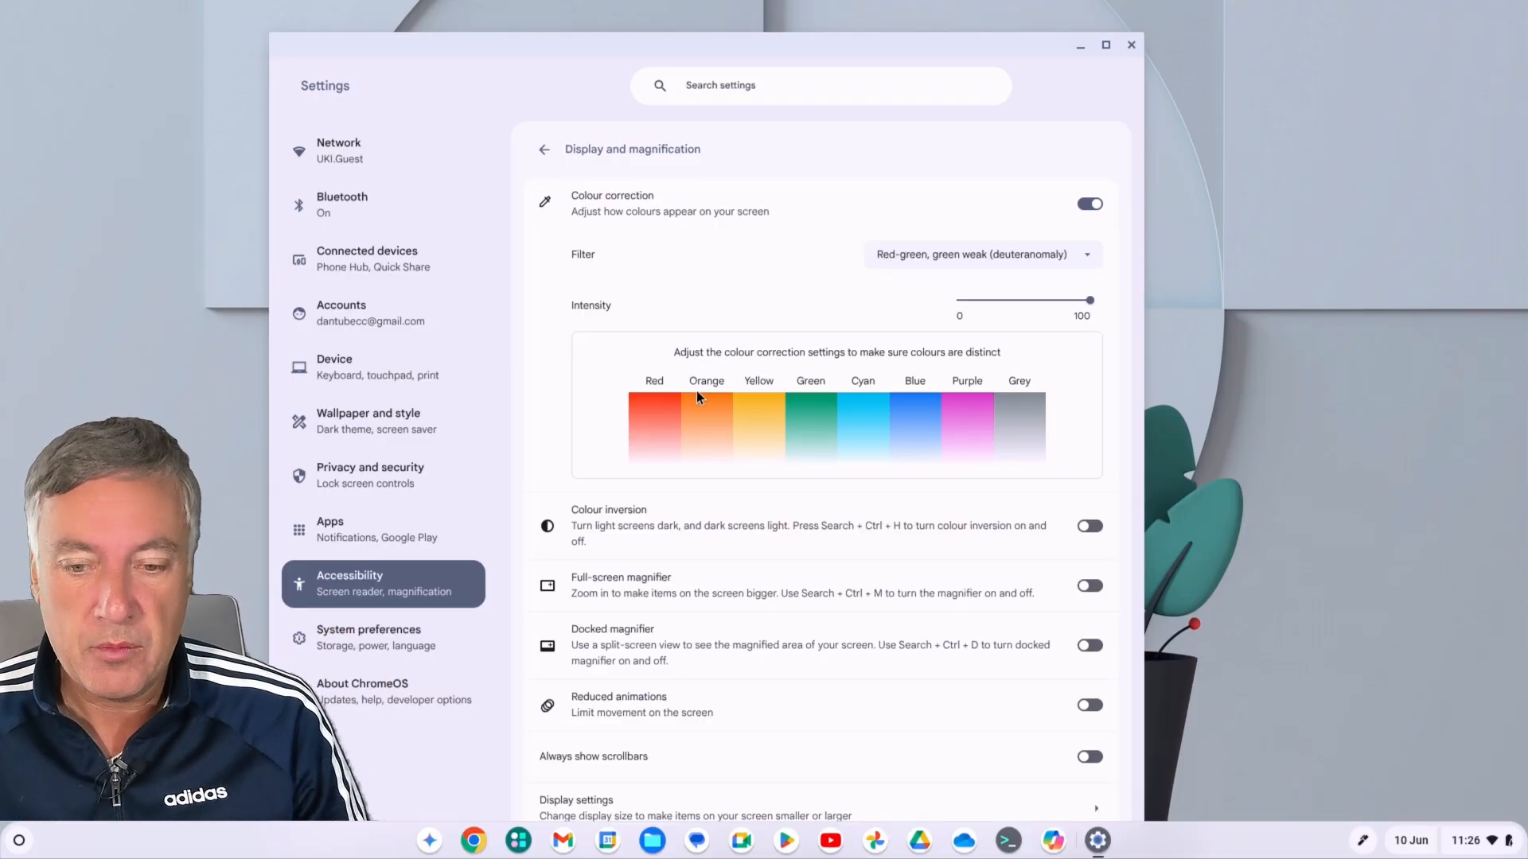
pyautogui.moveTo(985, 271)
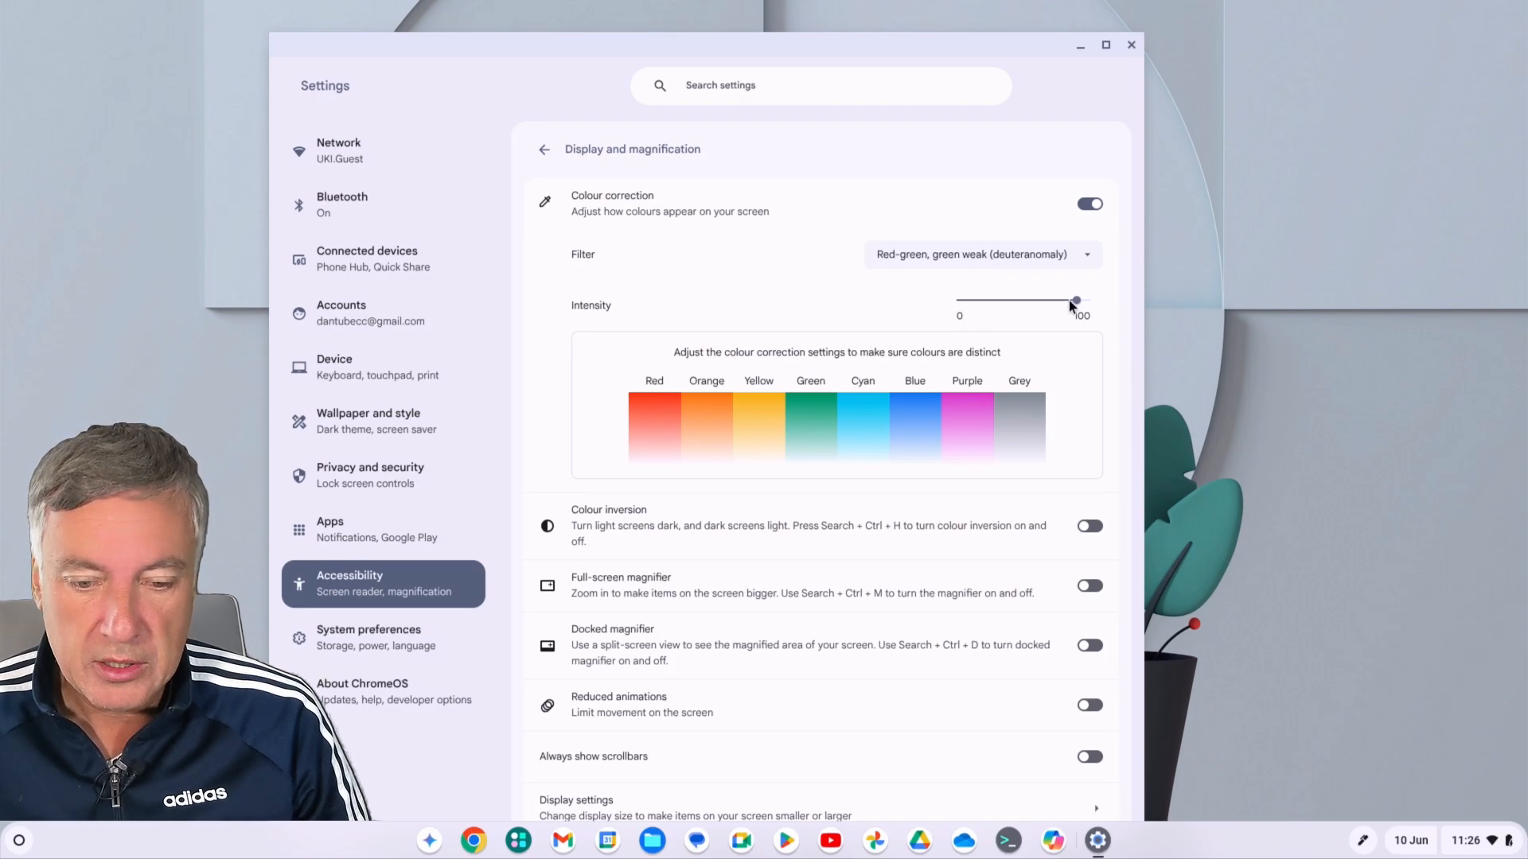
pyautogui.moveTo(1076, 301); pyautogui.dragTo(1030, 301)
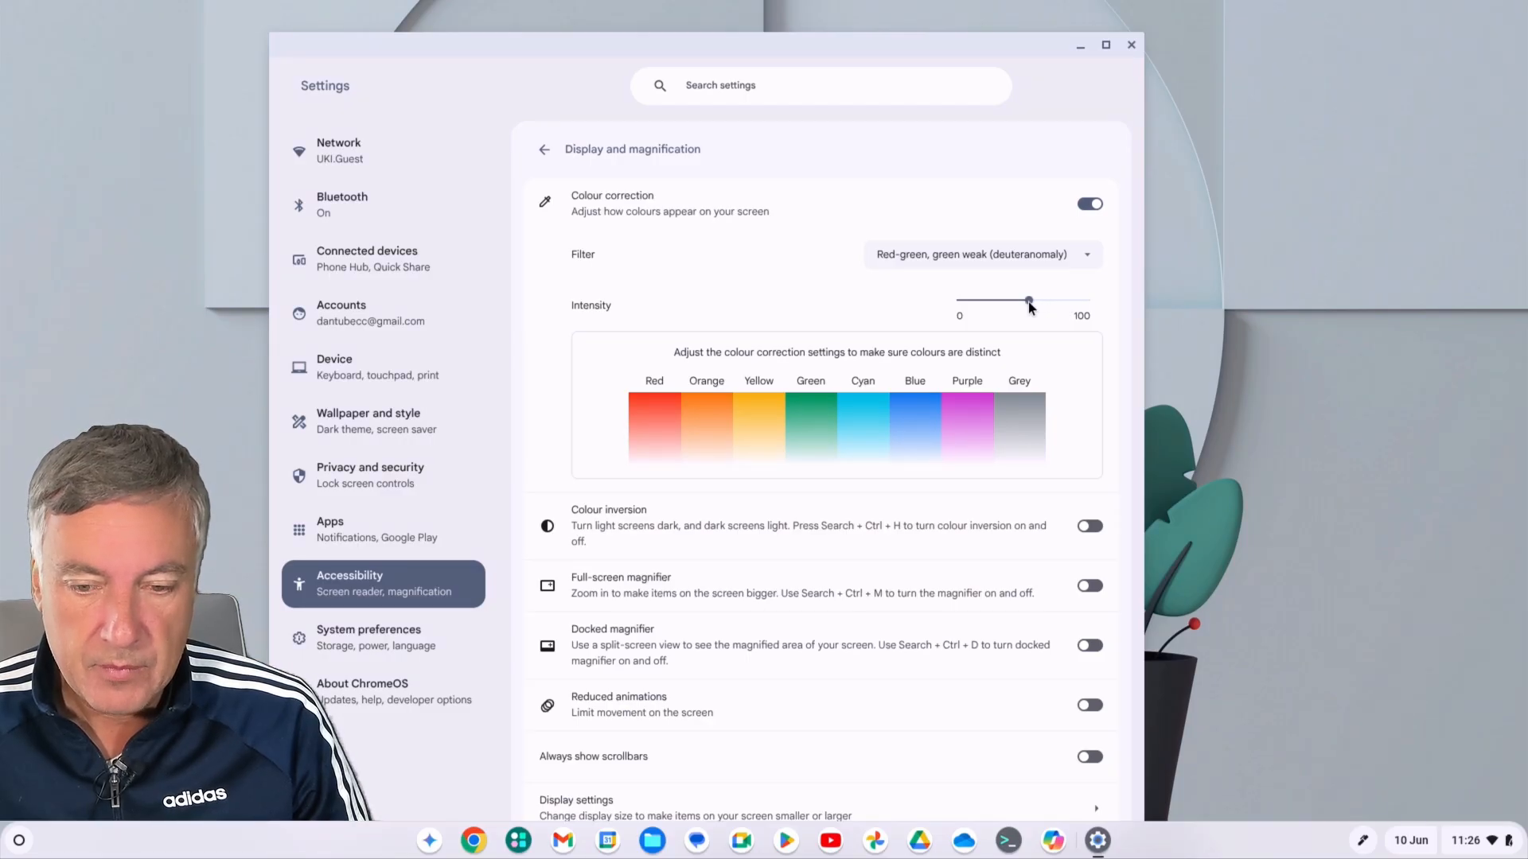
pyautogui.moveTo(1028, 300); pyautogui.dragTo(983, 301)
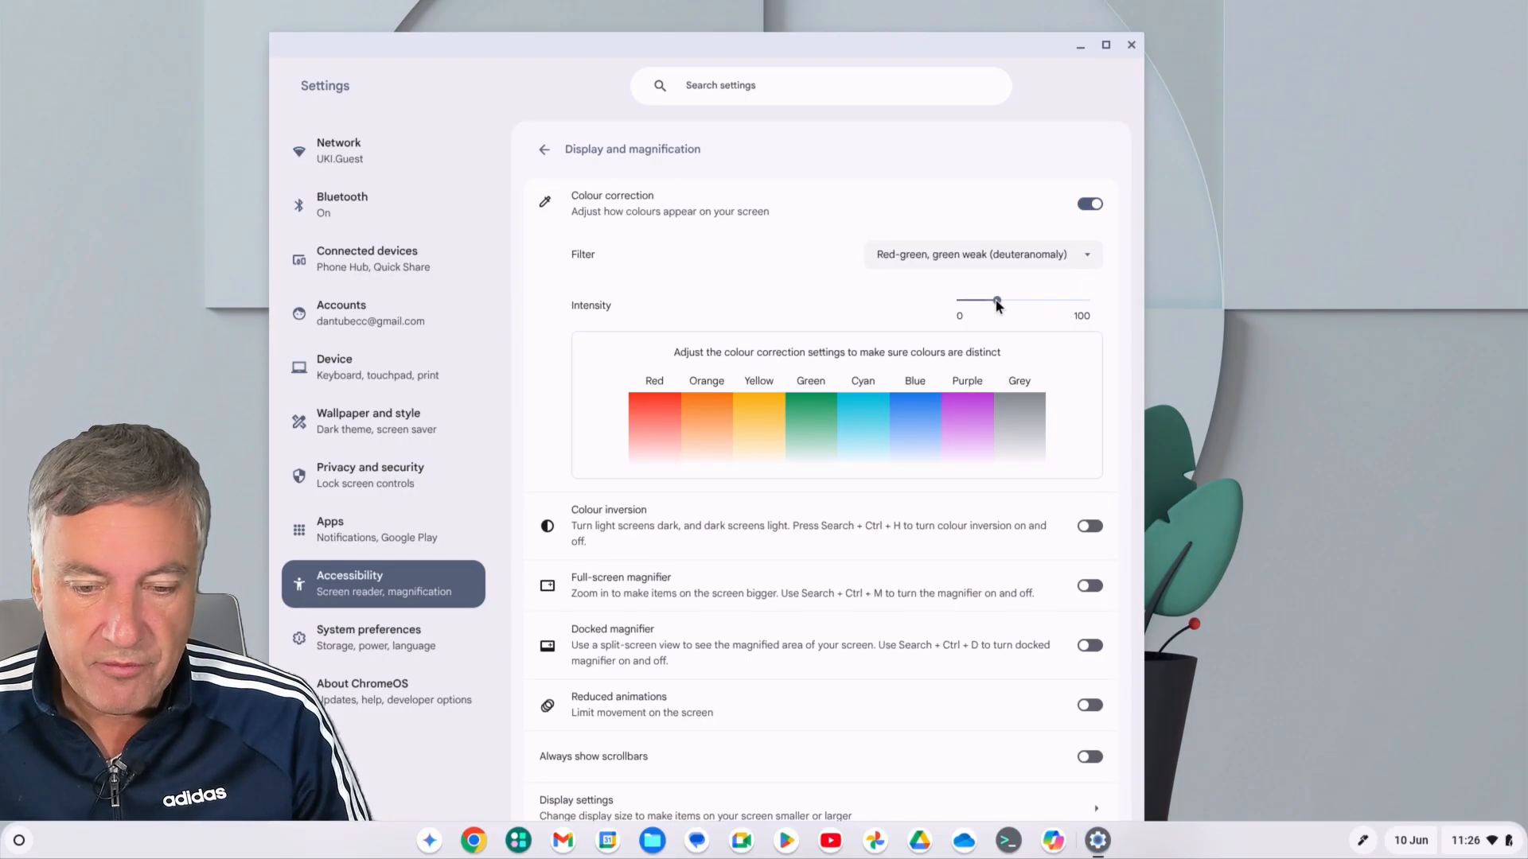
pyautogui.moveTo(997, 301); pyautogui.dragTo(1088, 301)
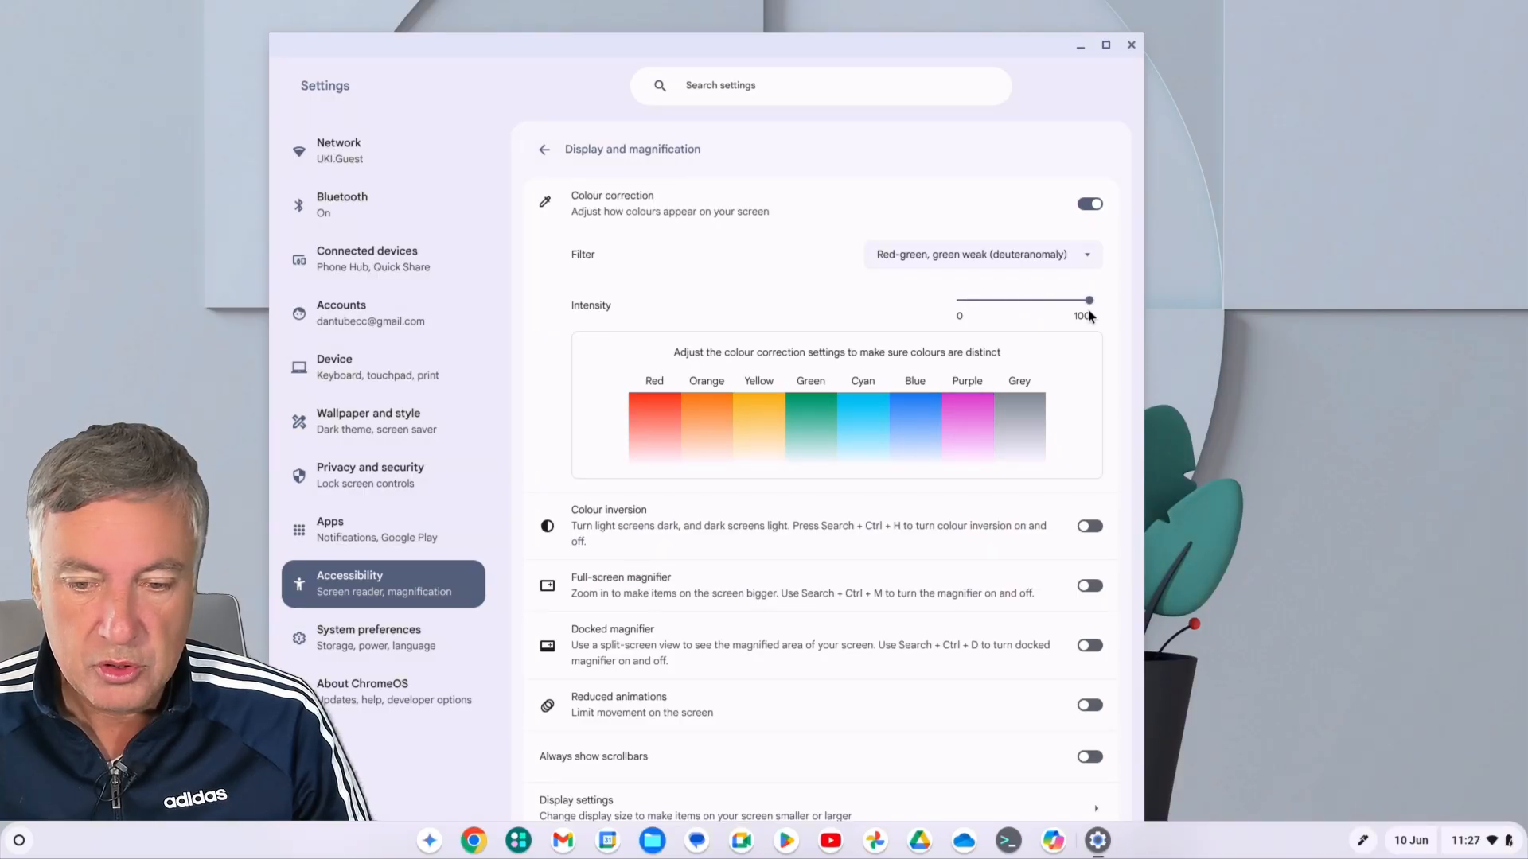
# Try the red-weak protanomaly filter, then reopen the filter list for another.
pyautogui.click(981, 254)
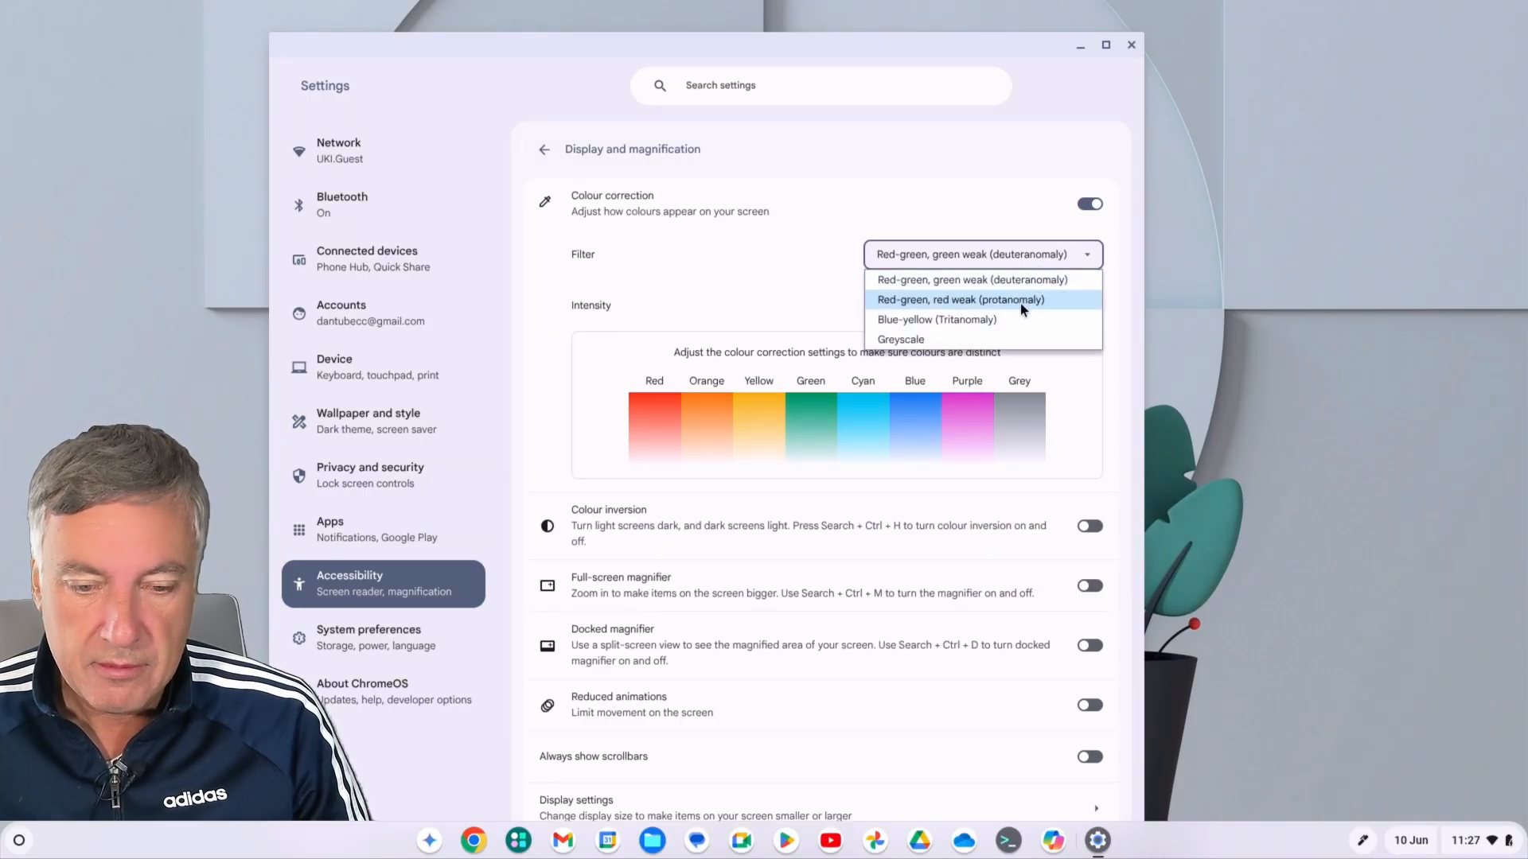
pyautogui.click(958, 299)
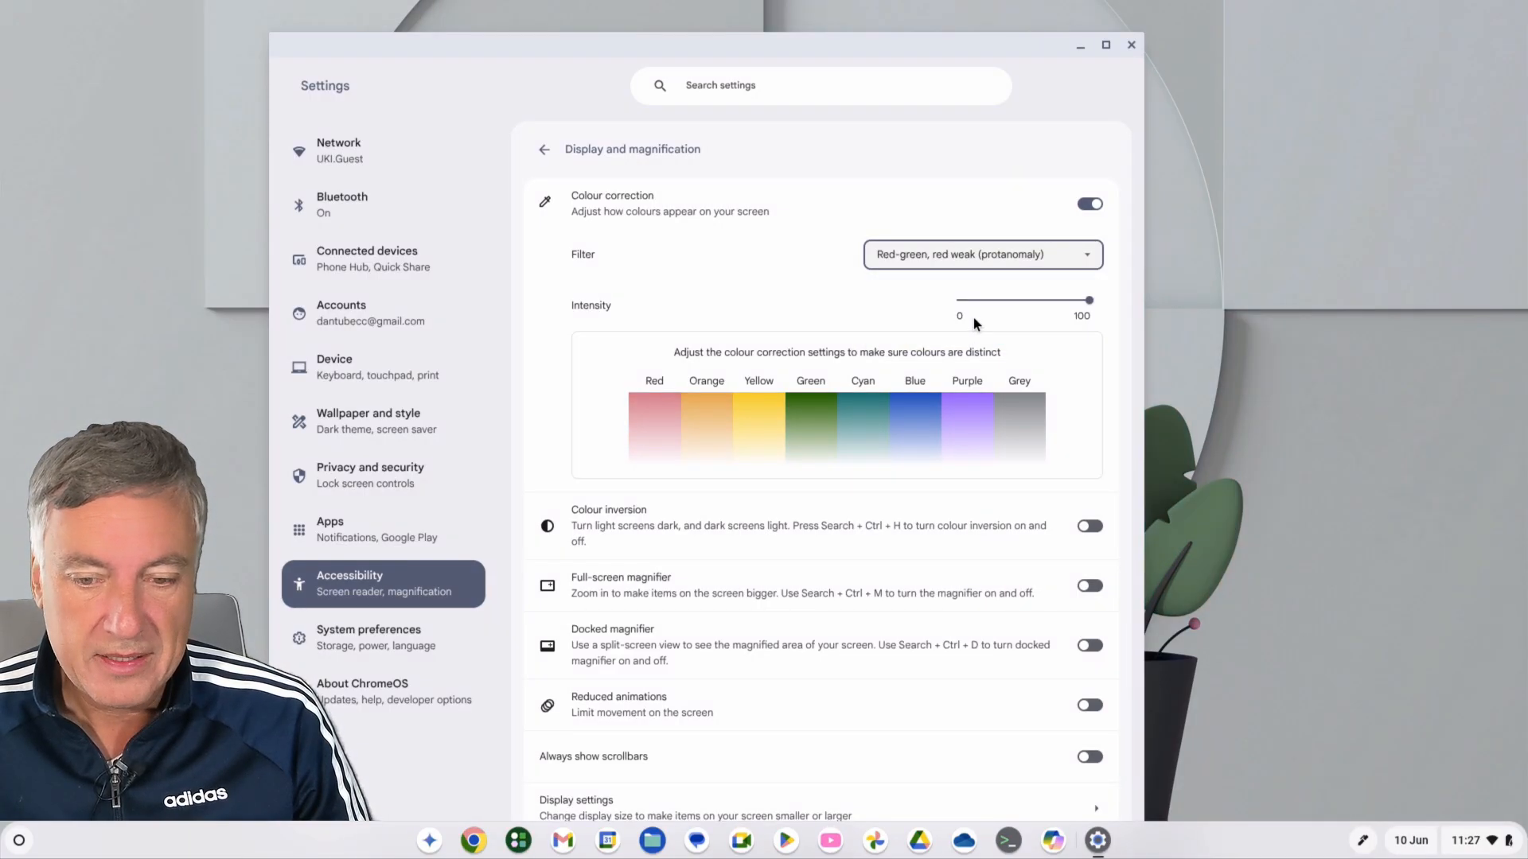
pyautogui.click(981, 255)
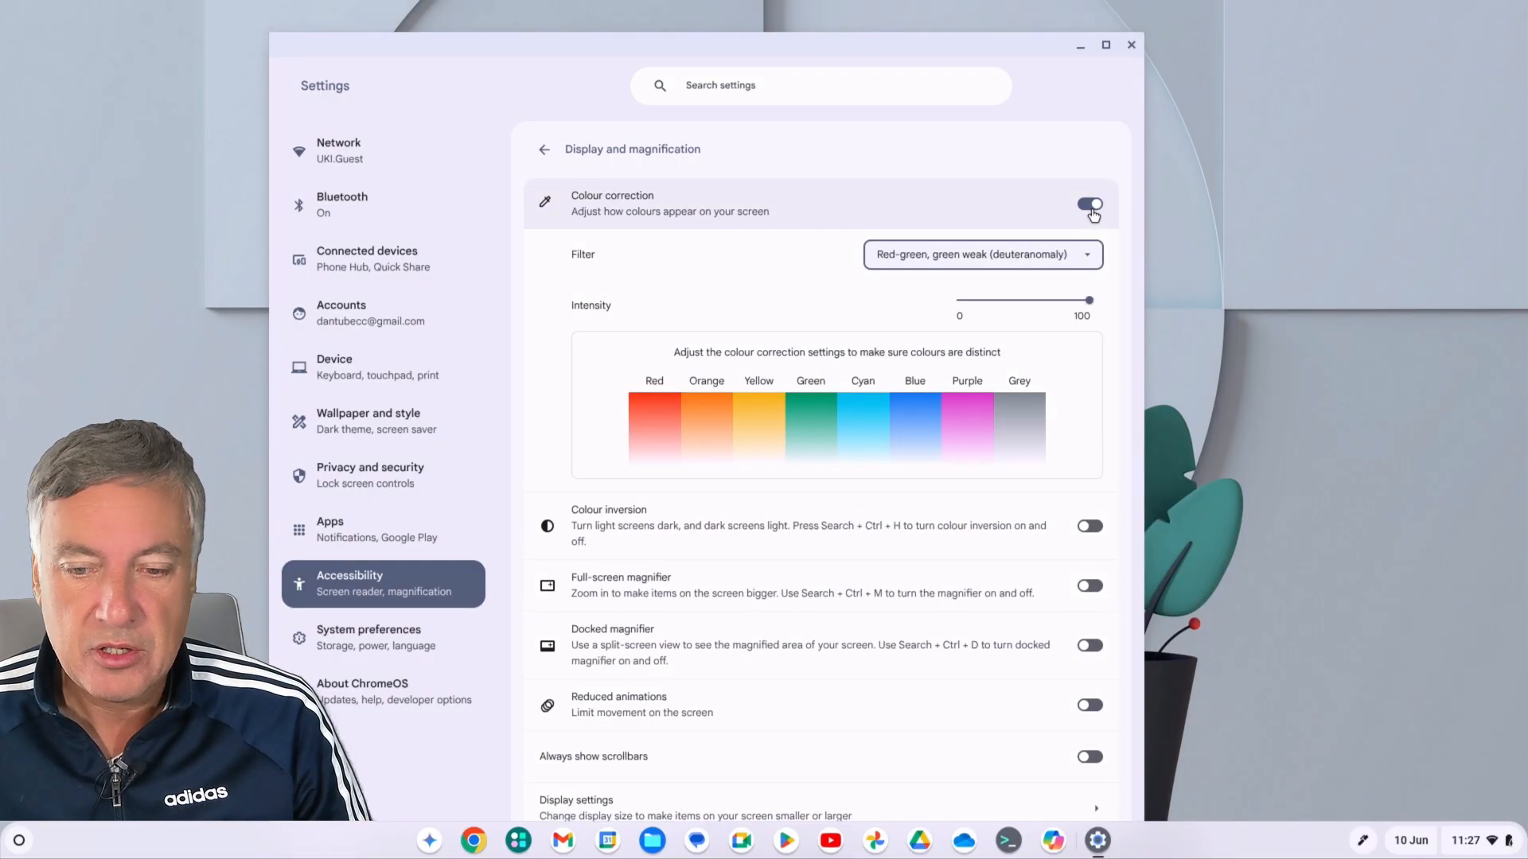
# Switch Colour correction off and move the Settings window left to reveal the wallpaper.
pyautogui.click(1088, 204)
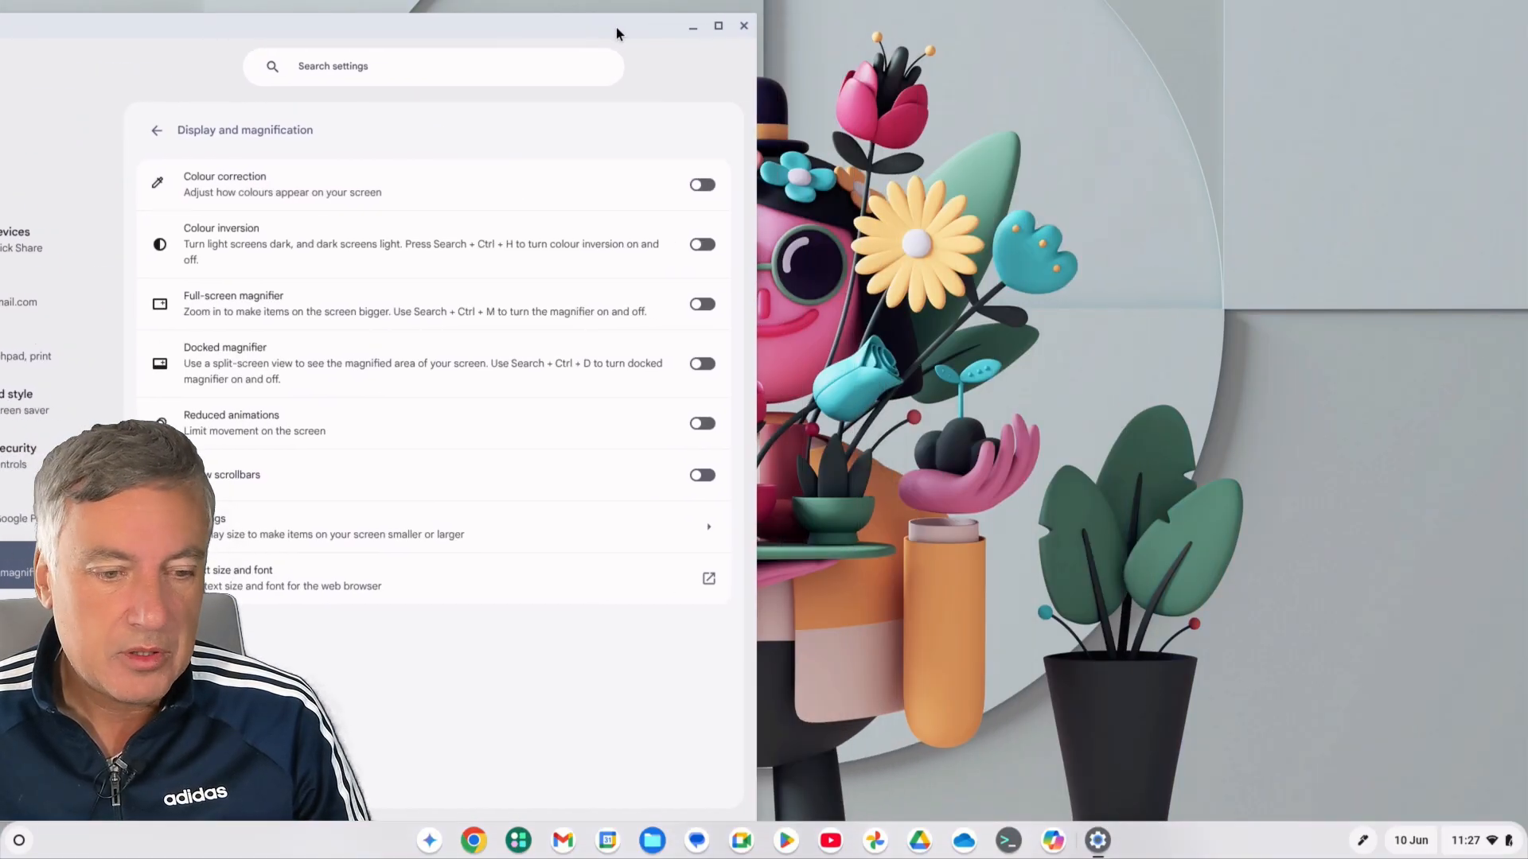
pyautogui.moveTo(616, 27); pyautogui.dragTo(406, 27)
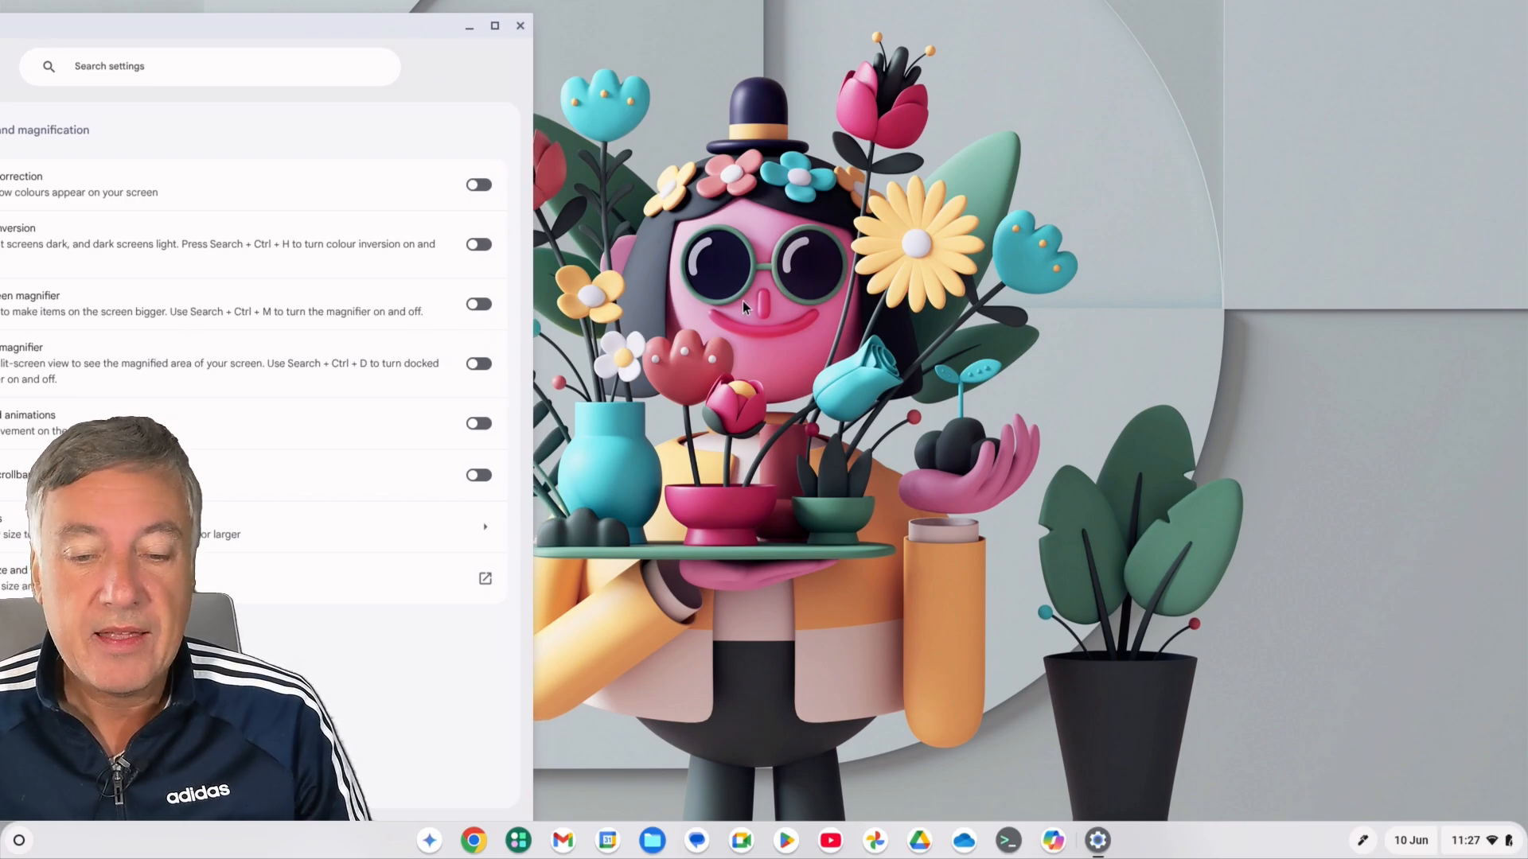
pyautogui.moveTo(813, 326)
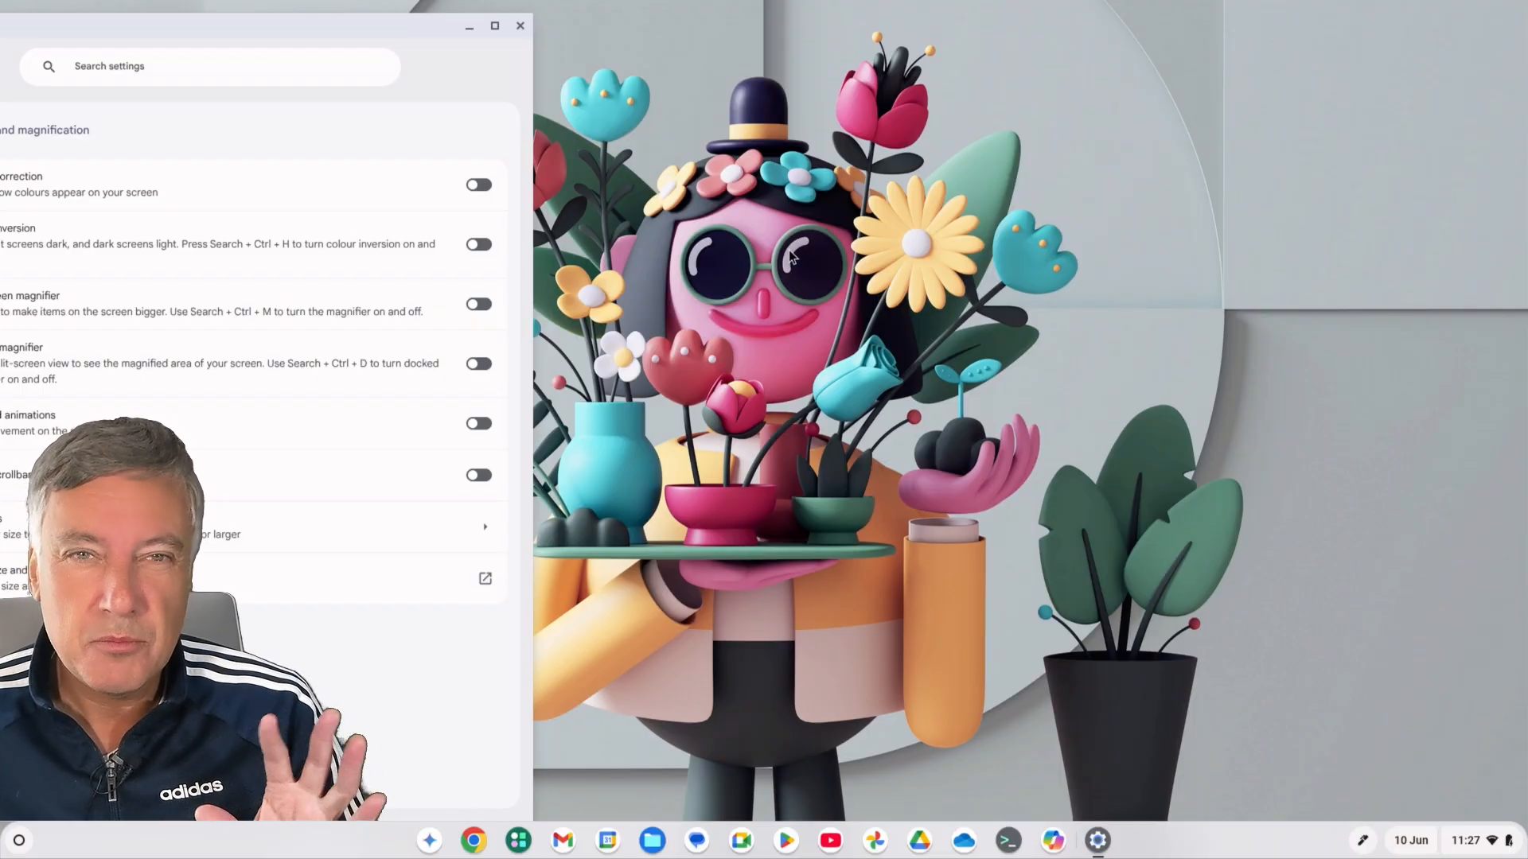
pyautogui.click(479, 185)
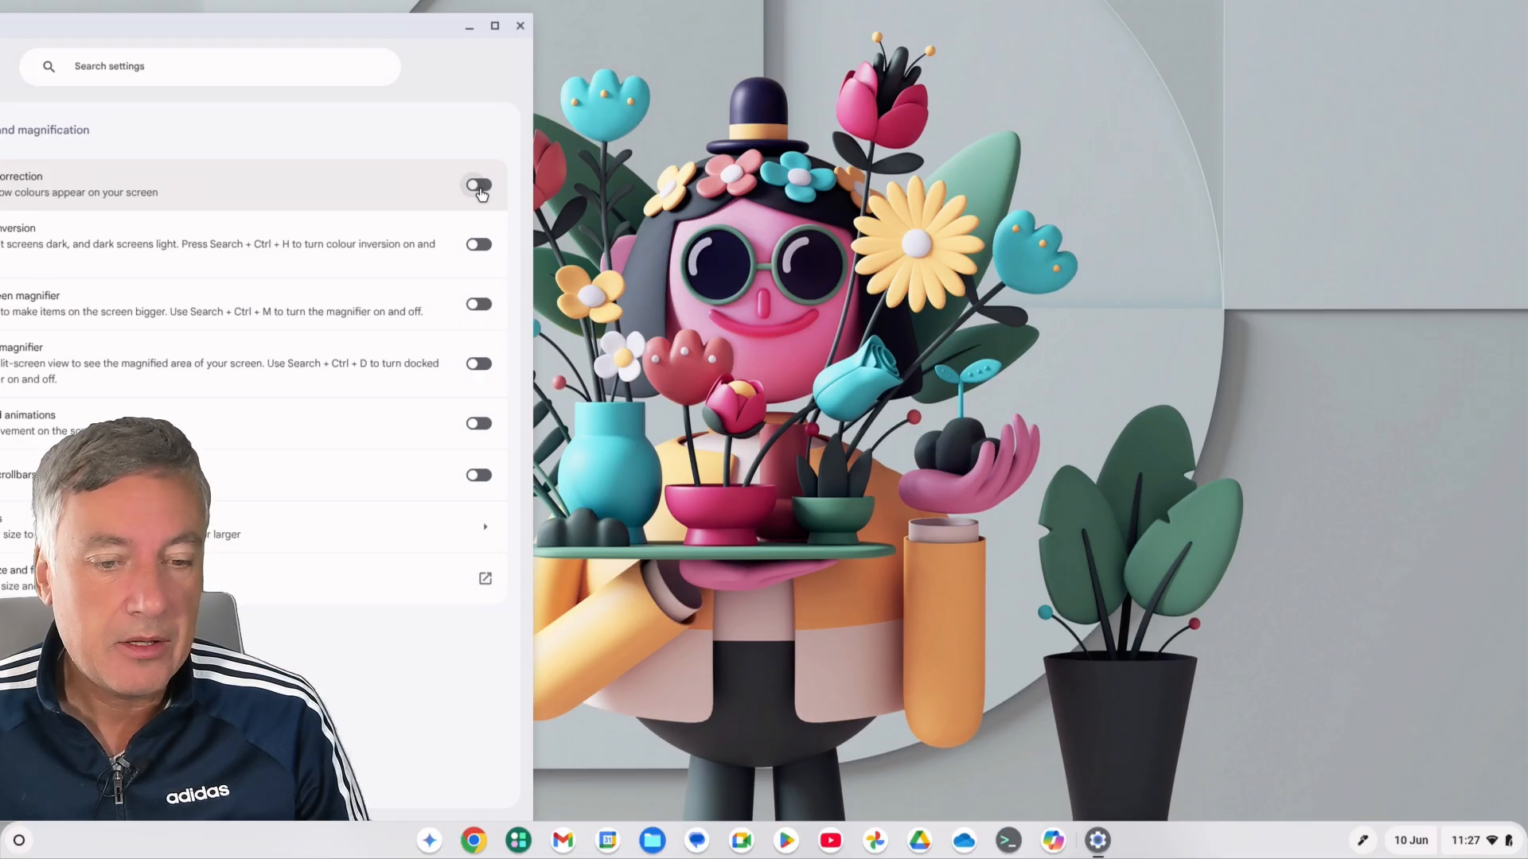
# Turn Colour correction back on and drag the deuteranomaly intensity down to nearly zero.
pyautogui.click(478, 184)
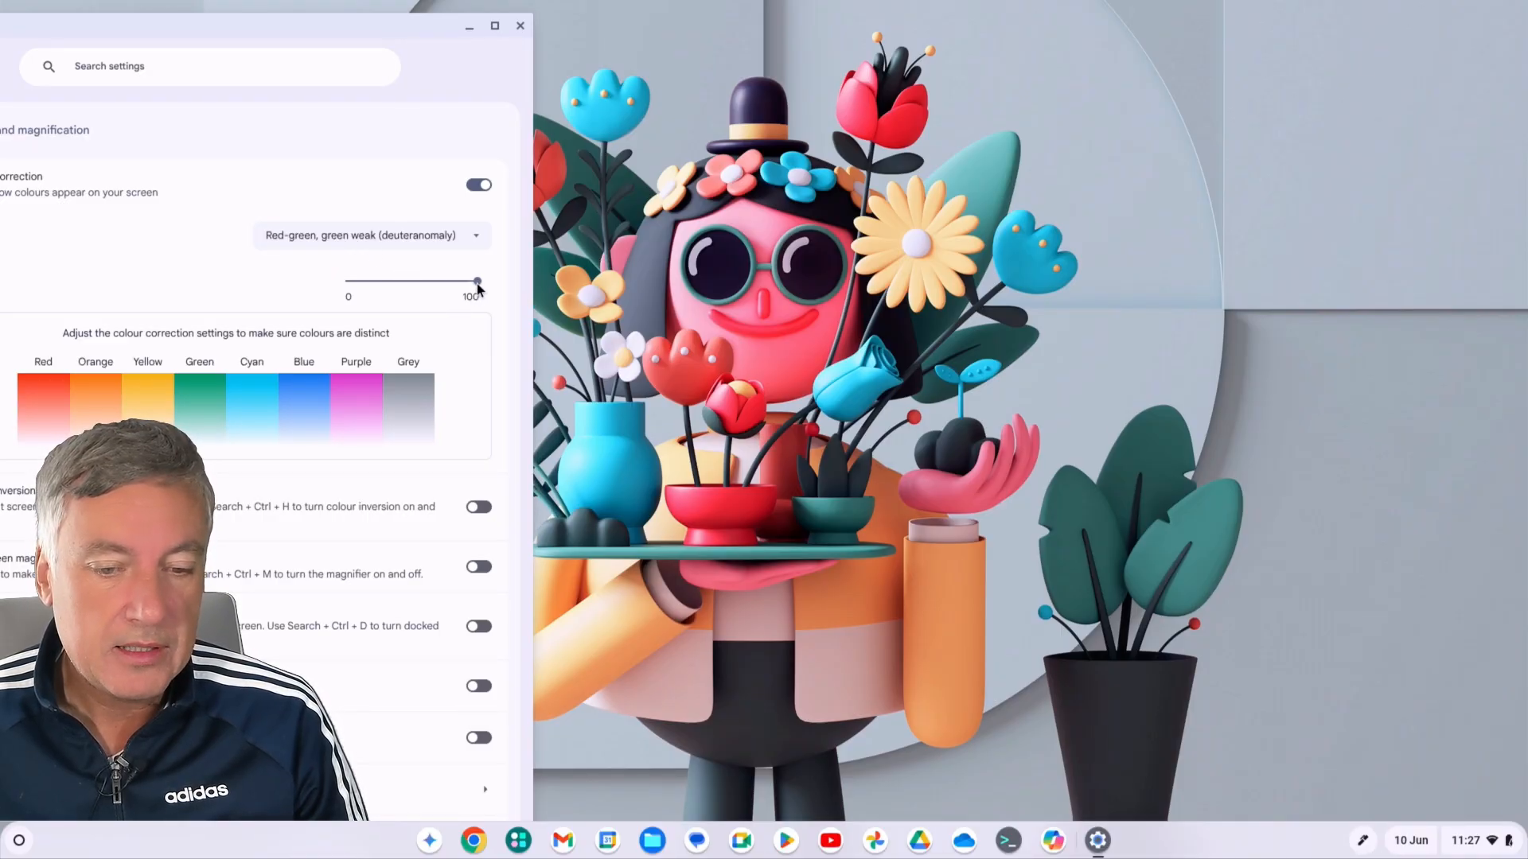
pyautogui.moveTo(477, 284); pyautogui.dragTo(467, 284)
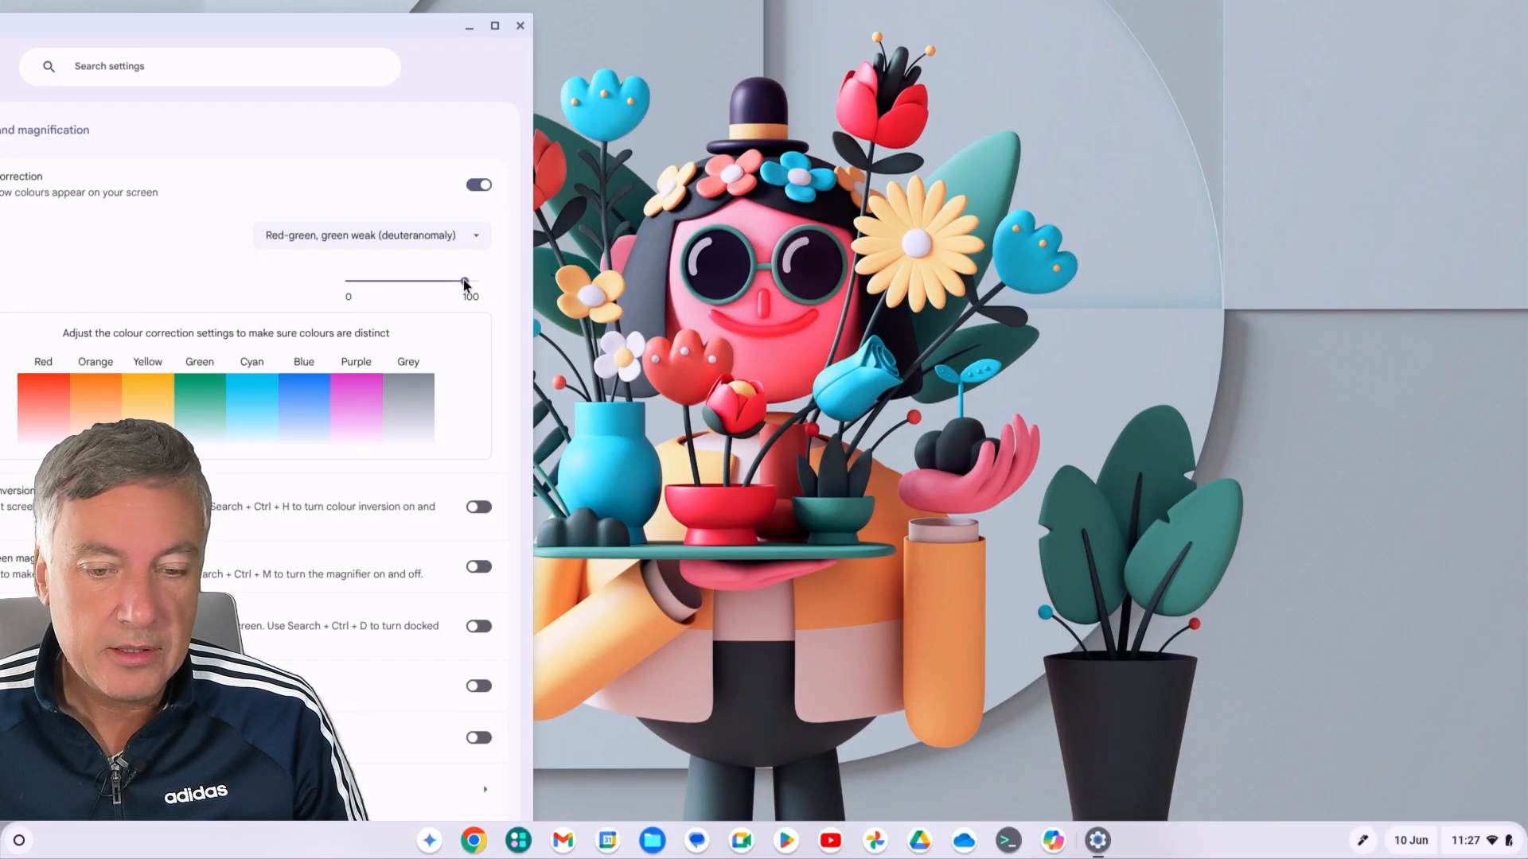
pyautogui.moveTo(463, 284); pyautogui.dragTo(399, 283)
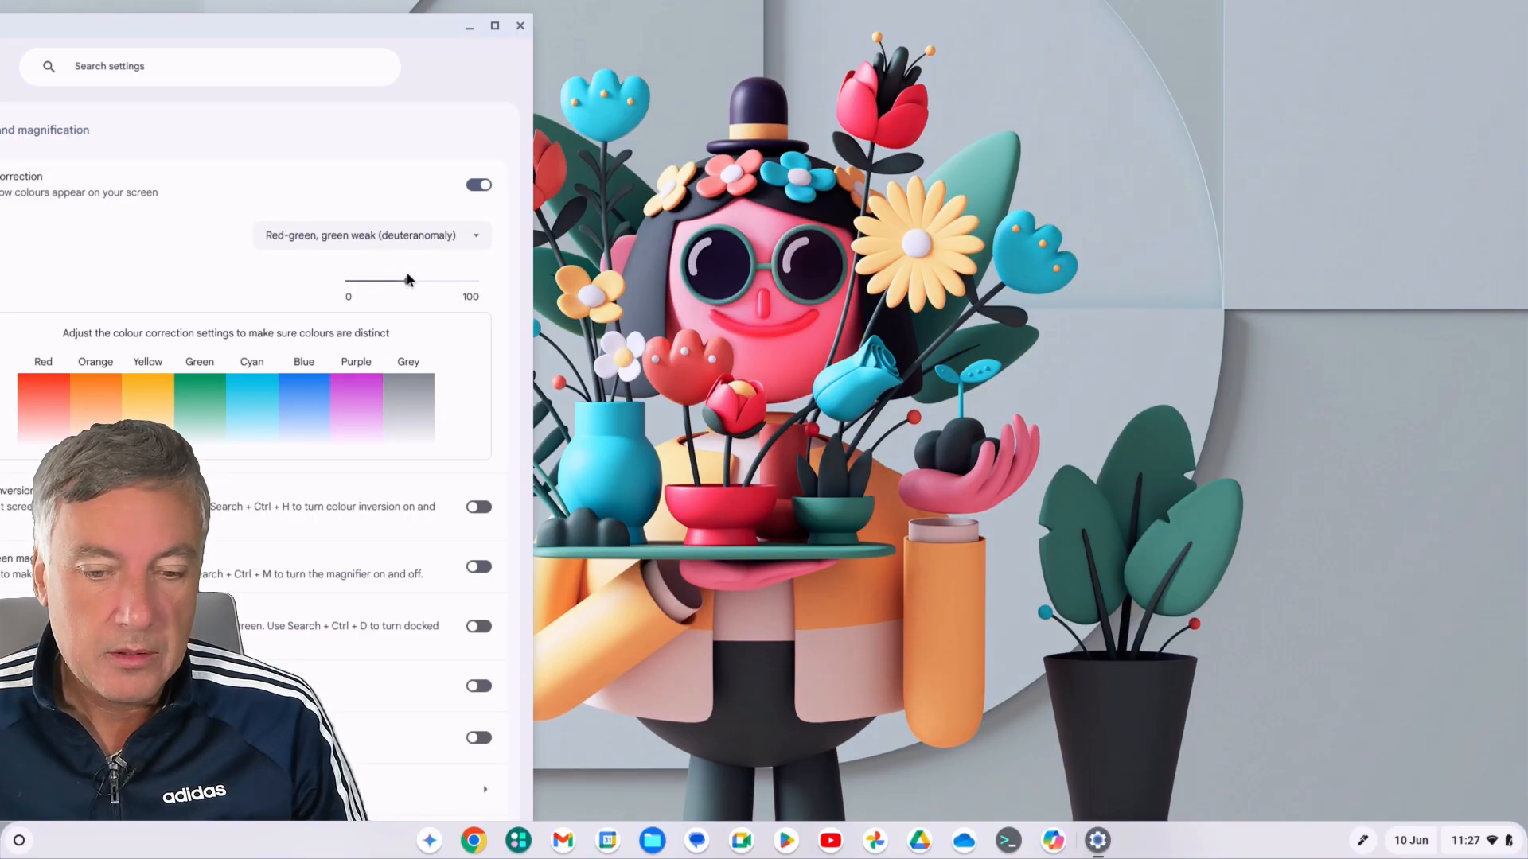
pyautogui.moveTo(398, 280); pyautogui.dragTo(363, 283)
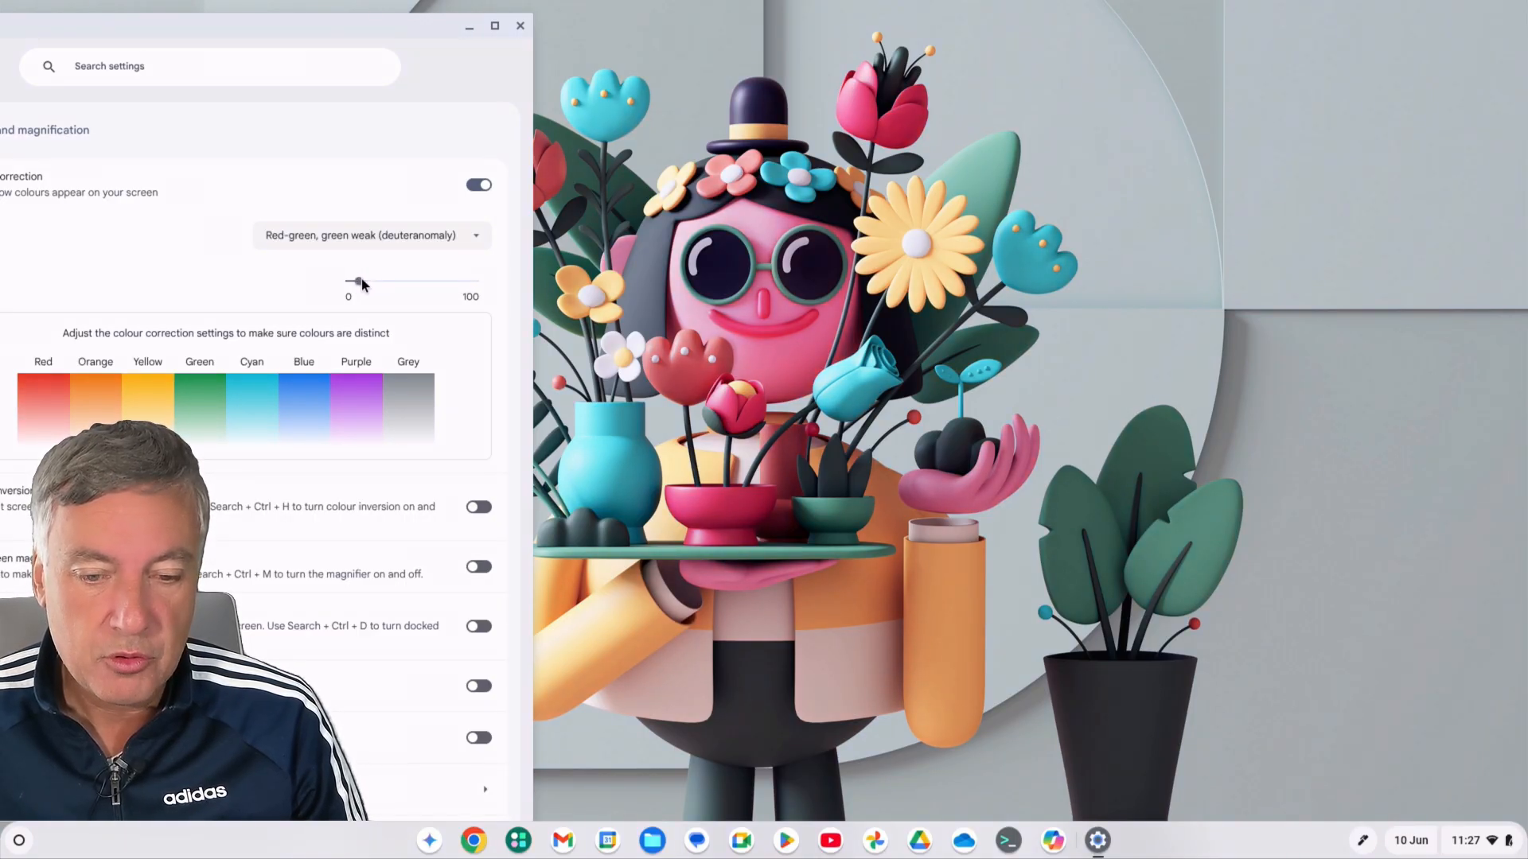
pyautogui.moveTo(349, 283); pyautogui.dragTo(368, 283)
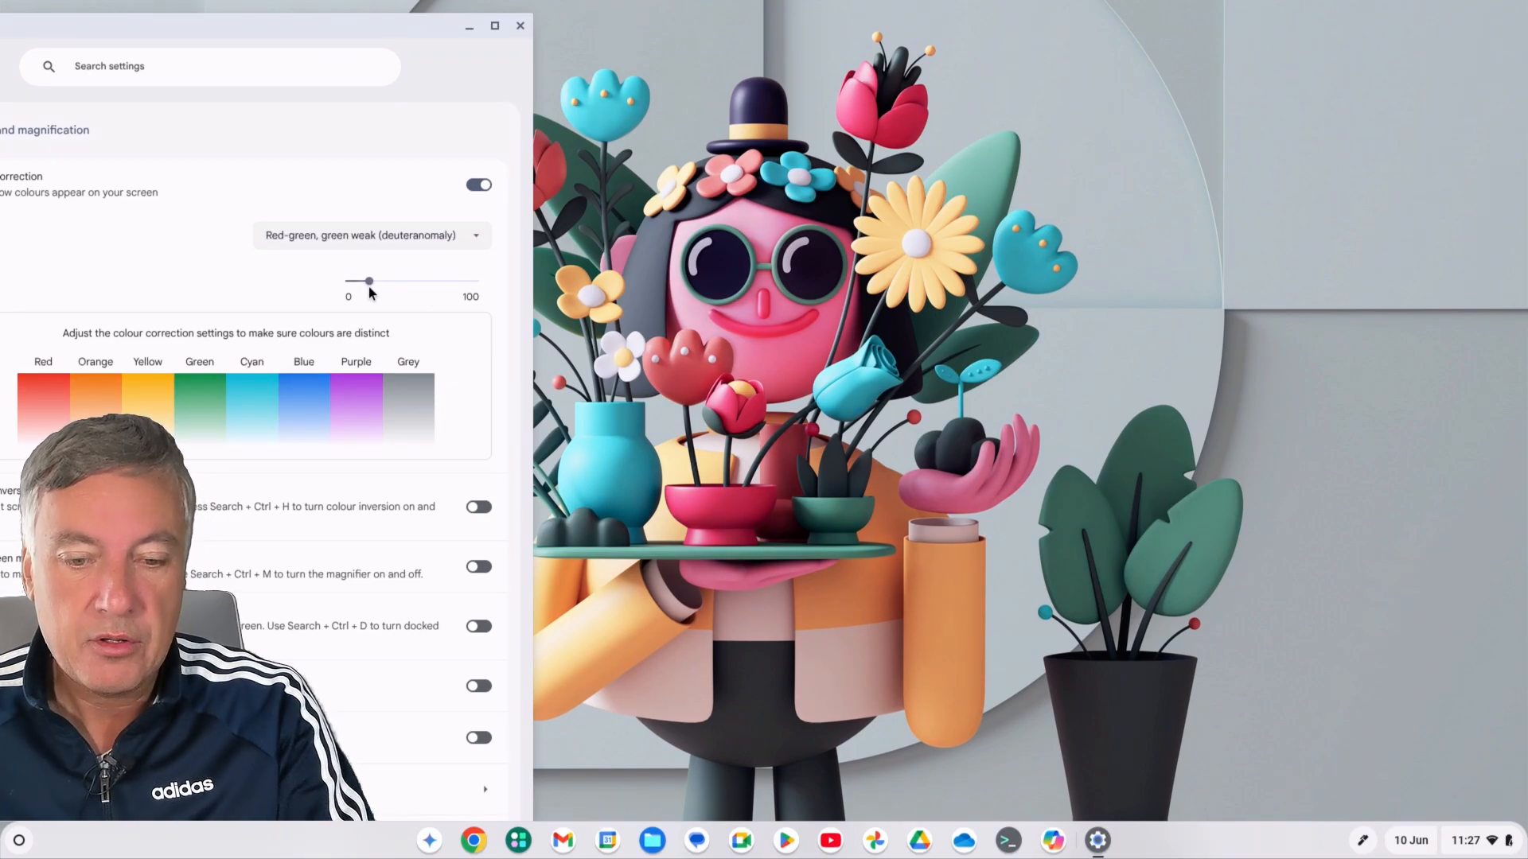
# Sweep the deuteranomaly intensity through about forty, full and half, finishing at 100.
pyautogui.moveTo(367, 282); pyautogui.dragTo(401, 282)
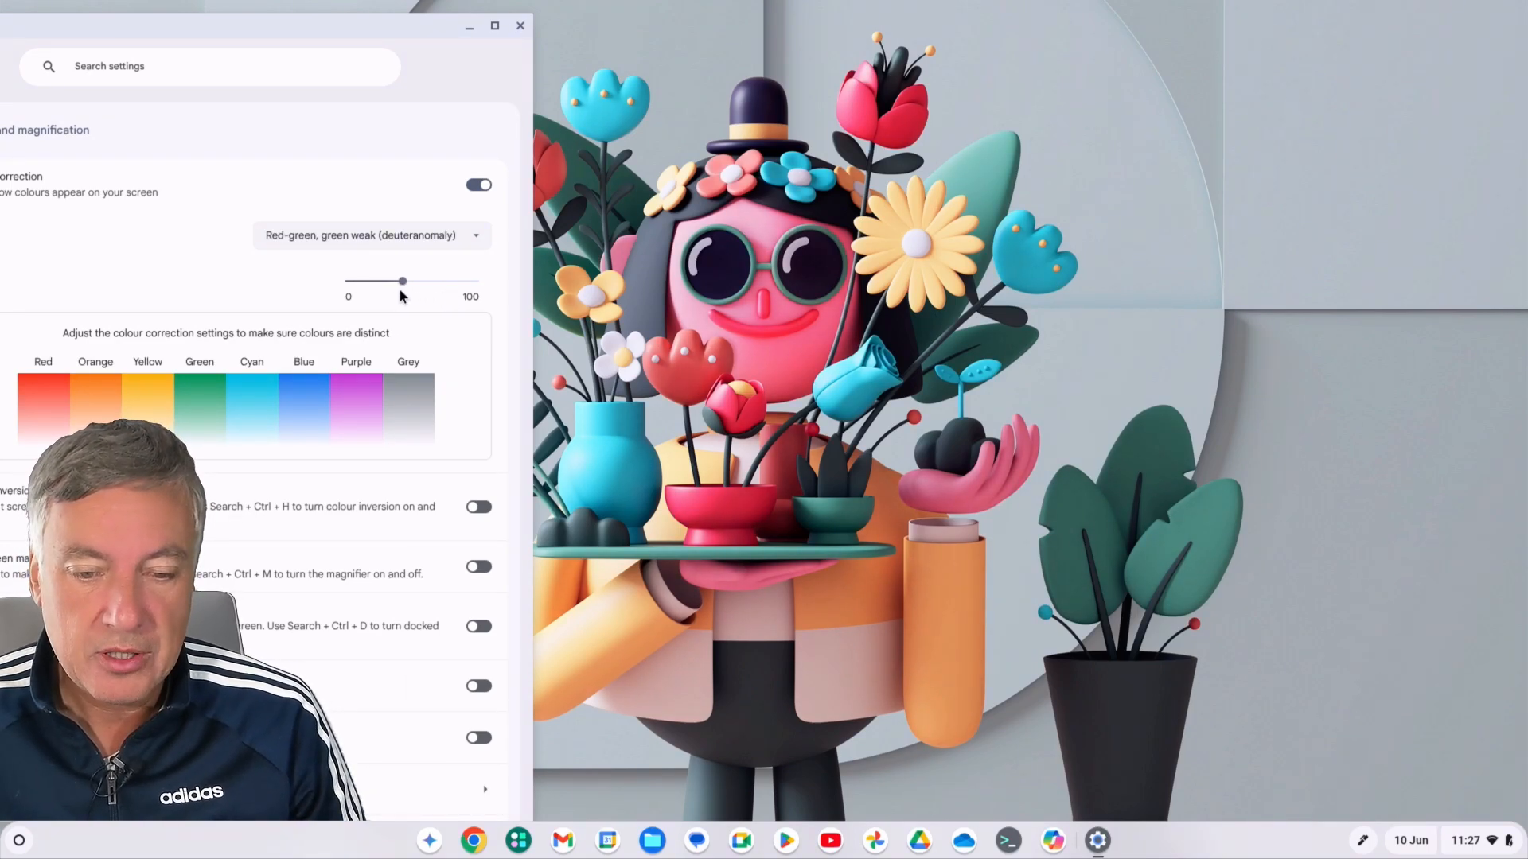
pyautogui.moveTo(401, 281); pyautogui.dragTo(463, 282)
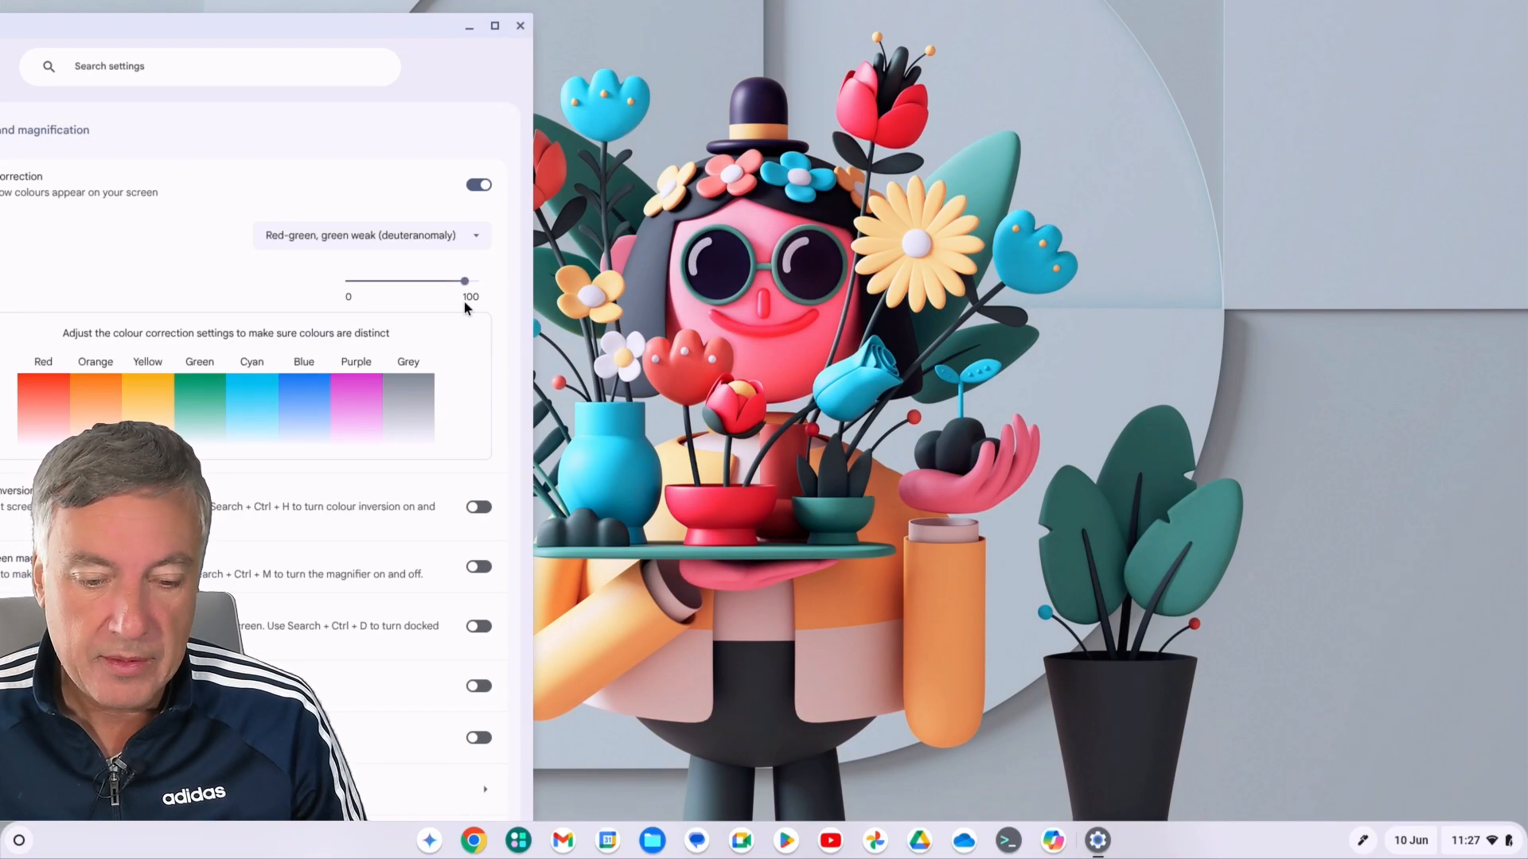
pyautogui.moveTo(463, 282); pyautogui.dragTo(409, 282)
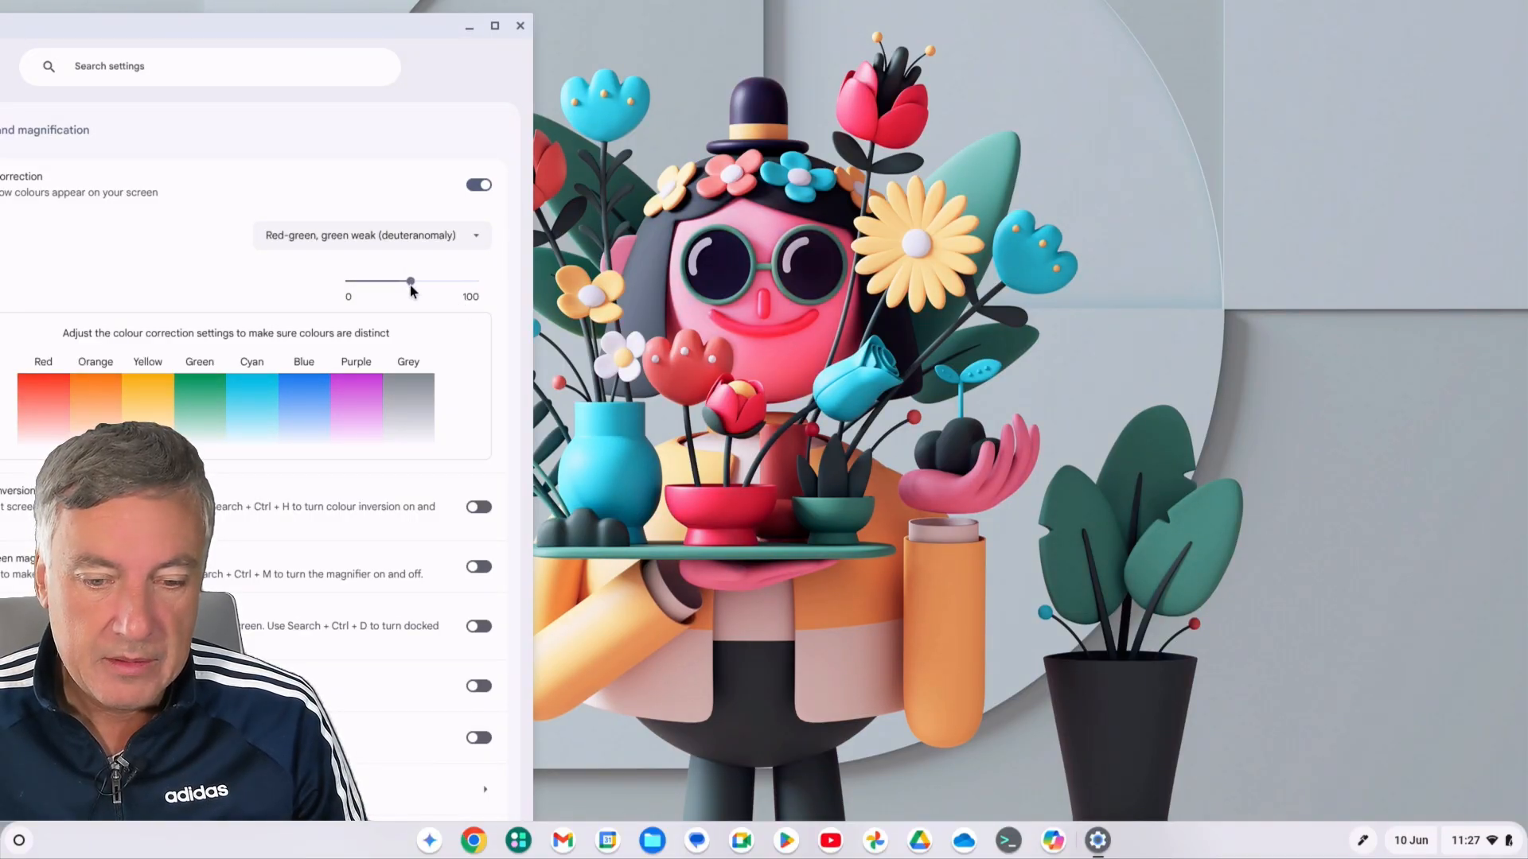
pyautogui.moveTo(410, 283); pyautogui.dragTo(476, 283)
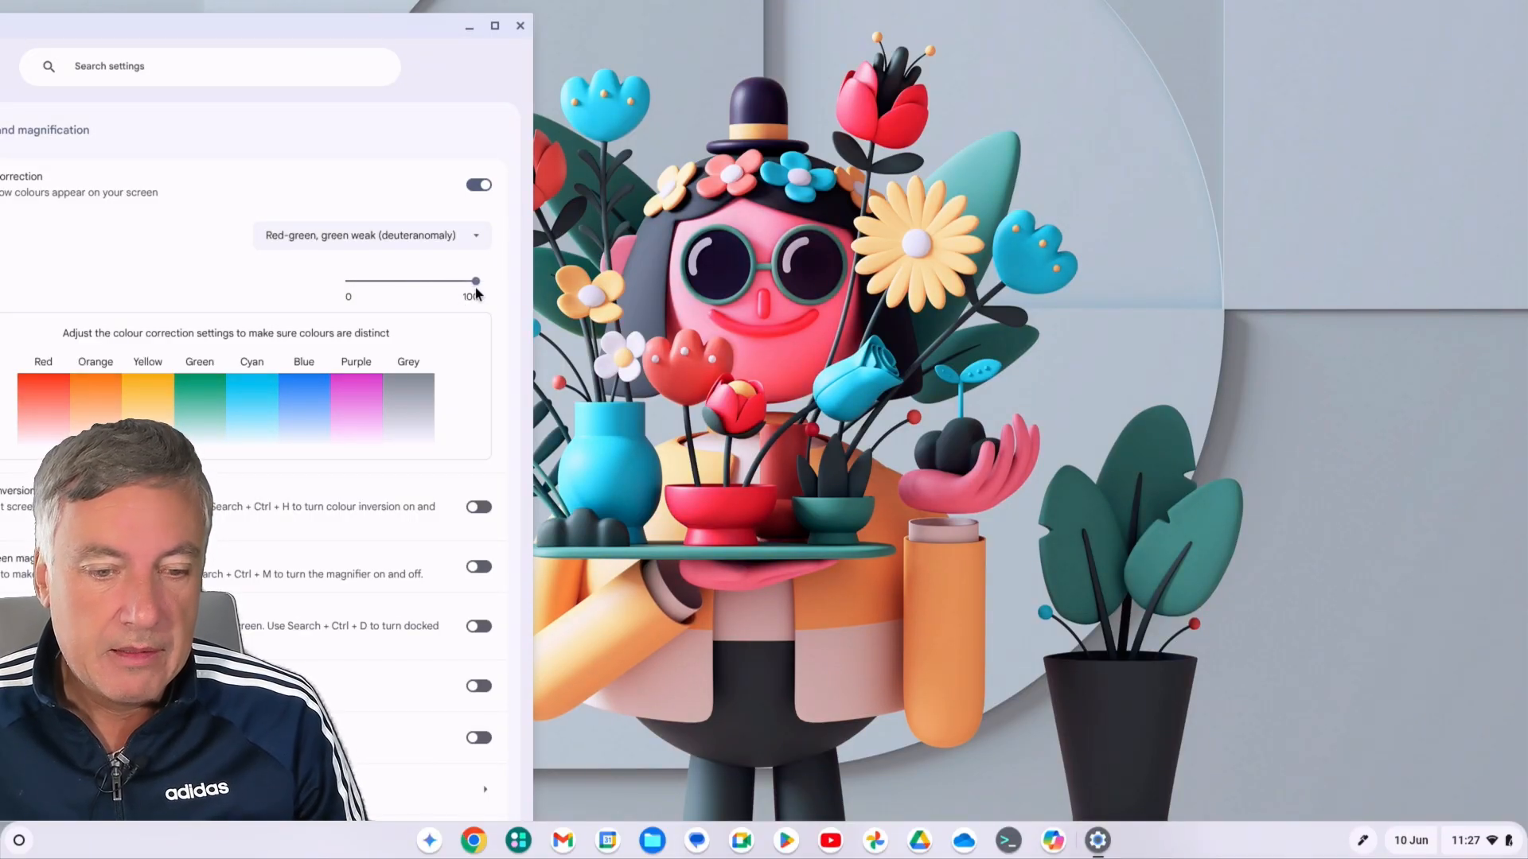
pyautogui.click(371, 235)
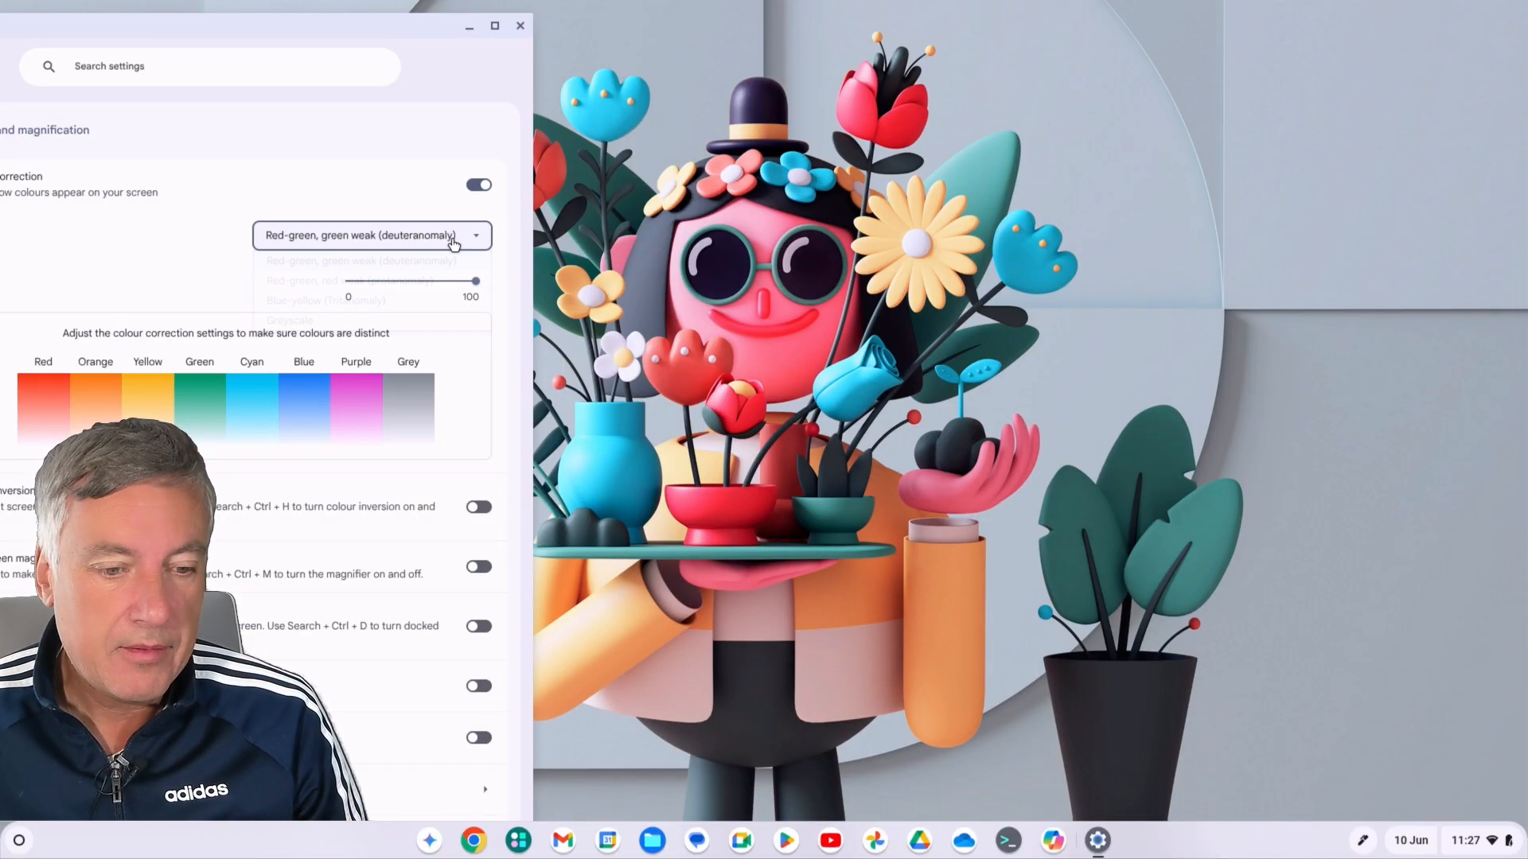
# Choose the red-weak protanomaly filter and lower its intensity to about 40.
pyautogui.click(345, 280)
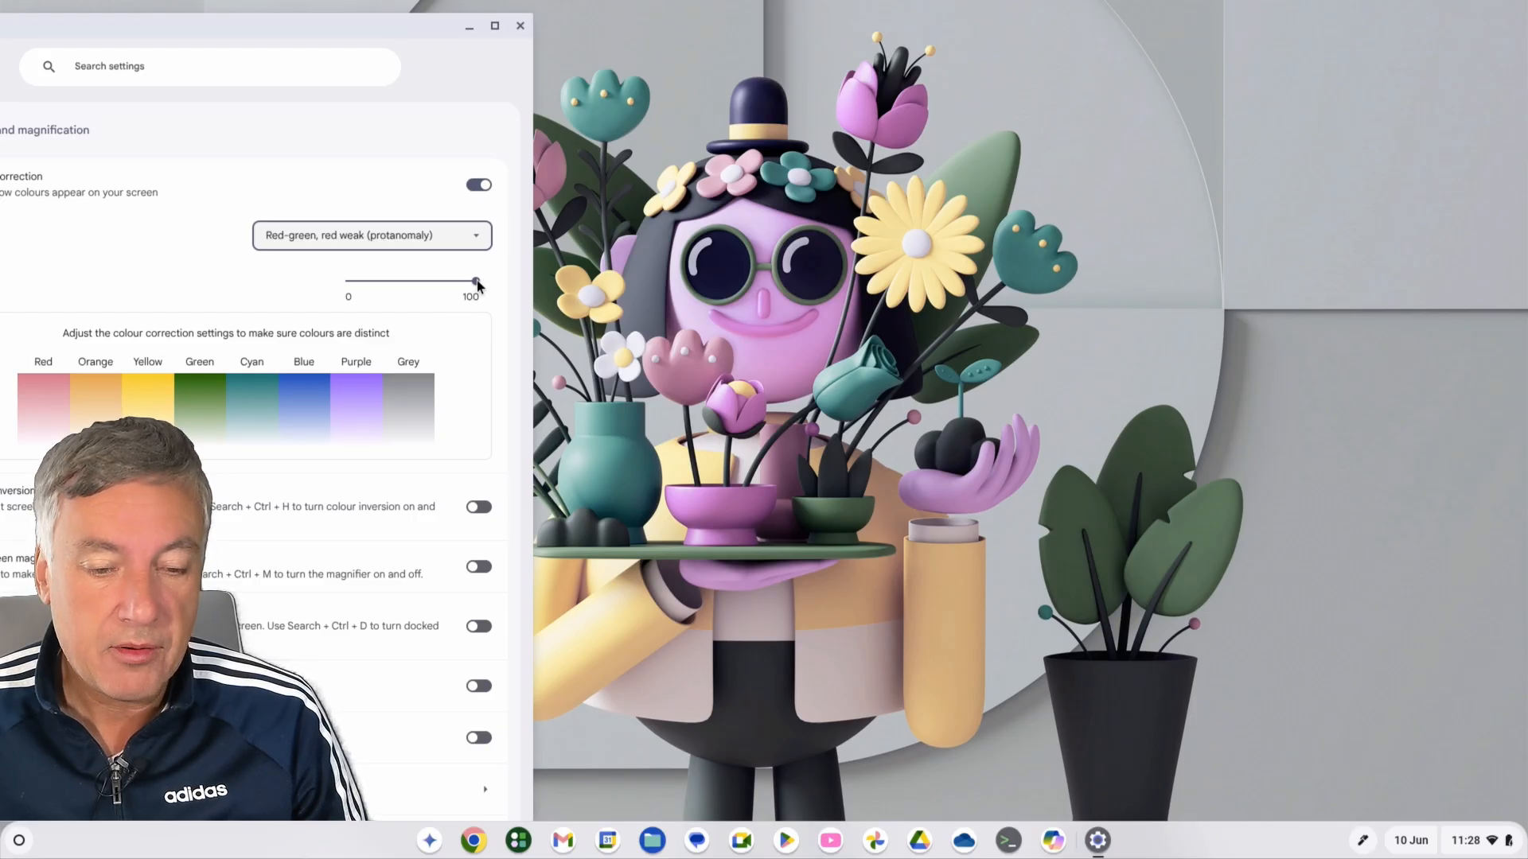
pyautogui.moveTo(475, 285); pyautogui.dragTo(386, 285)
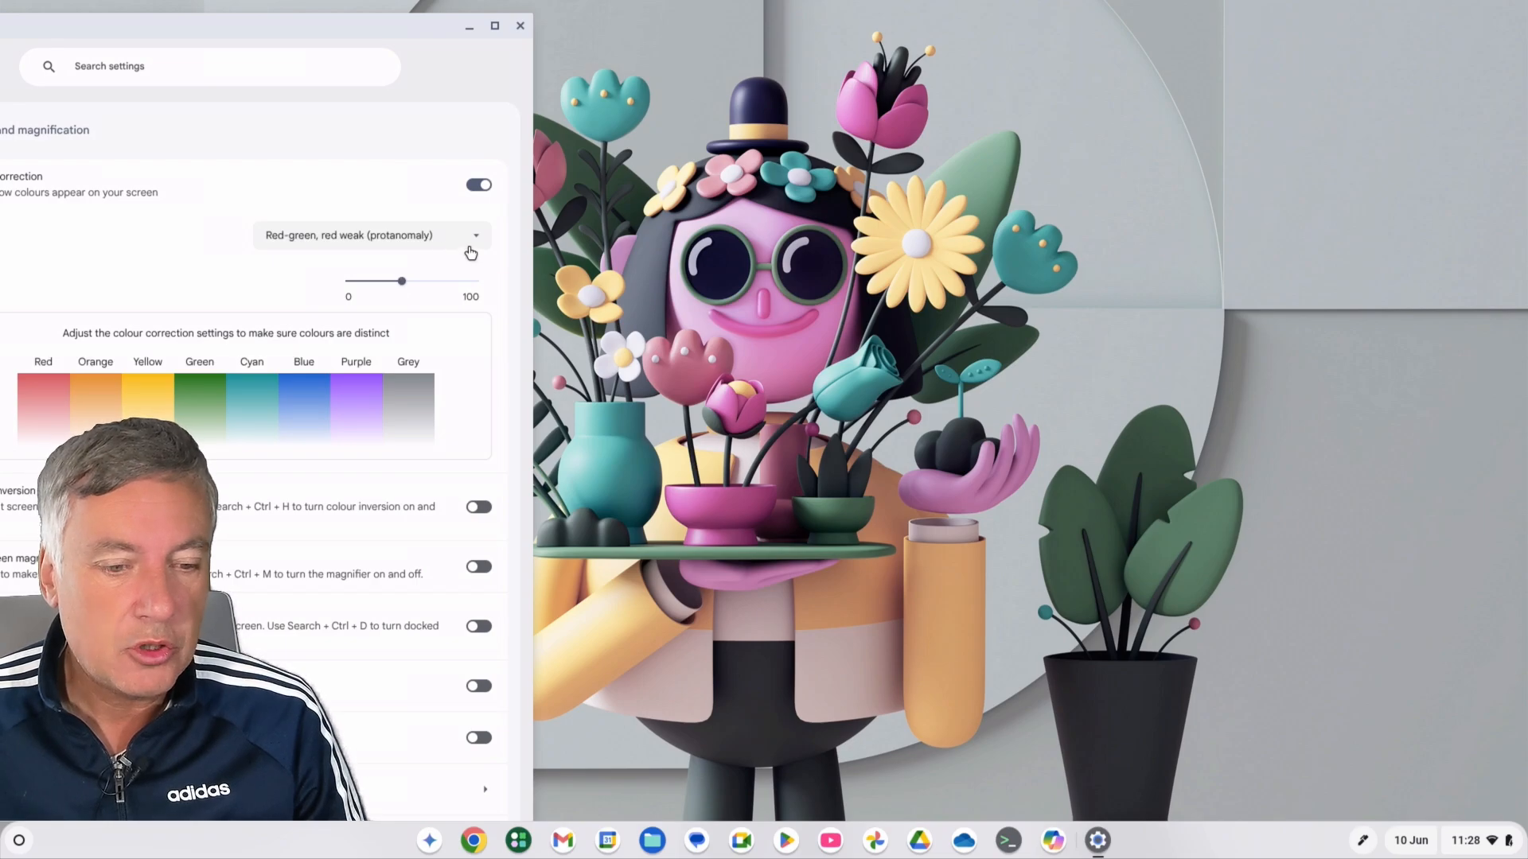
# Switch to the blue-yellow Tritanomaly filter and test intensities, settling around sixty.
pyautogui.click(367, 236)
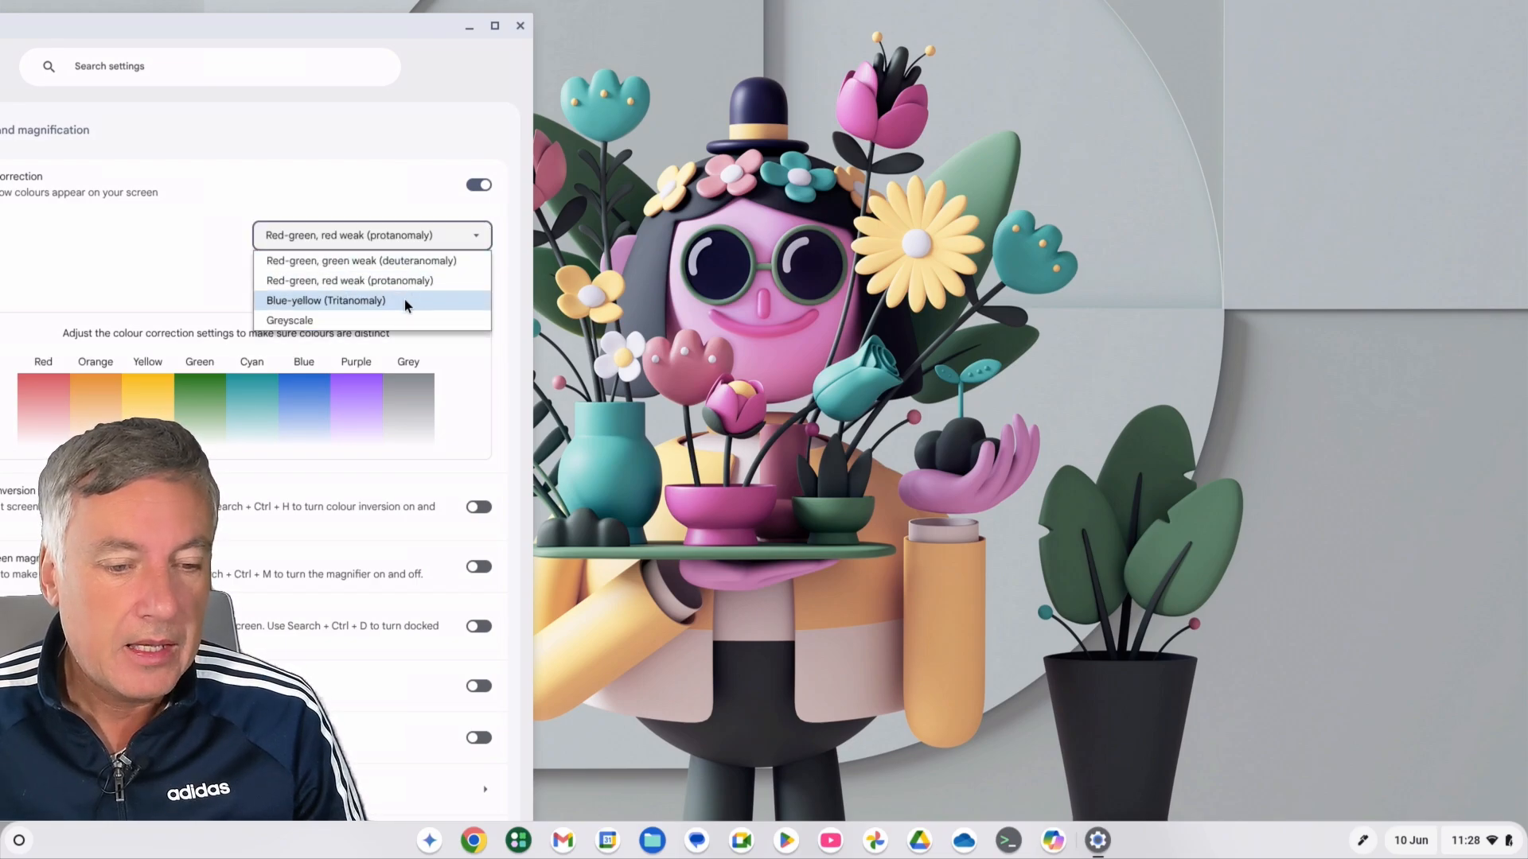
pyautogui.click(327, 300)
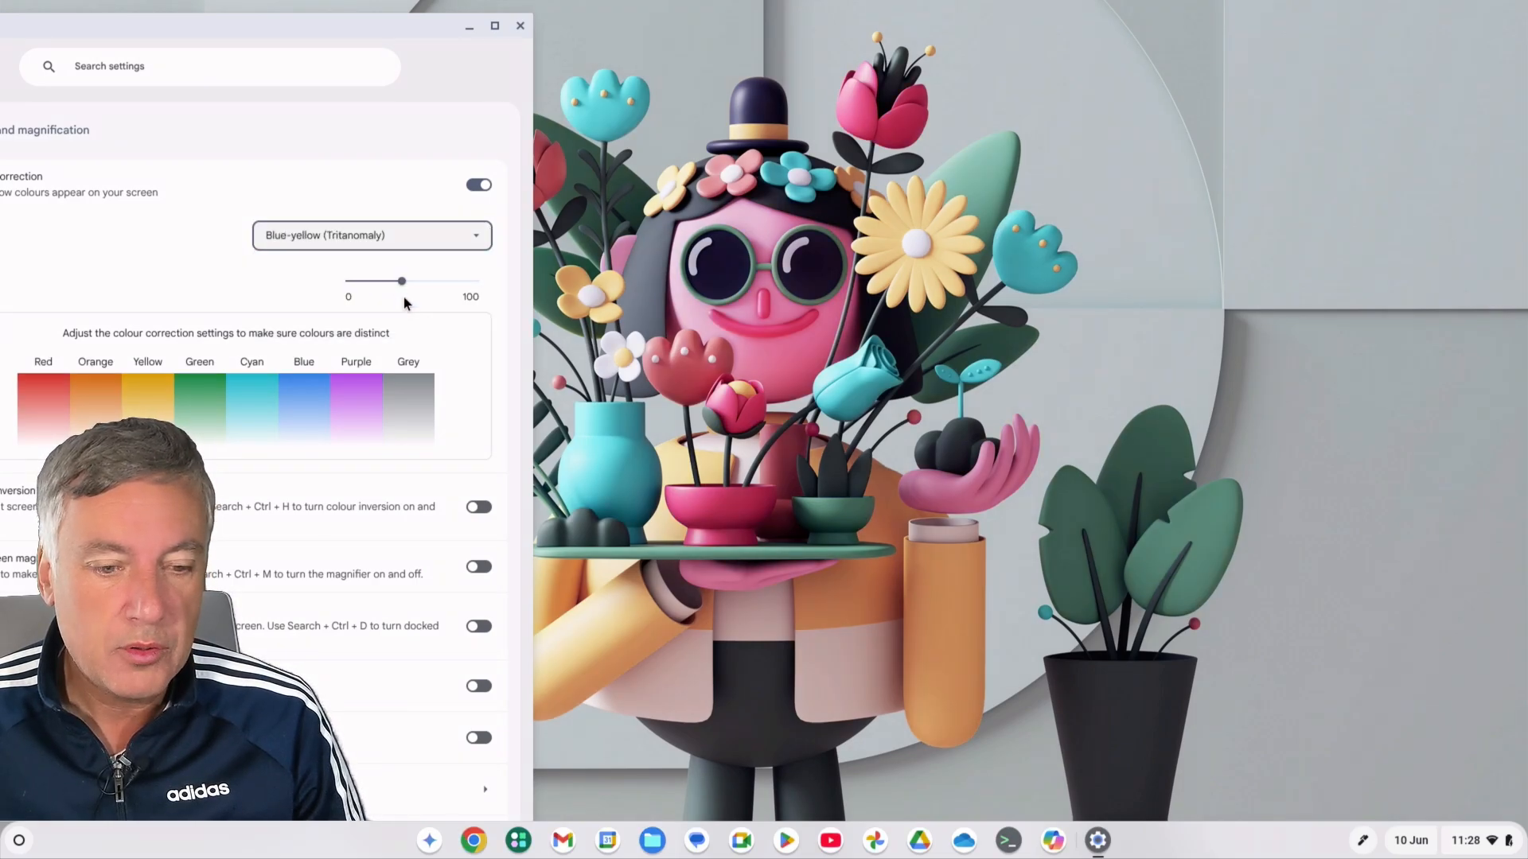
pyautogui.moveTo(403, 281); pyautogui.dragTo(408, 282)
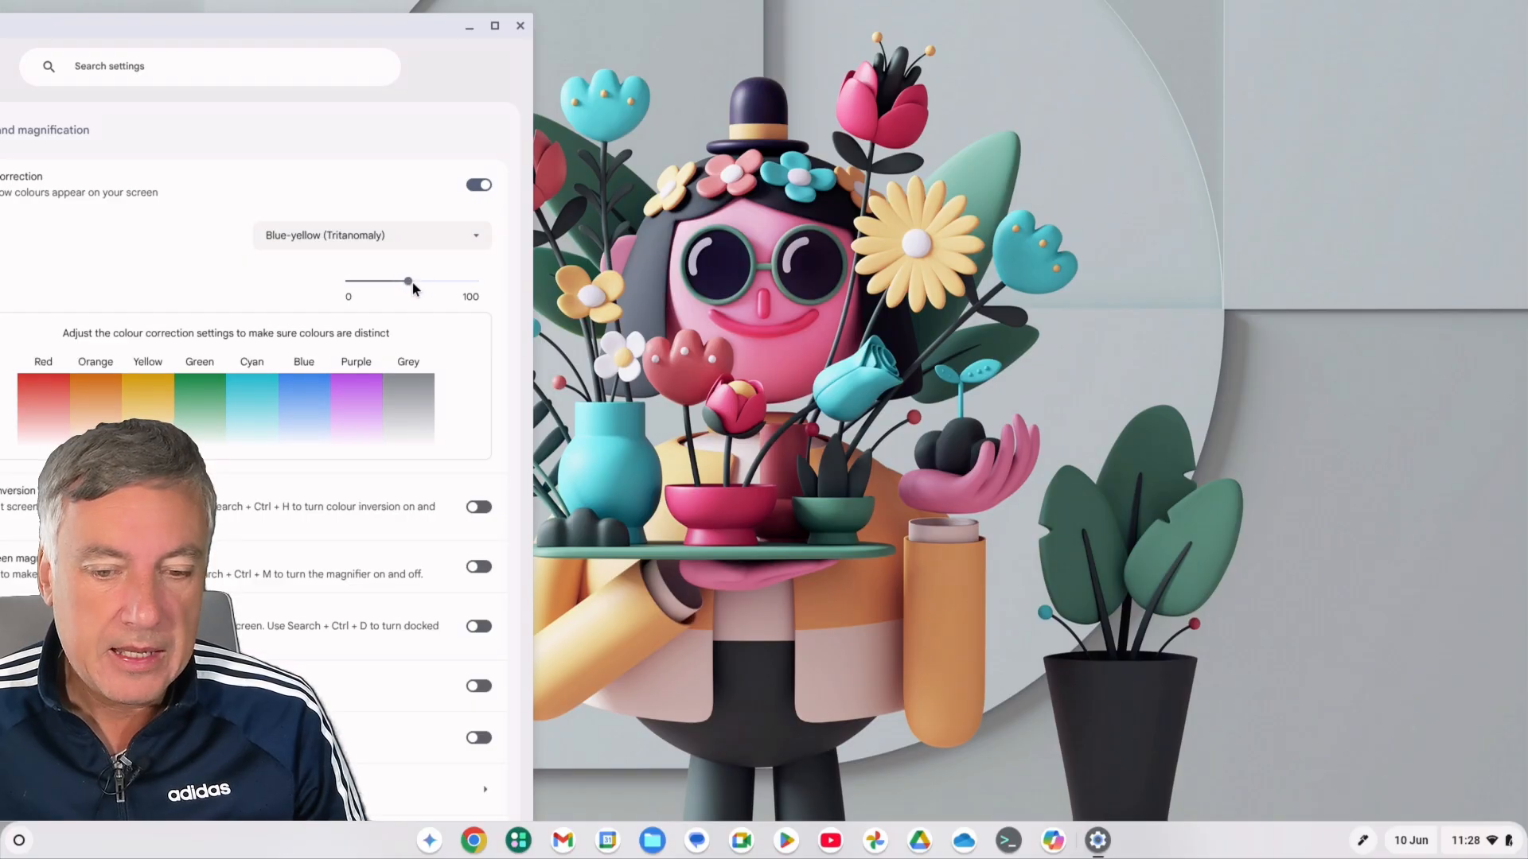
pyautogui.moveTo(407, 282); pyautogui.dragTo(366, 282)
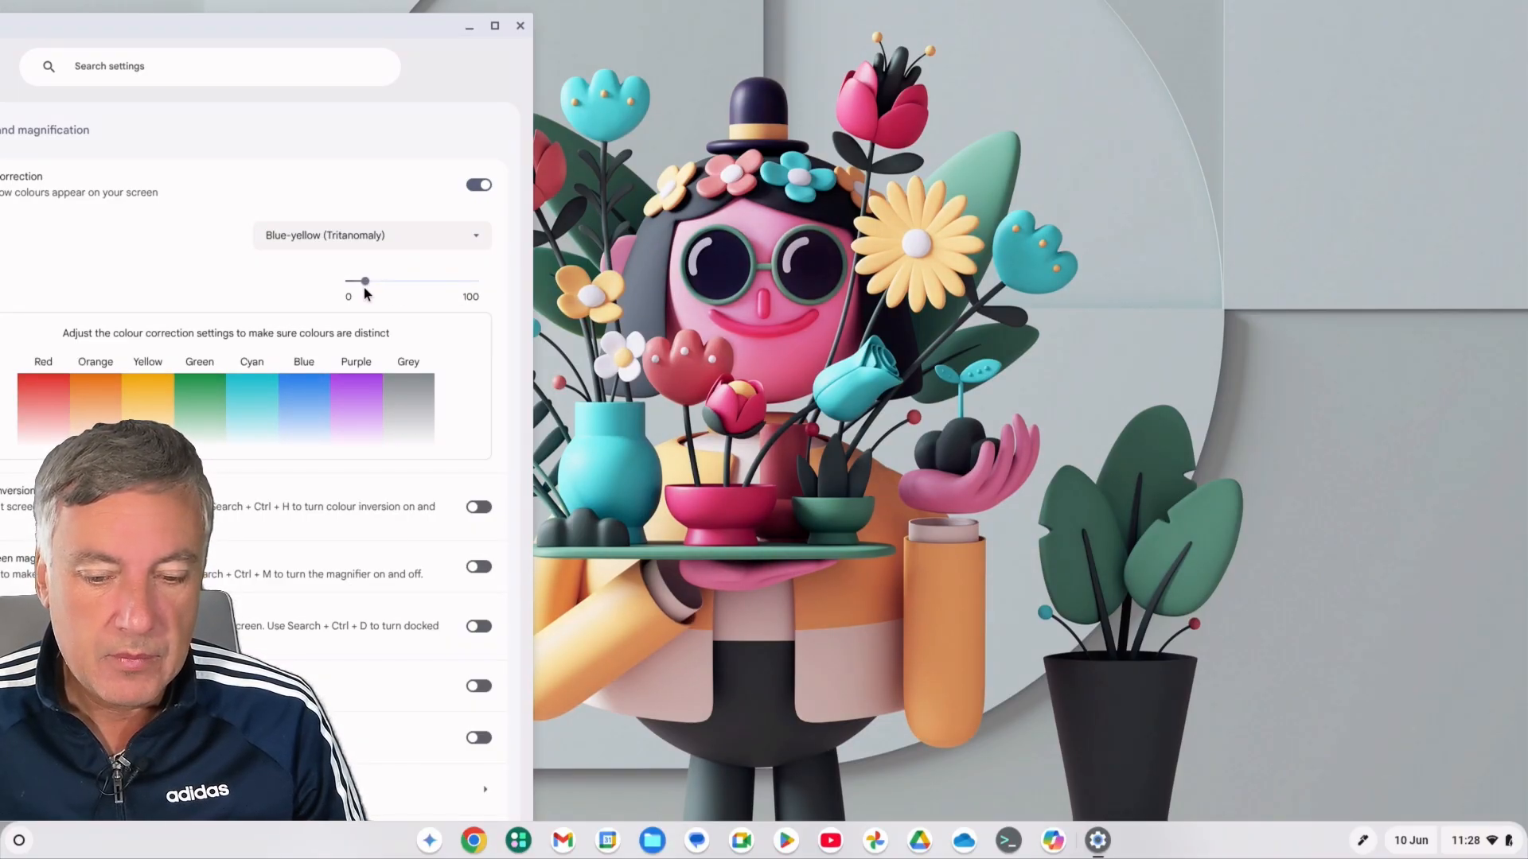
pyautogui.moveTo(366, 282); pyautogui.dragTo(420, 282)
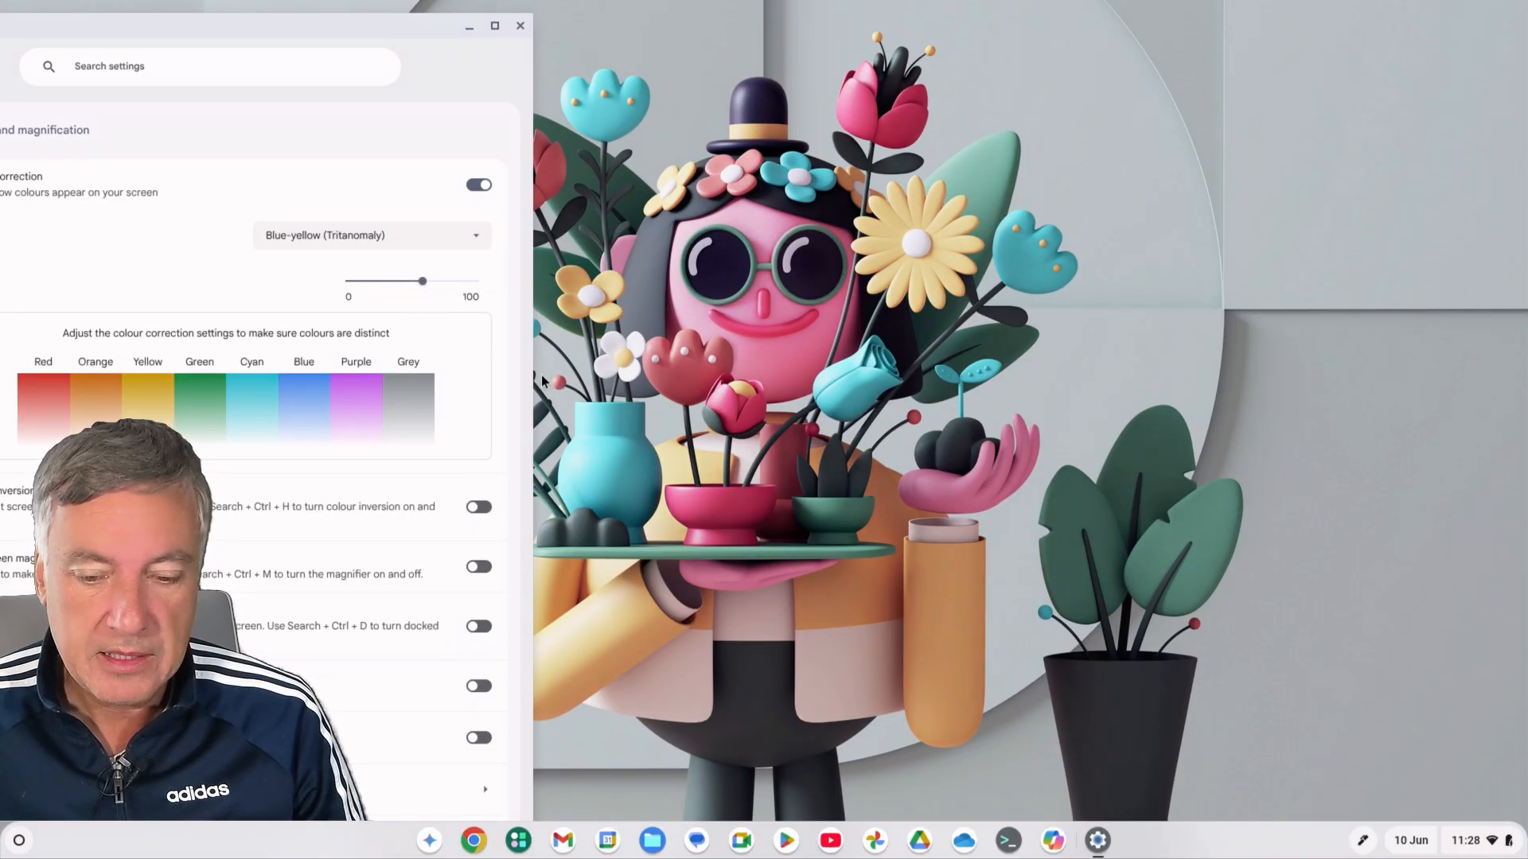
pyautogui.moveTo(641, 242)
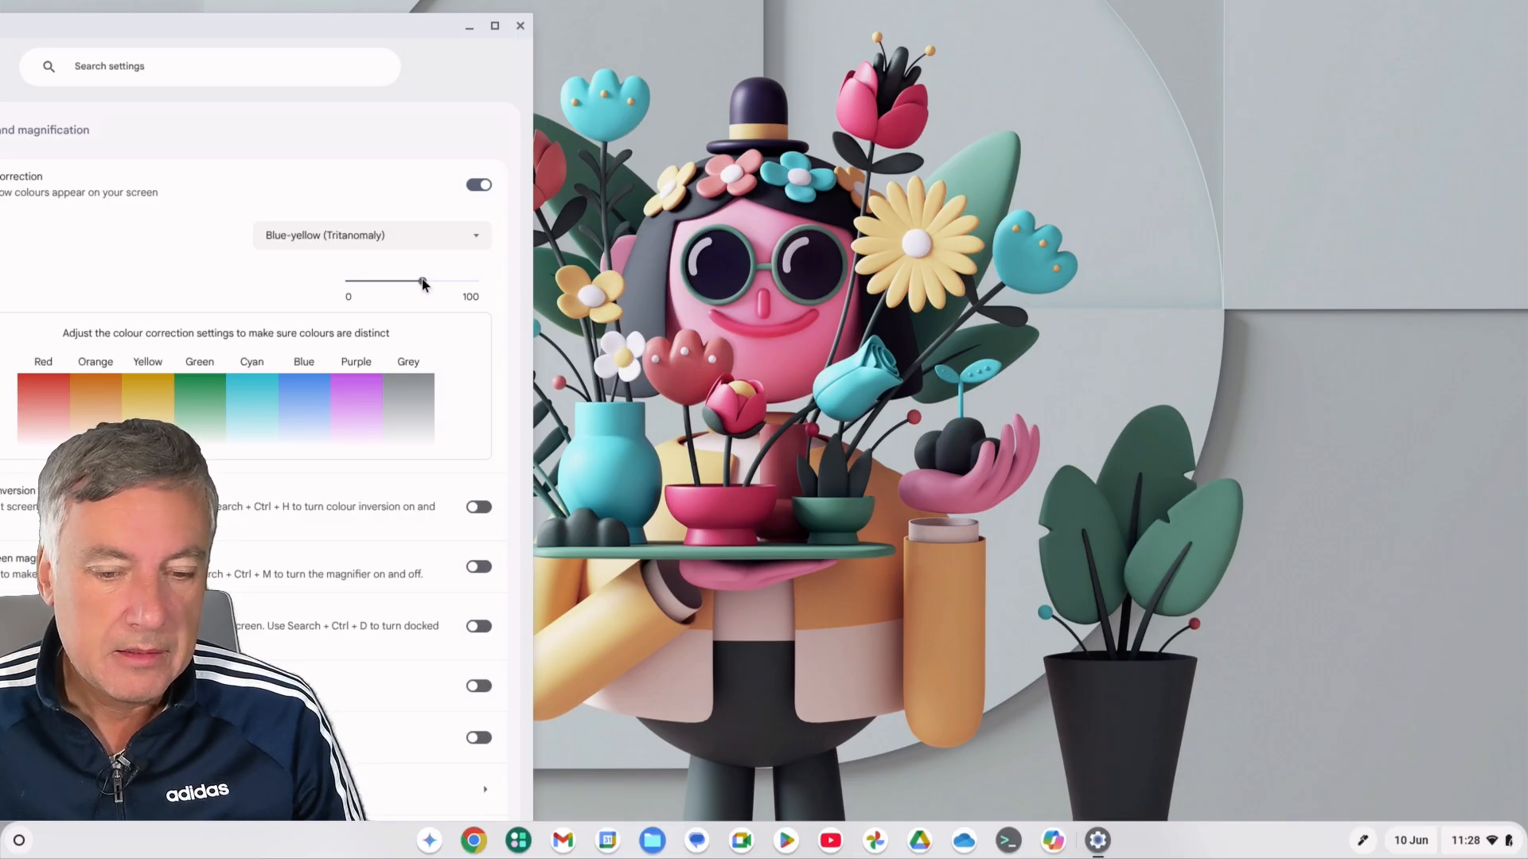
pyautogui.moveTo(400, 282); pyautogui.dragTo(409, 281)
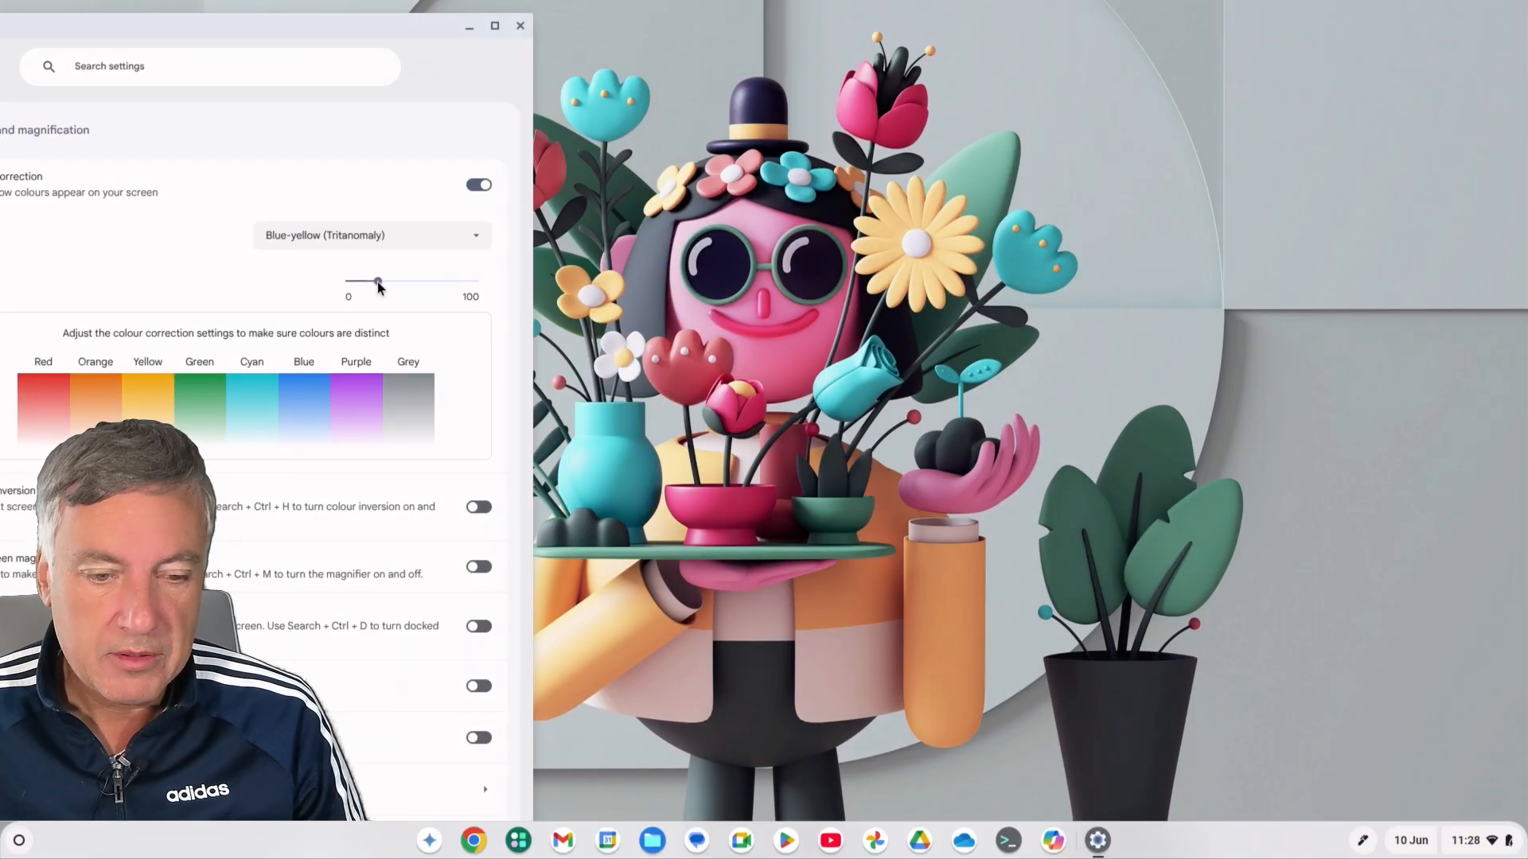
pyautogui.moveTo(379, 283); pyautogui.dragTo(424, 283)
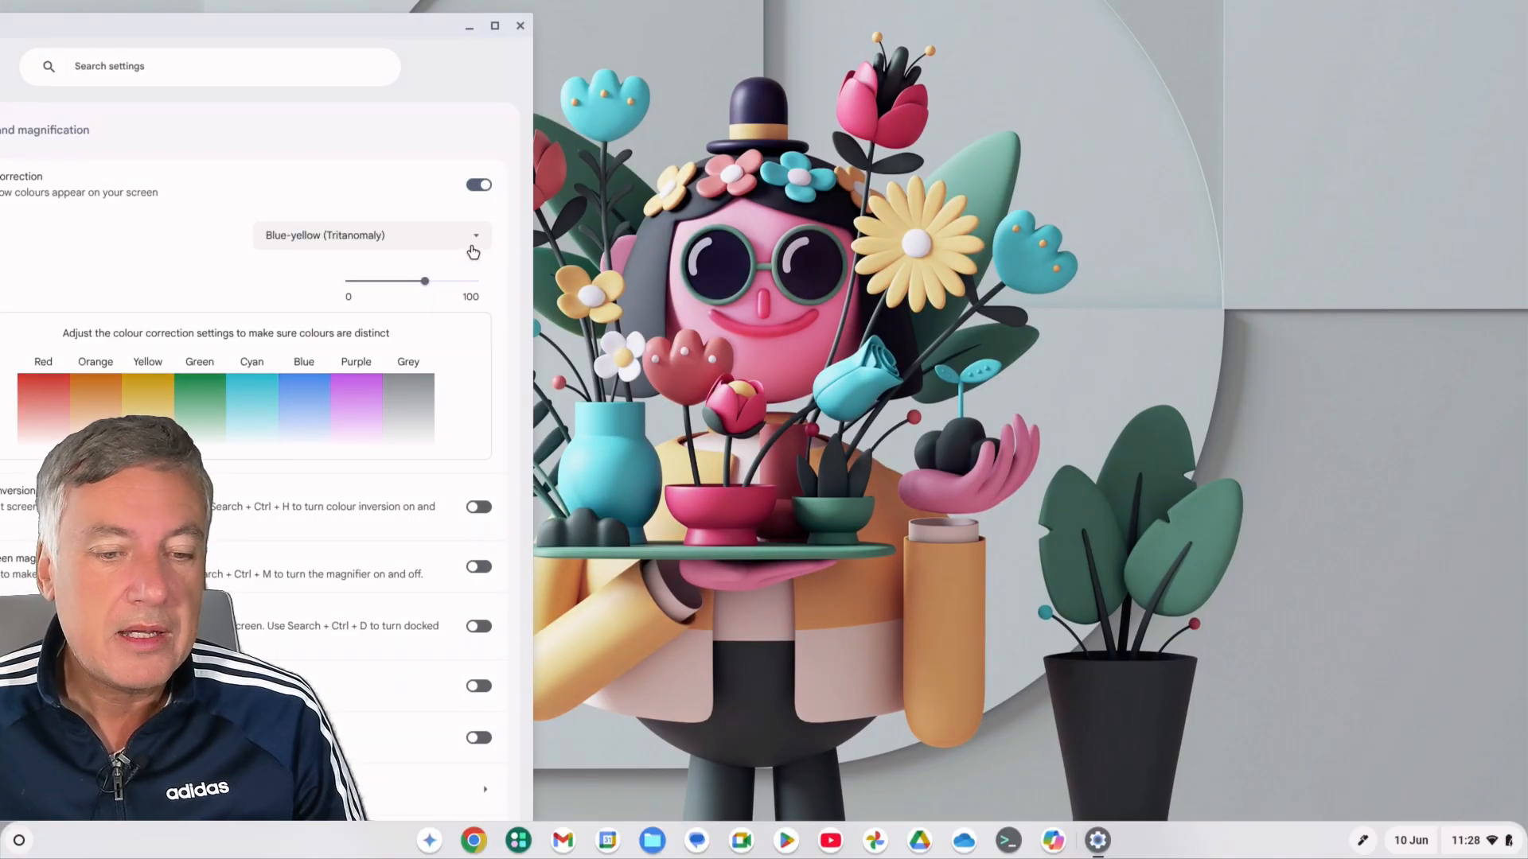
# Switch to the Greyscale filter and take its intensity down to zero.
pyautogui.click(371, 236)
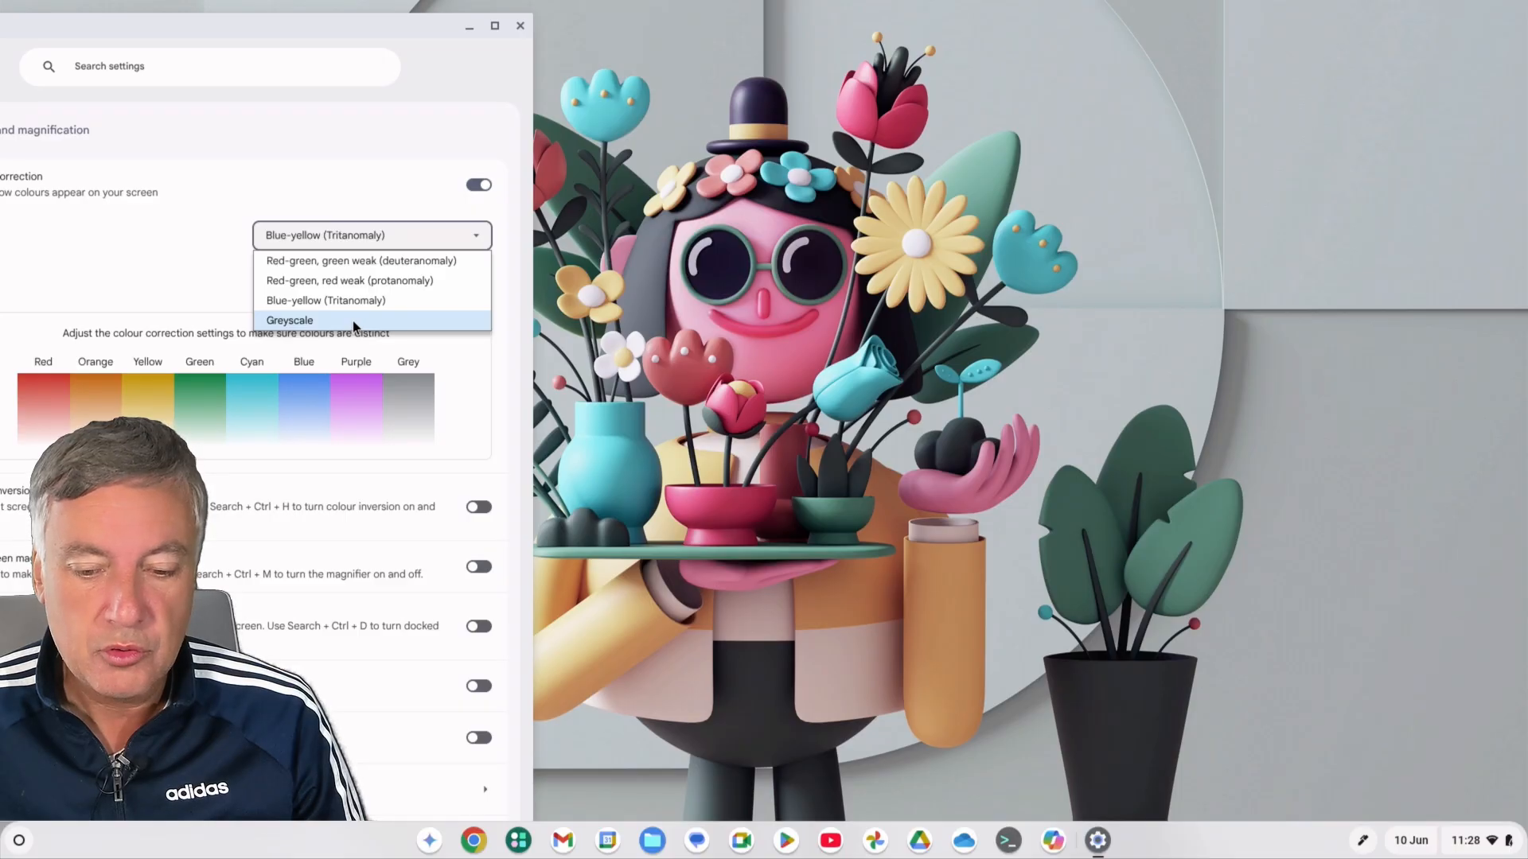
pyautogui.click(290, 320)
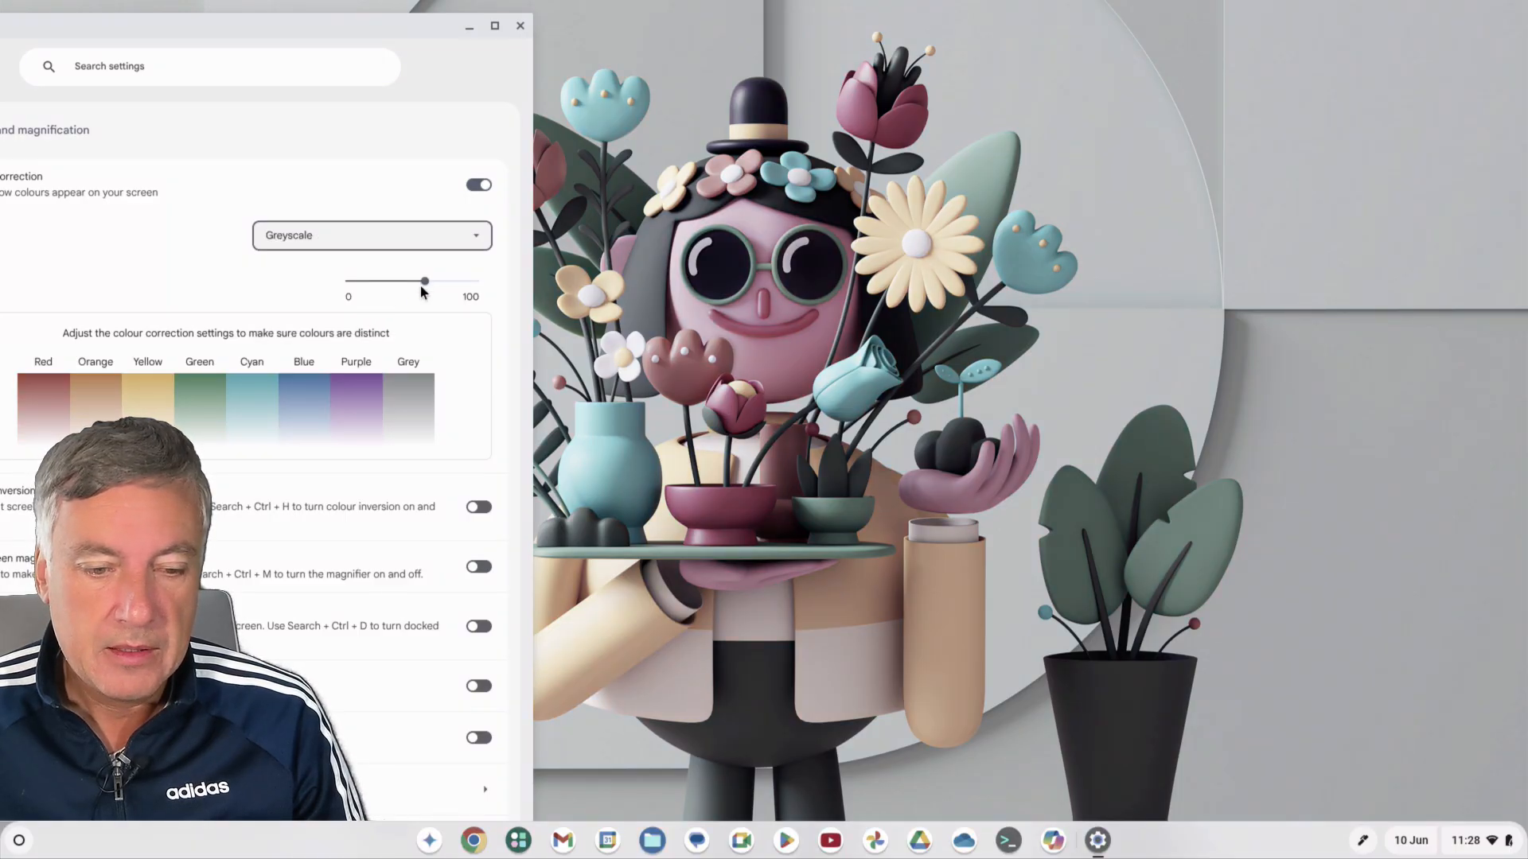
pyautogui.moveTo(421, 282); pyautogui.dragTo(368, 281)
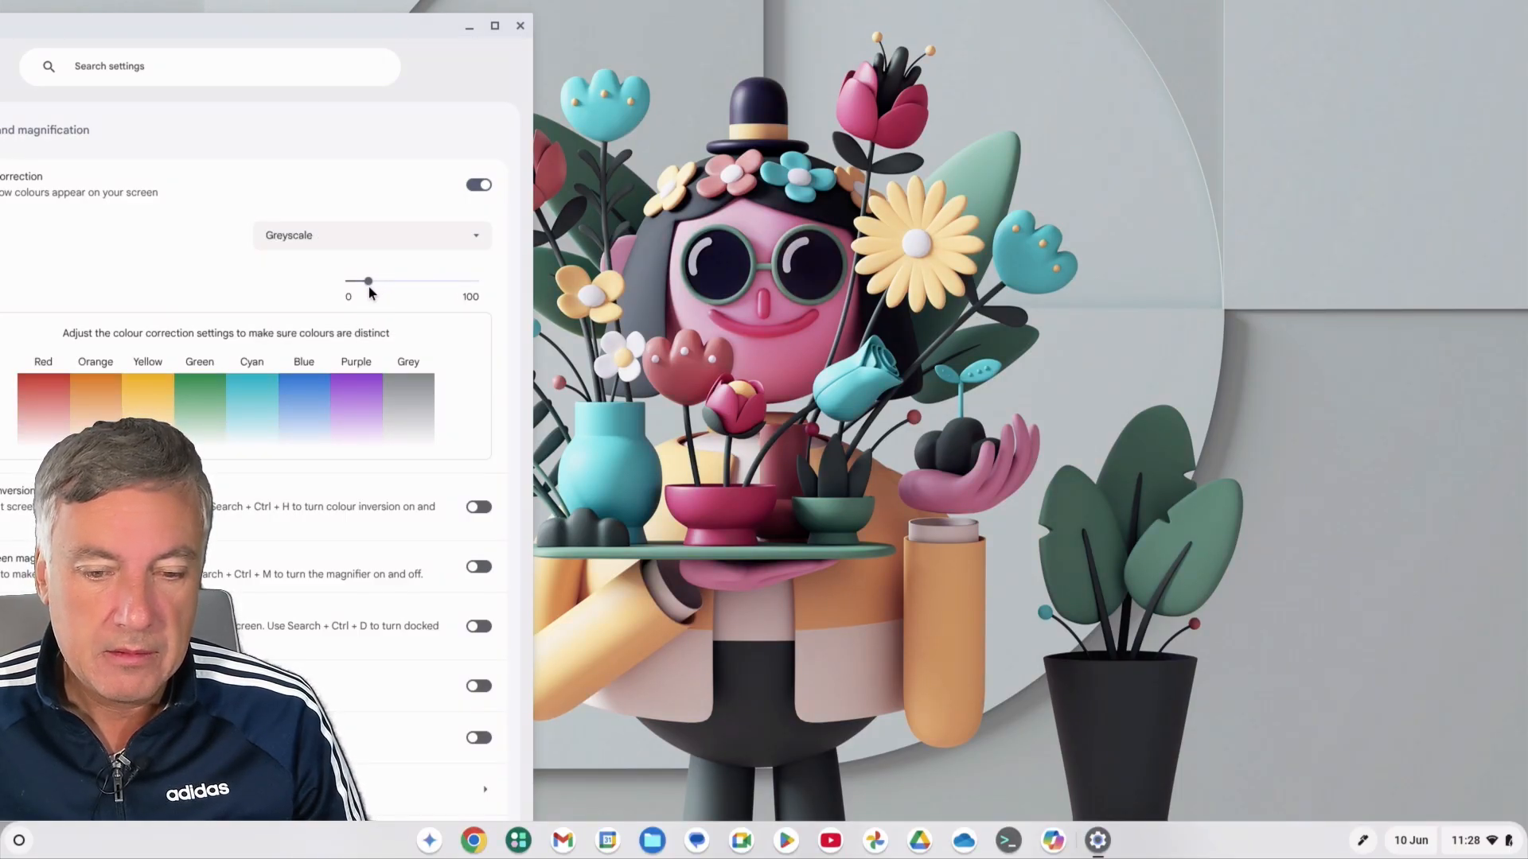
pyautogui.moveTo(368, 282); pyautogui.dragTo(349, 284)
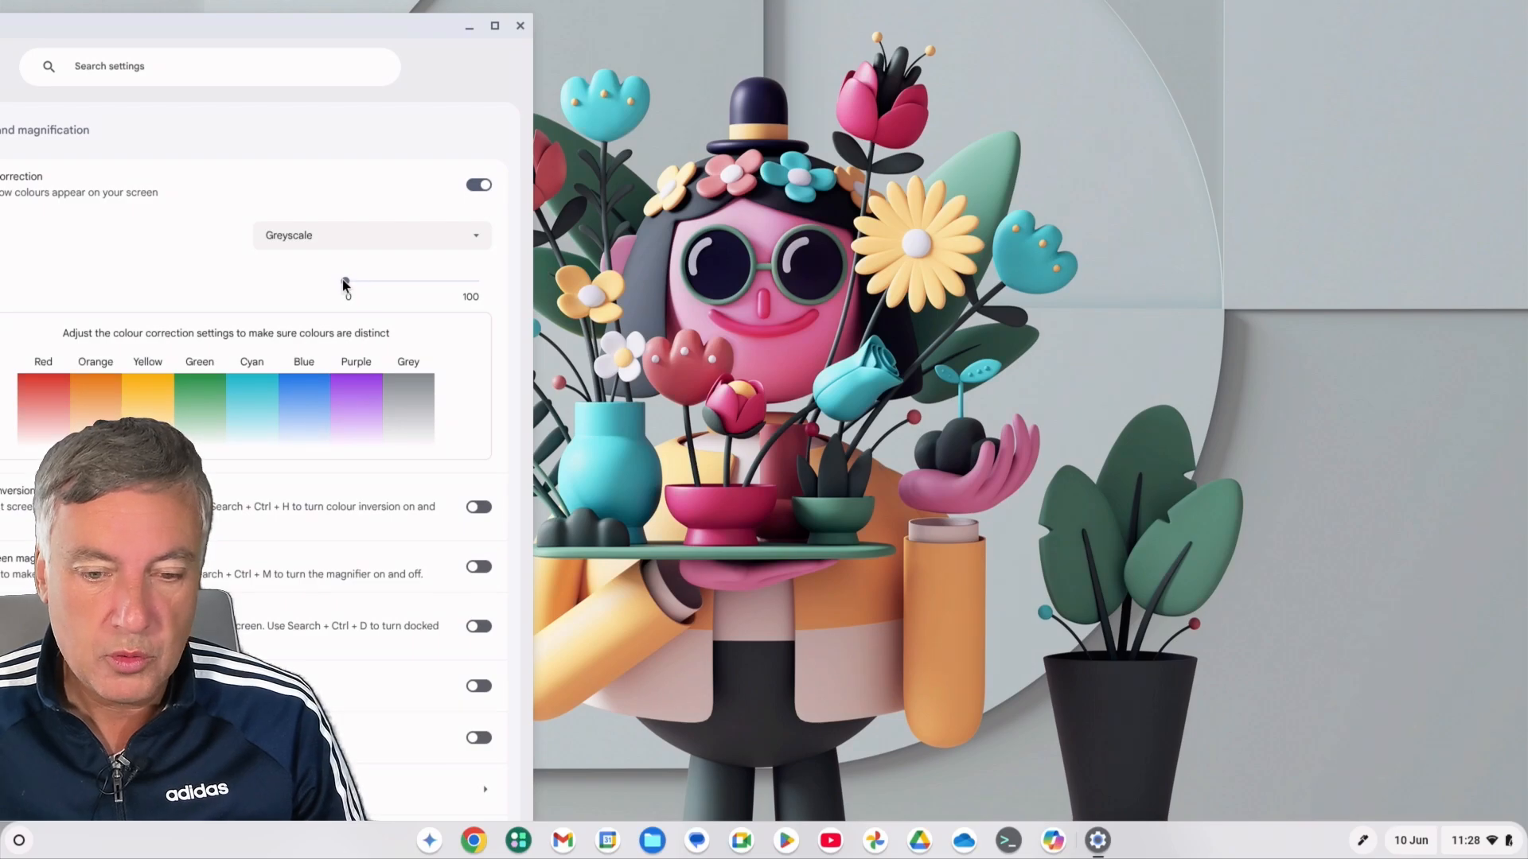
# Raise Greyscale to full intensity, then settle on roughly a third.
pyautogui.moveTo(346, 283); pyautogui.dragTo(388, 283)
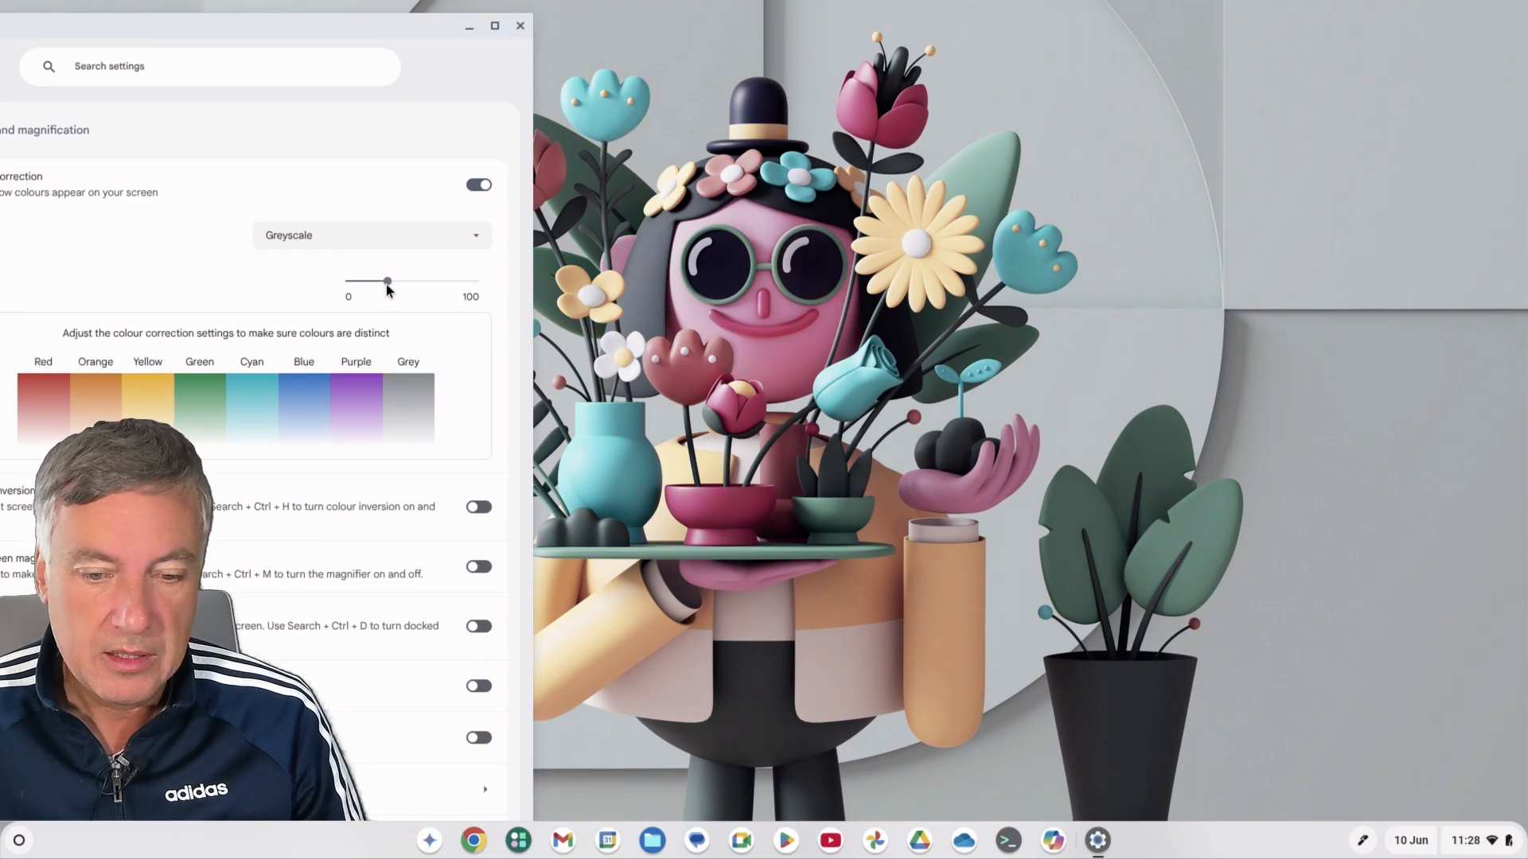
pyautogui.moveTo(368, 282); pyautogui.dragTo(407, 282)
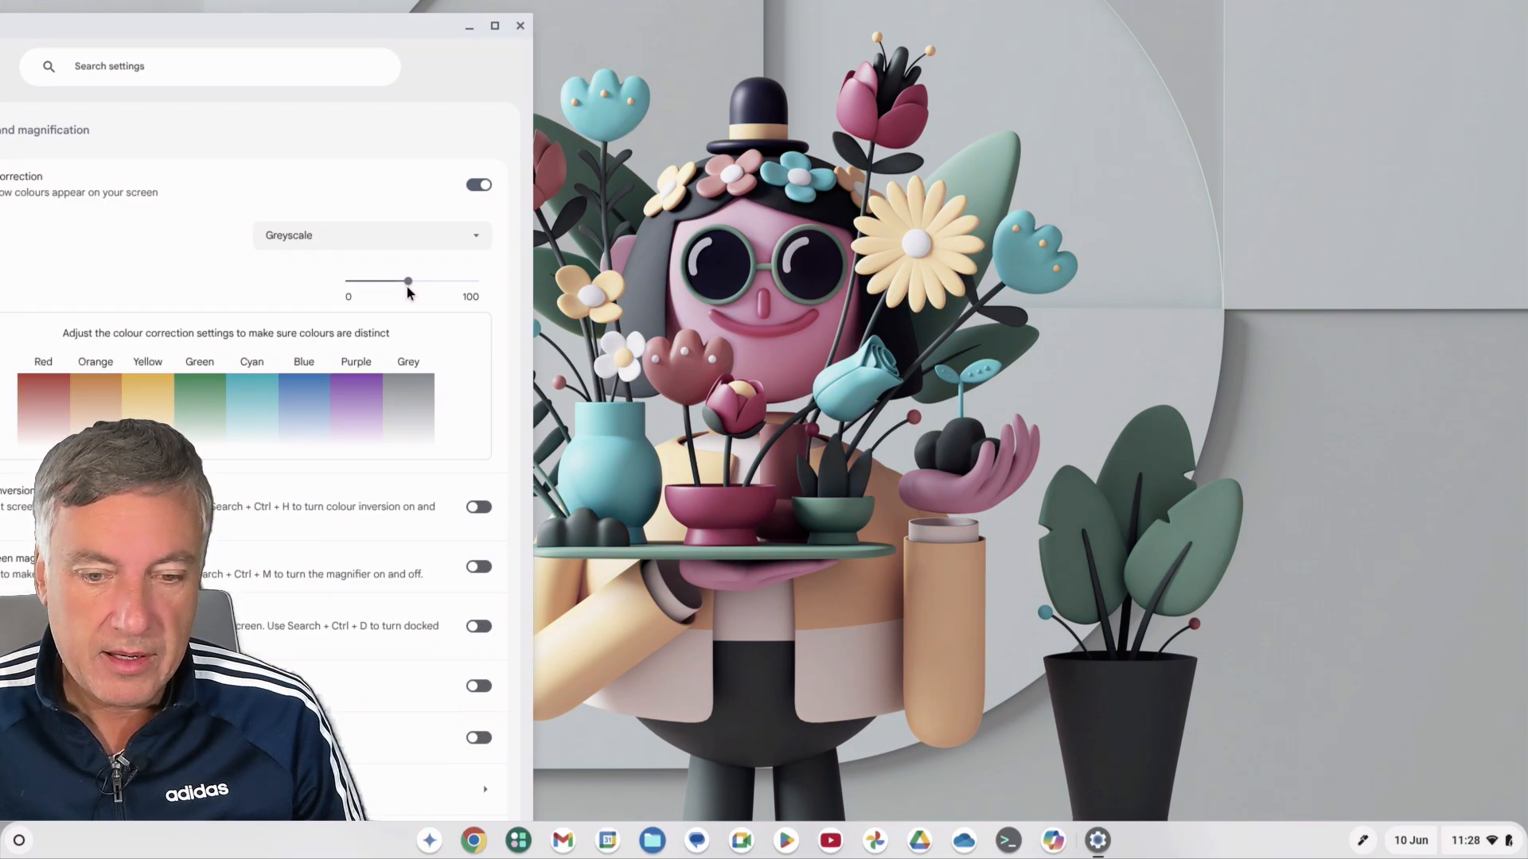
pyautogui.moveTo(409, 282); pyautogui.dragTo(478, 282)
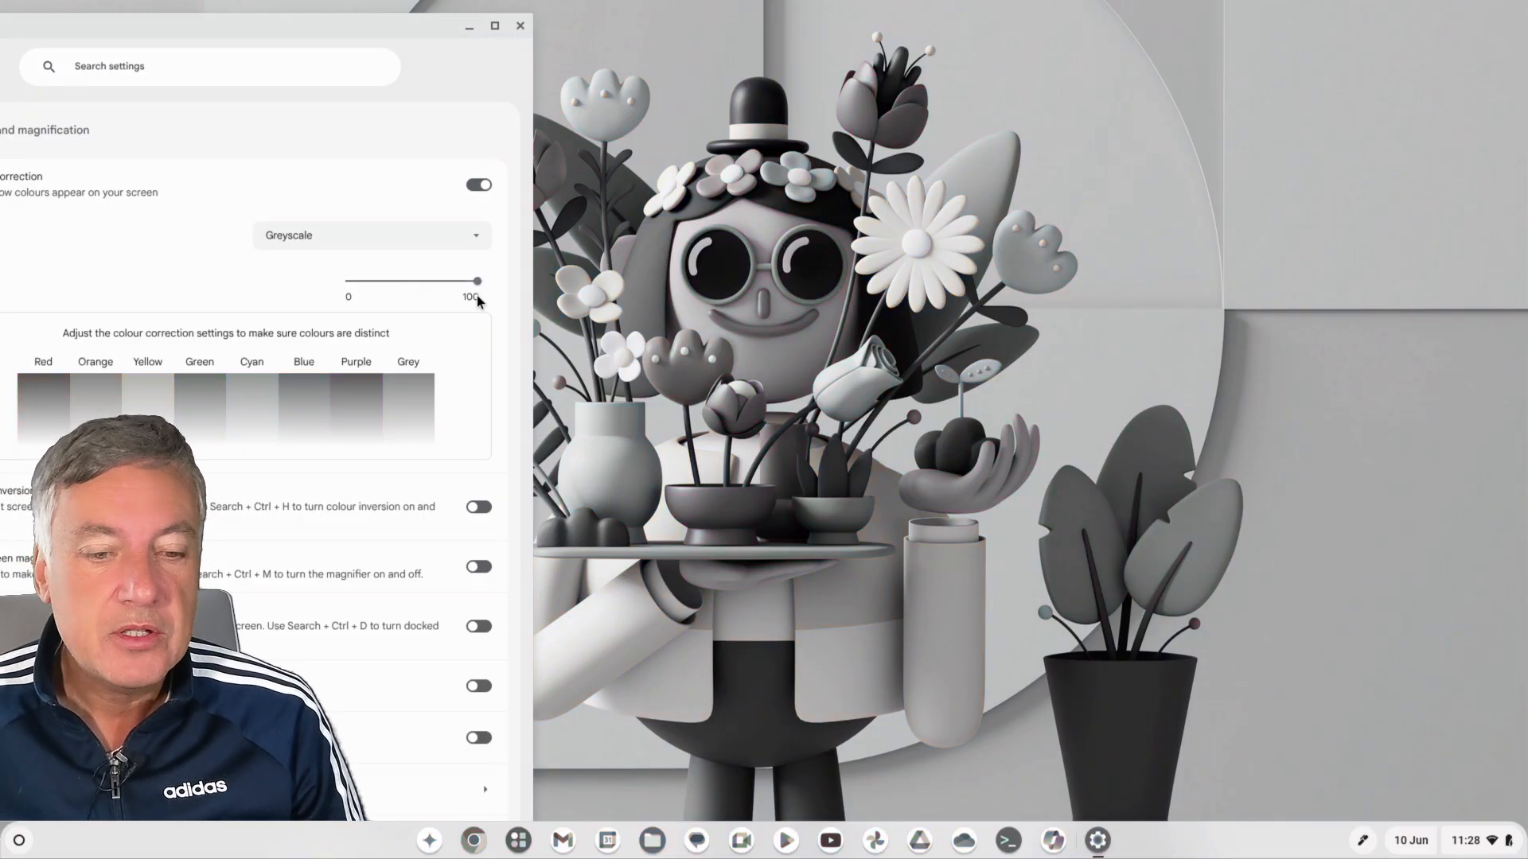
pyautogui.click(479, 185)
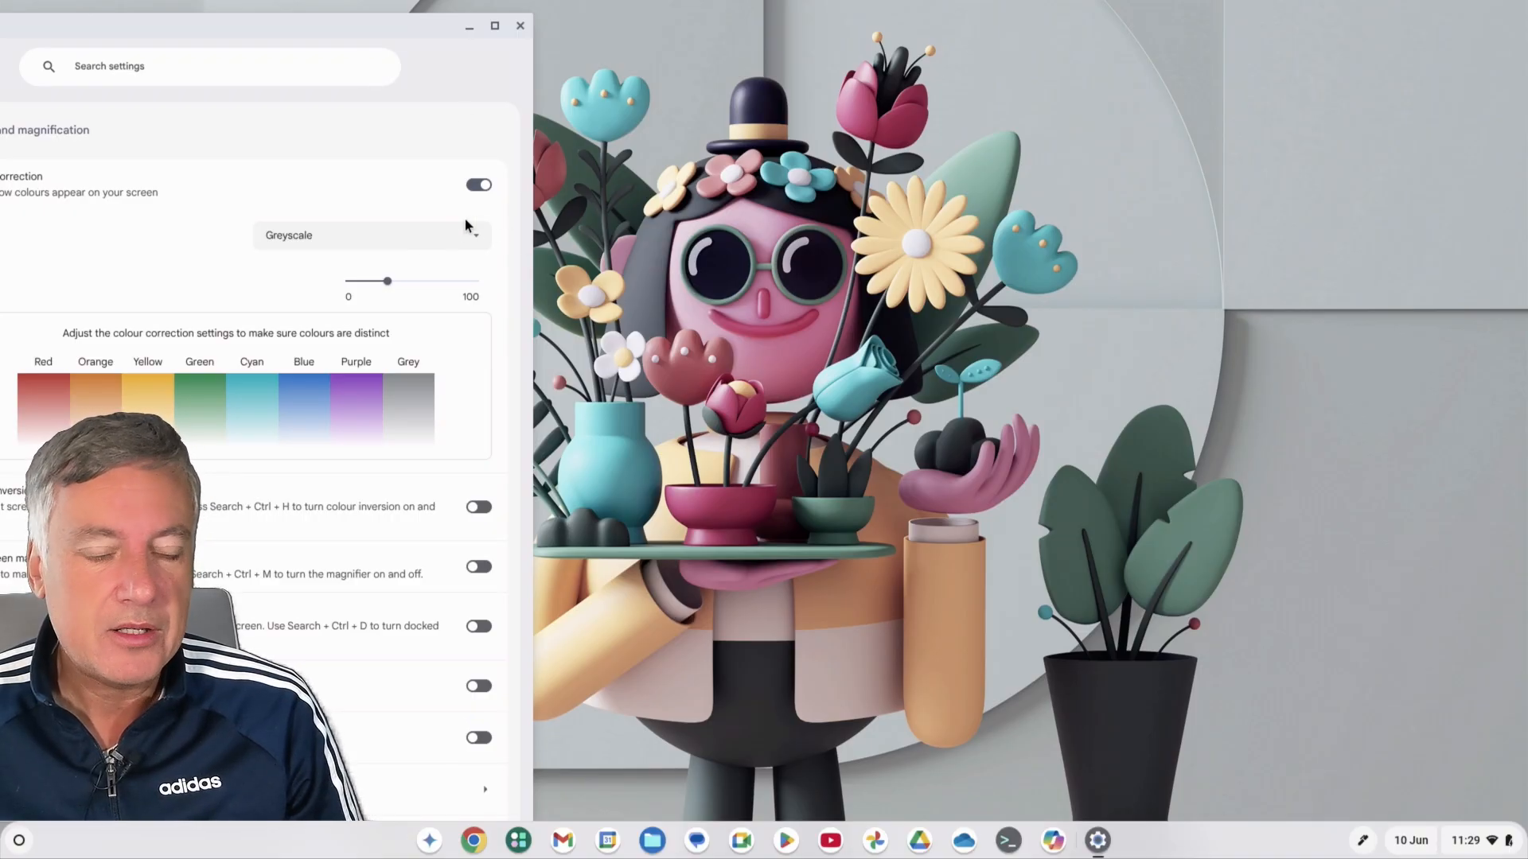
# Switch Colour correction off and close the Settings window.
pyautogui.click(479, 185)
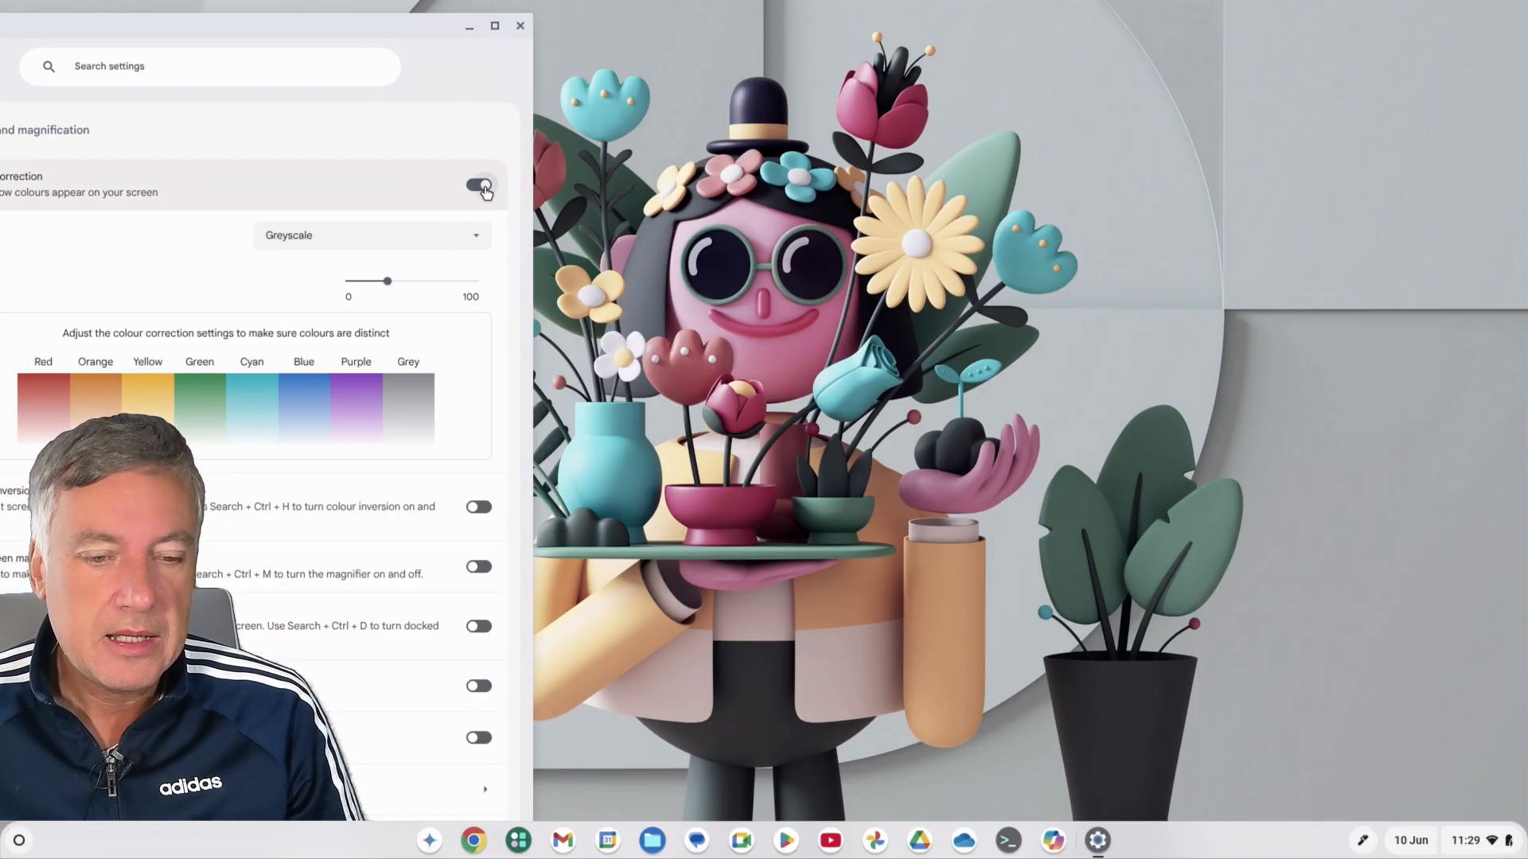
pyautogui.click(479, 184)
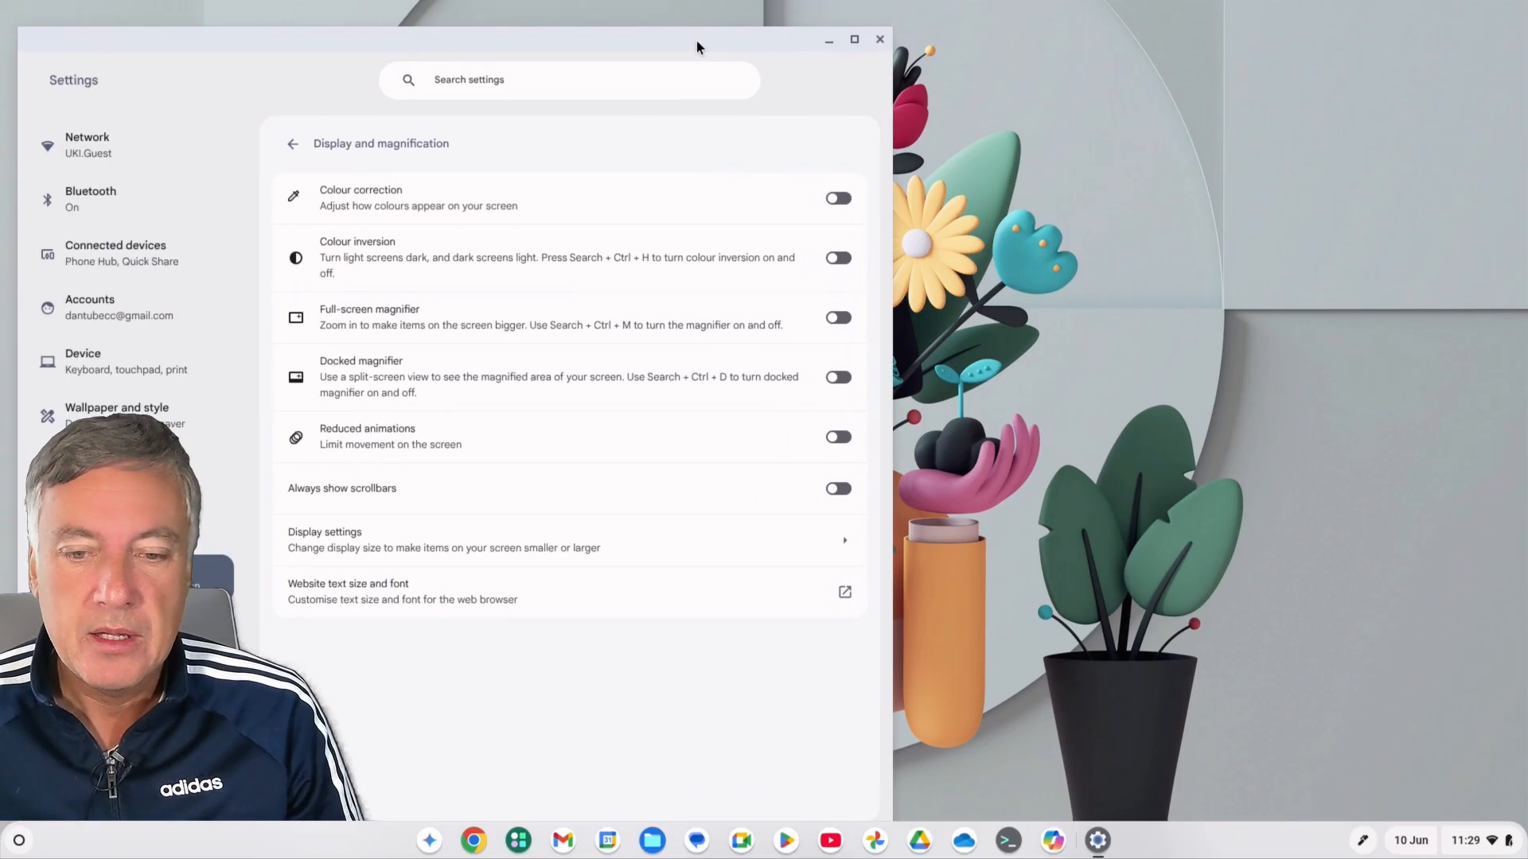
pyautogui.click(878, 38)
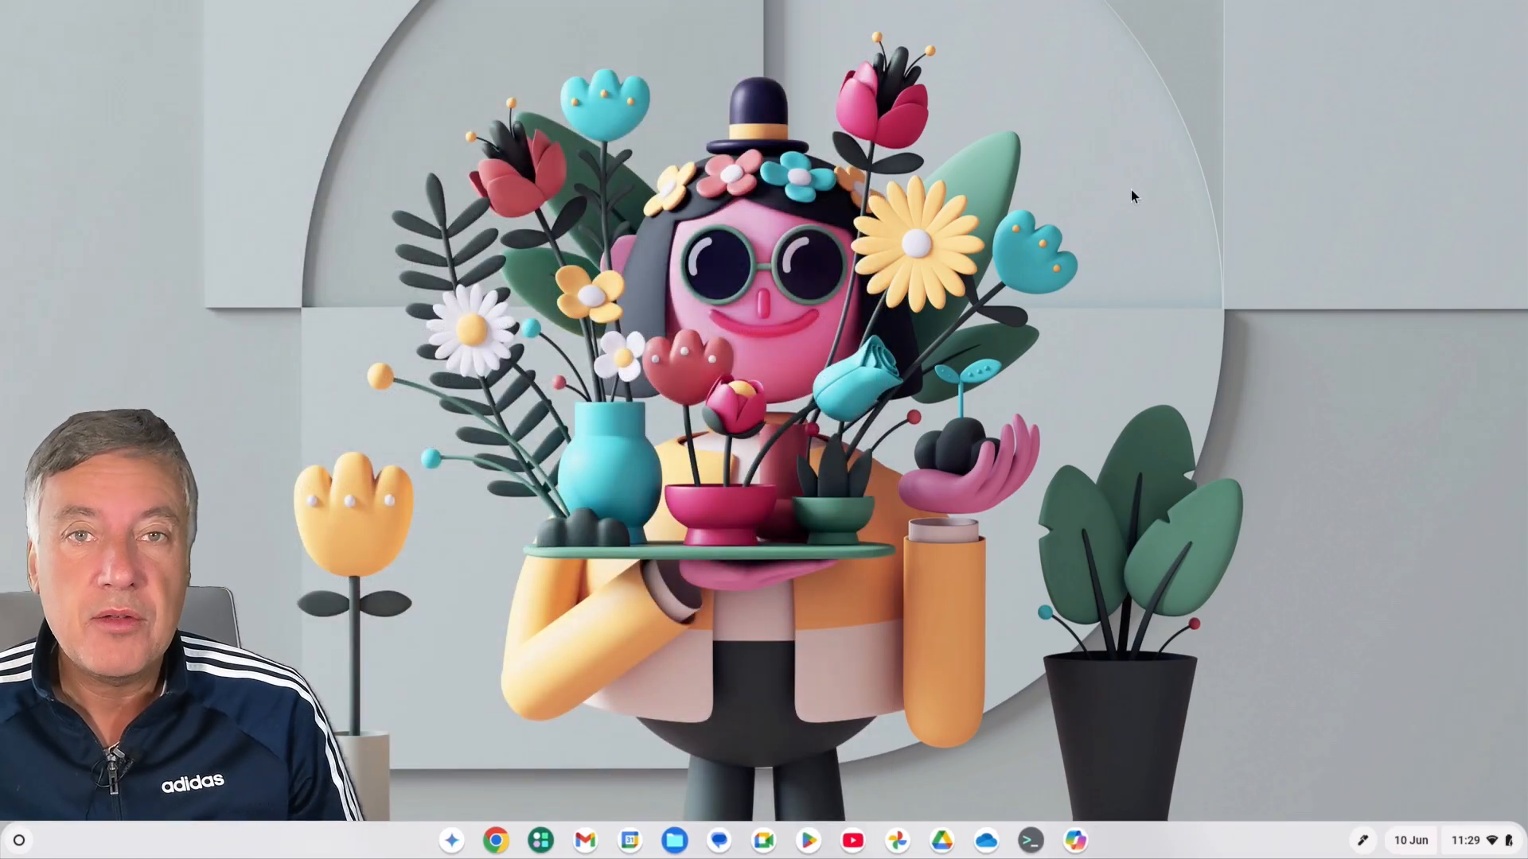